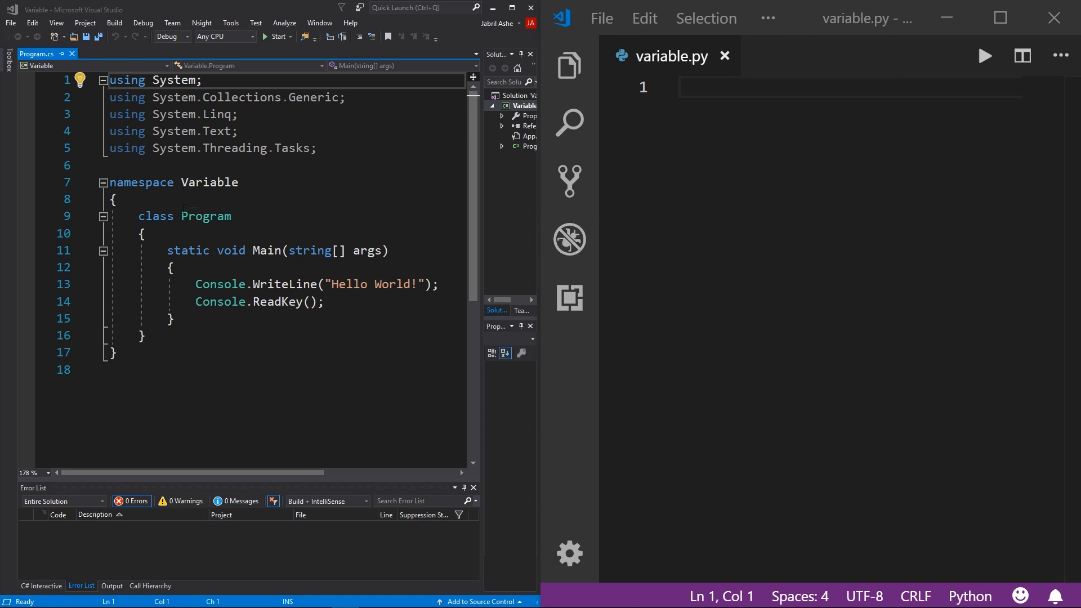
mouse_move(217, 340)
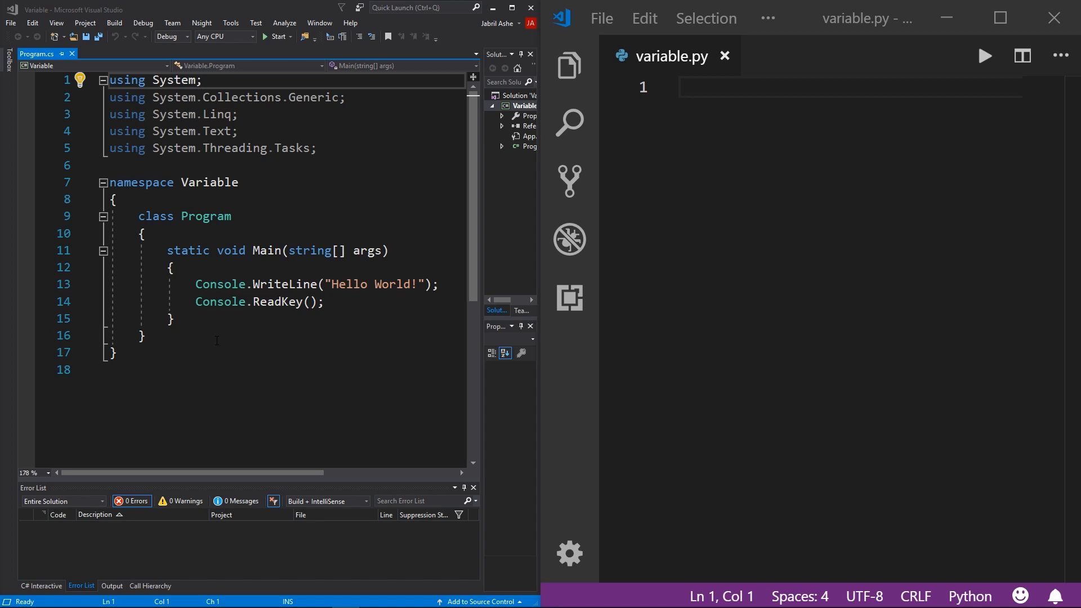
Save Program.cs and start editing inside the empty Main method.
key(ctrl+s)
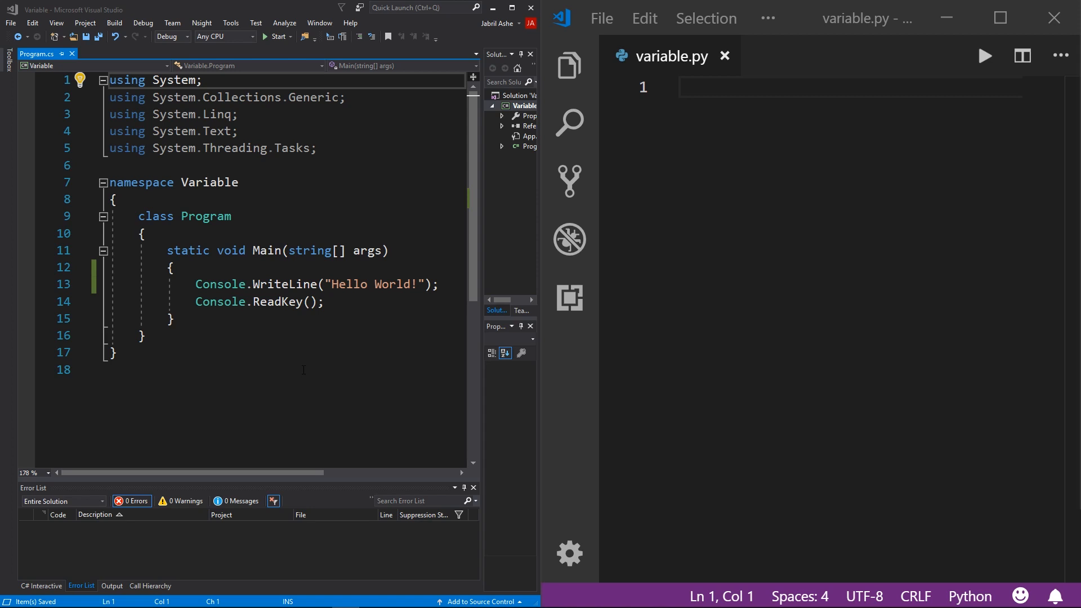
click(285, 284)
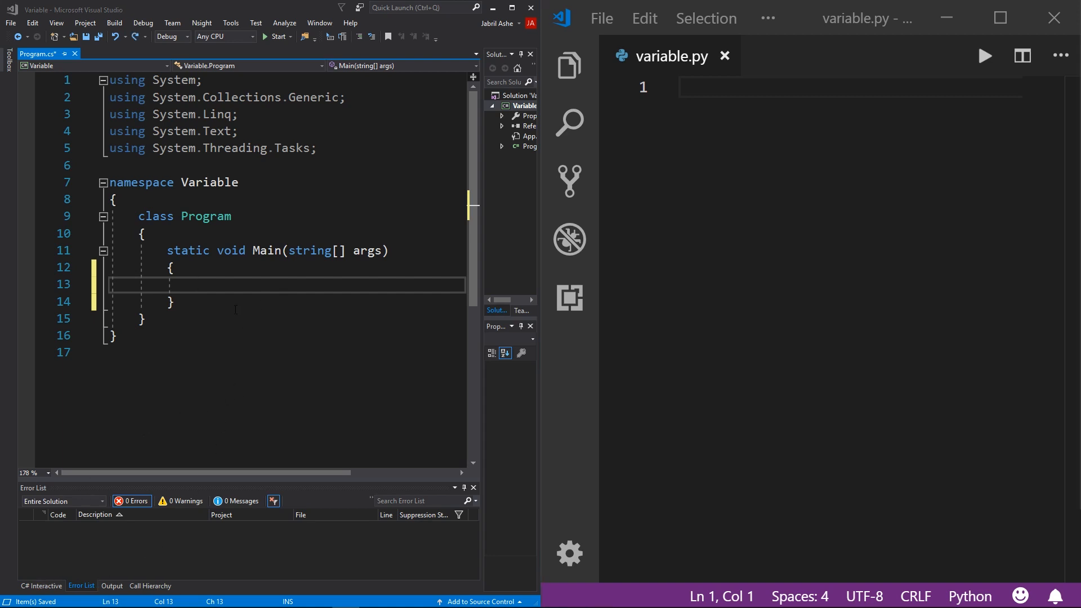
mouse_move(192, 405)
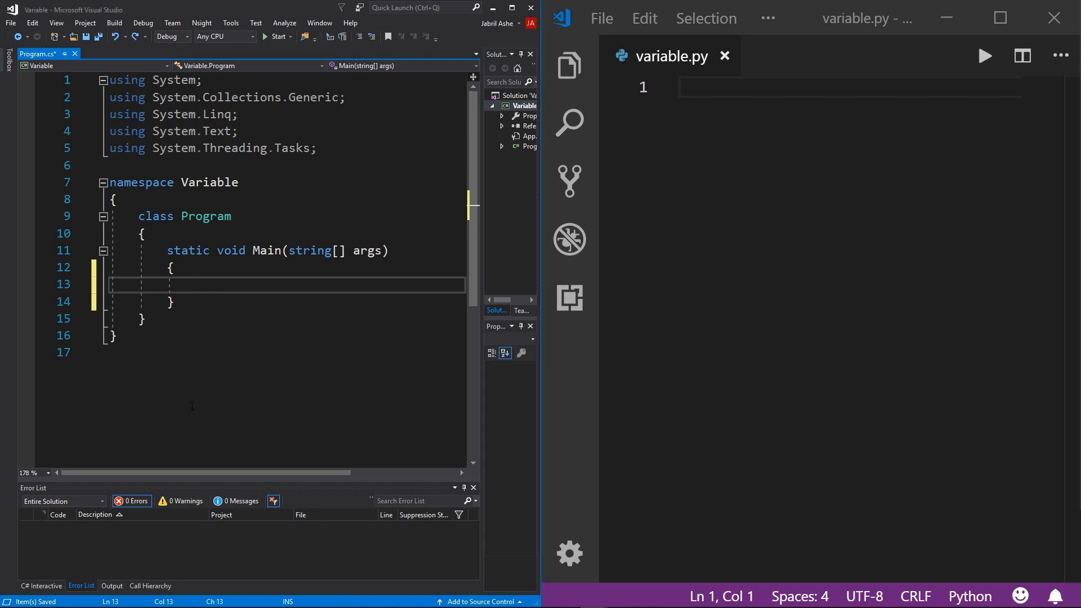
Declare bool a; and char b; on separate lines inside Main.
text(b)
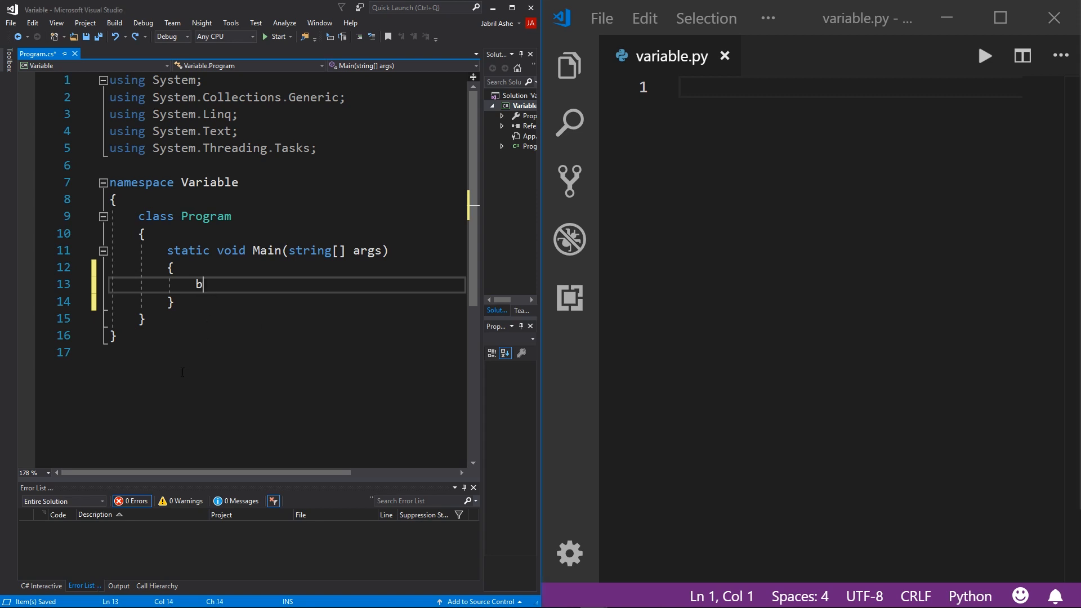
text(ool)
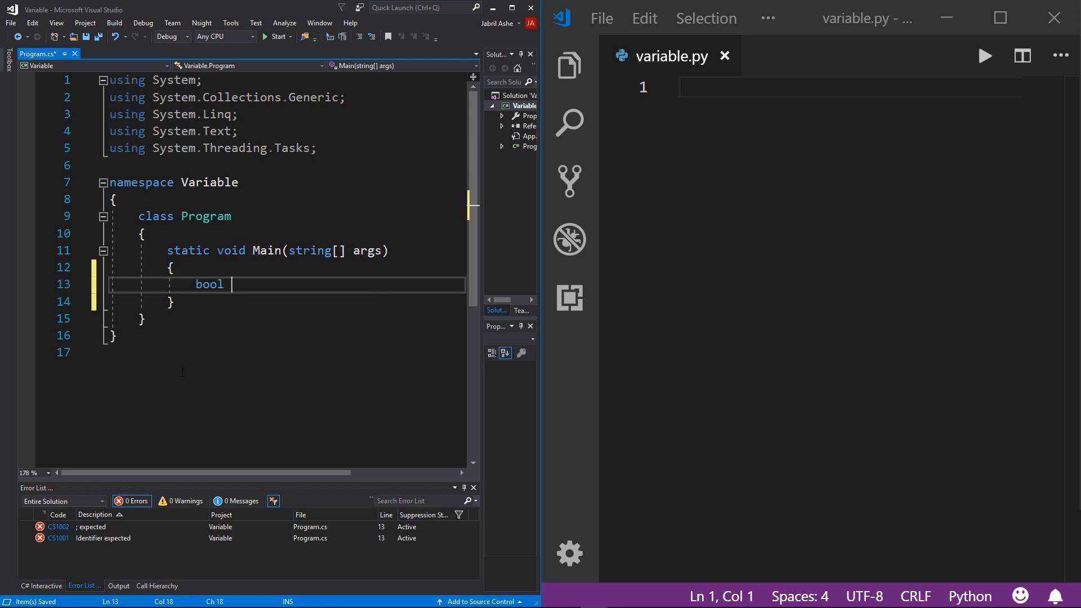
text(a;)
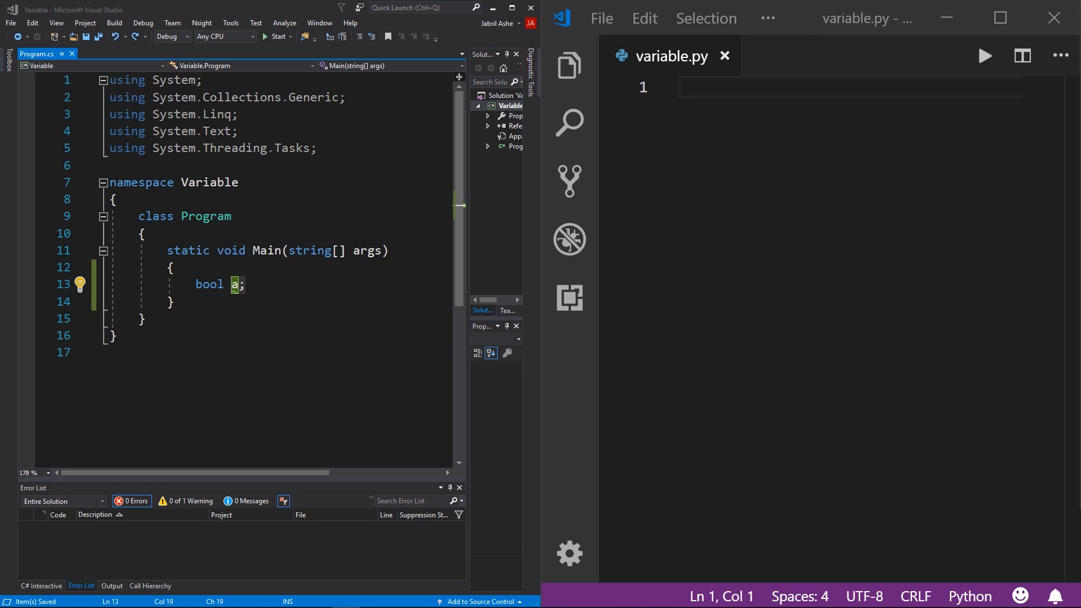
click(248, 283)
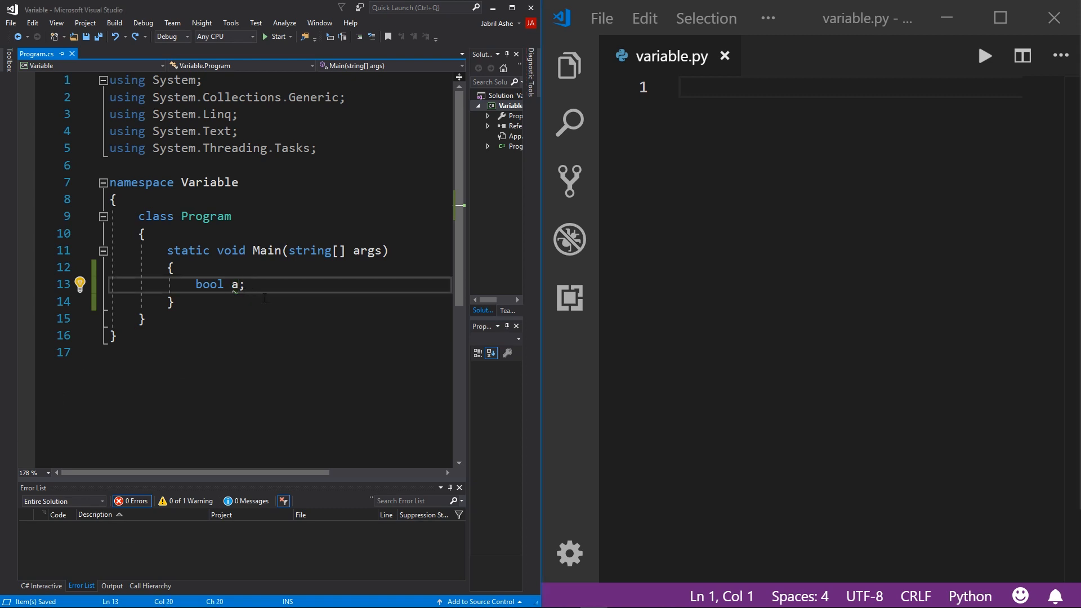
key(Enter)
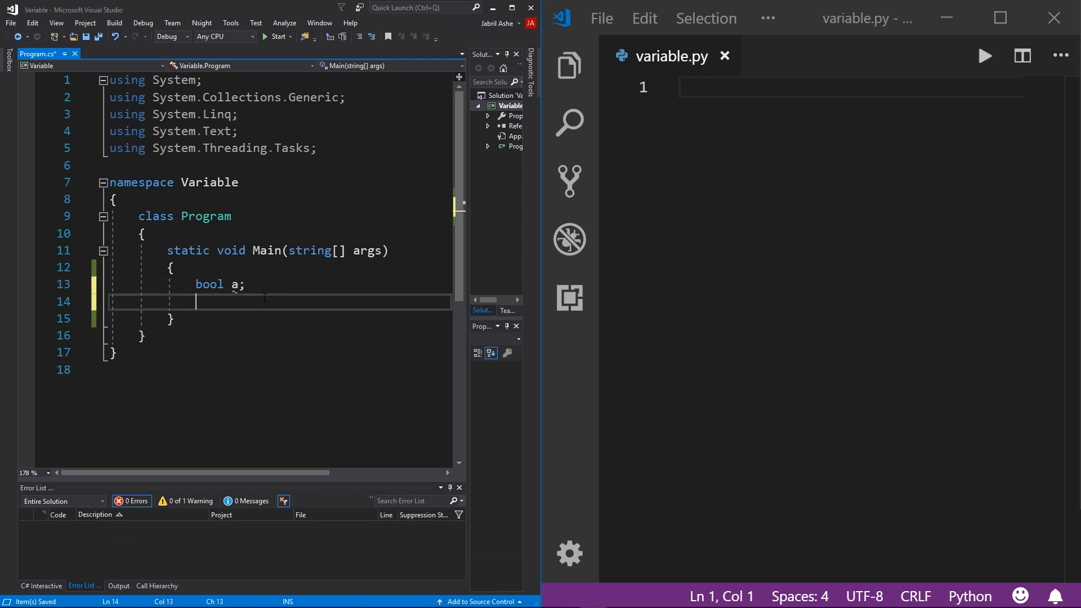
text(char)
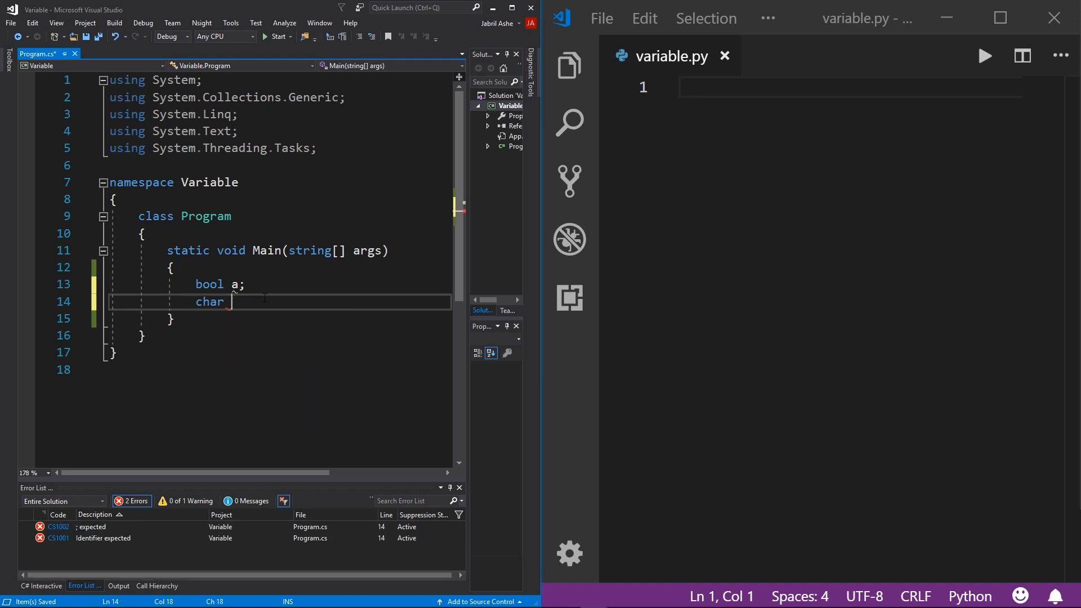
text(b;)
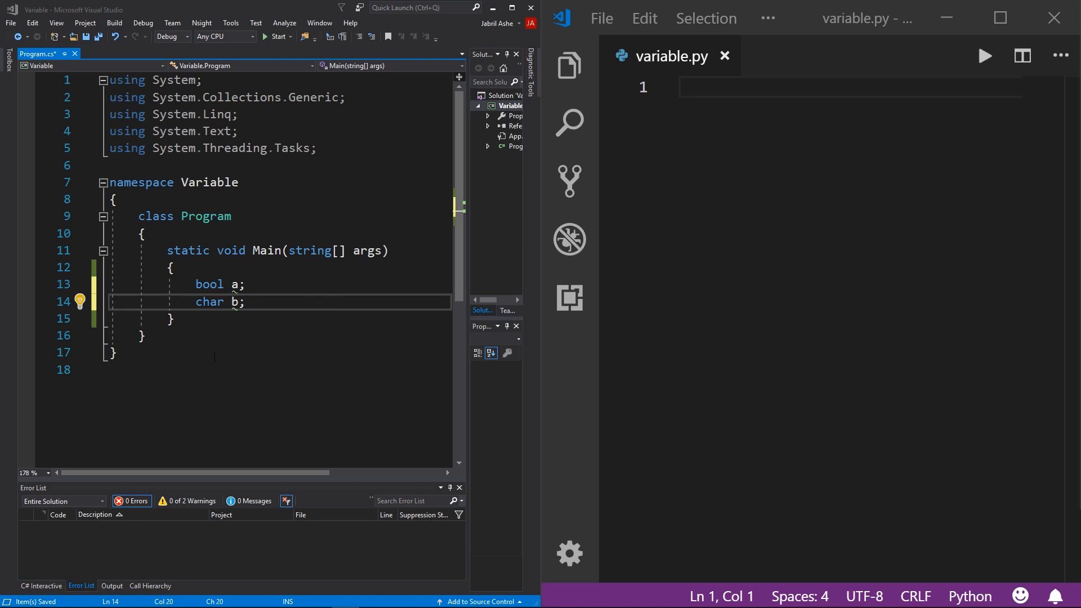
key(Enter)
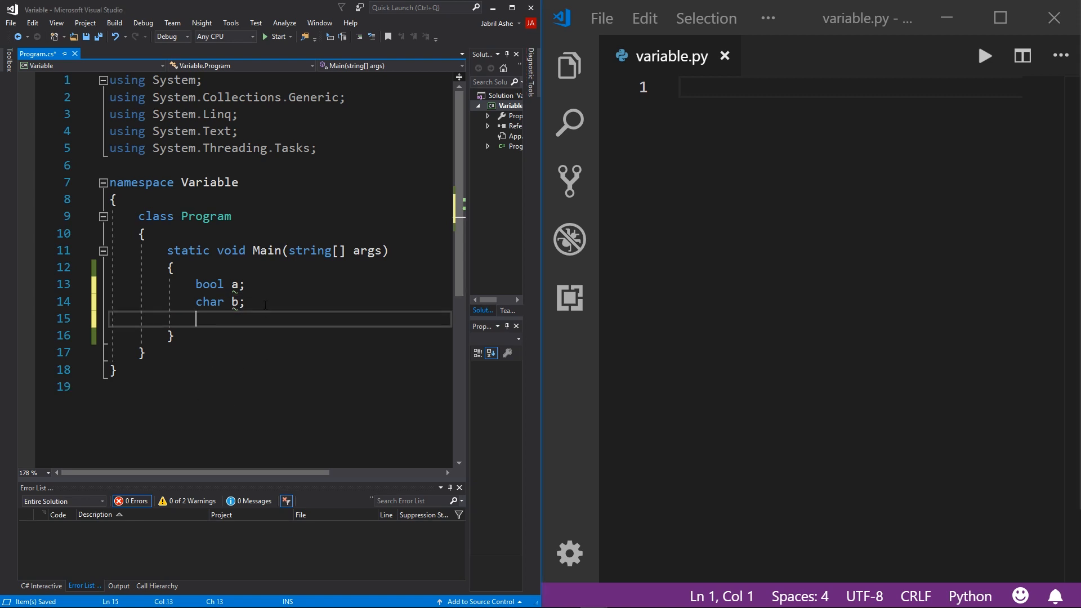
Declare string c;, int d; and float e; below them.
text(string)
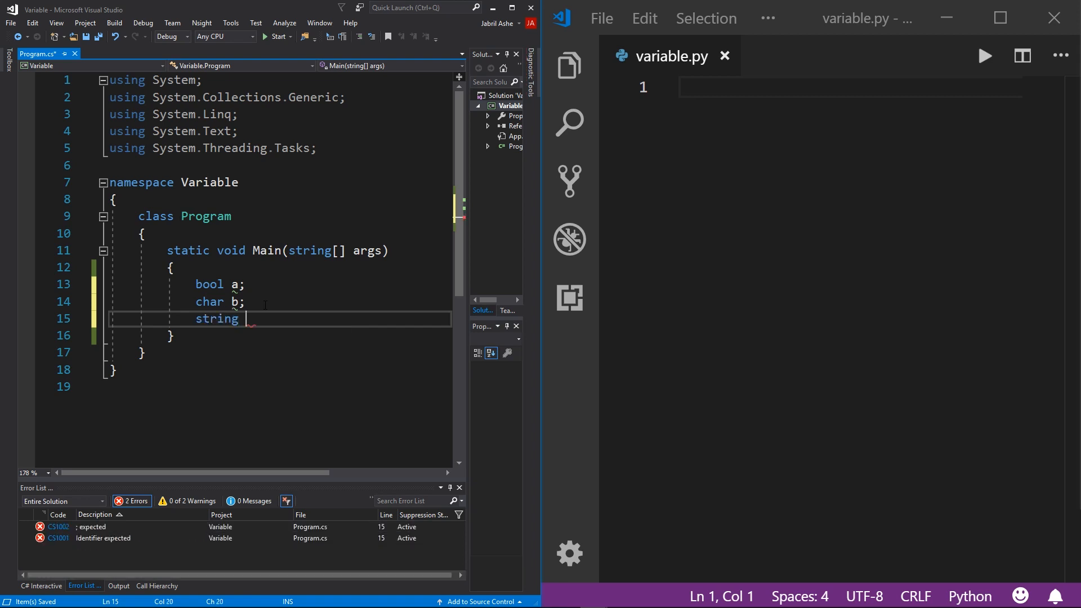
text(c)
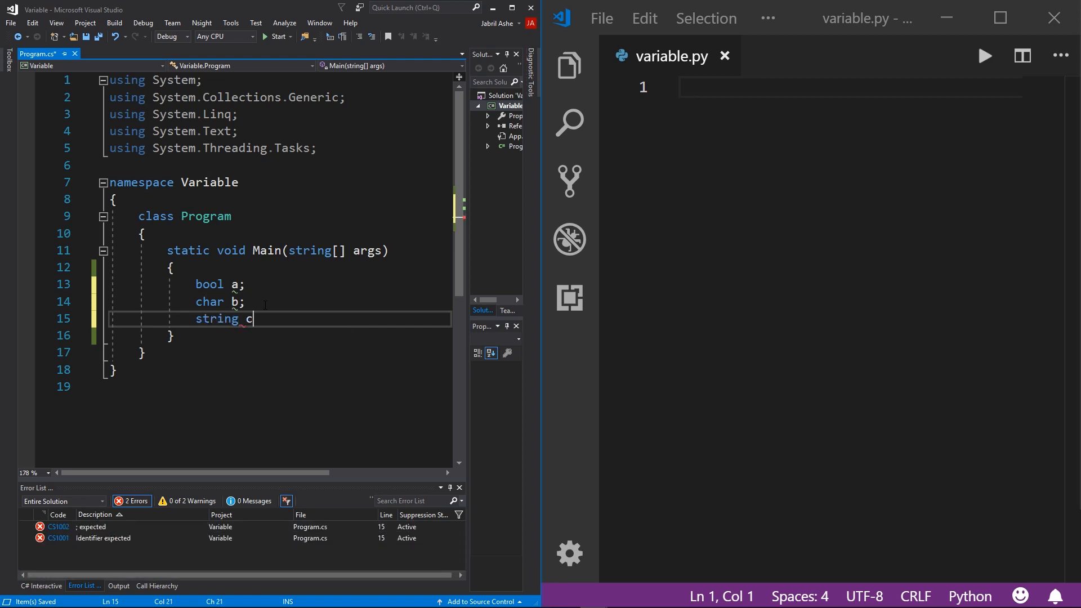
text(;)
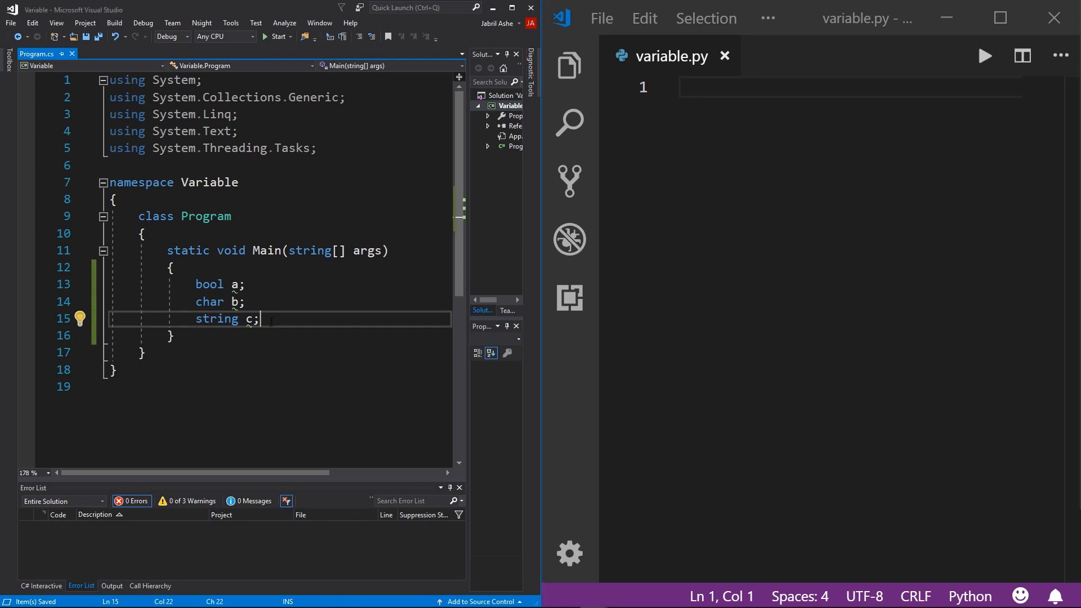
text(int)
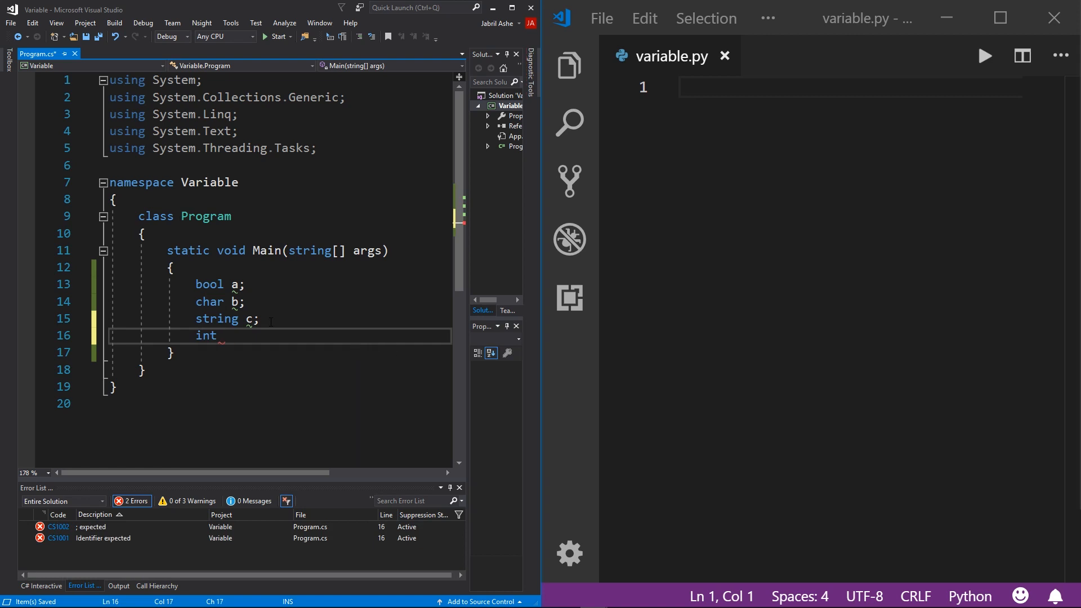
text(d;)
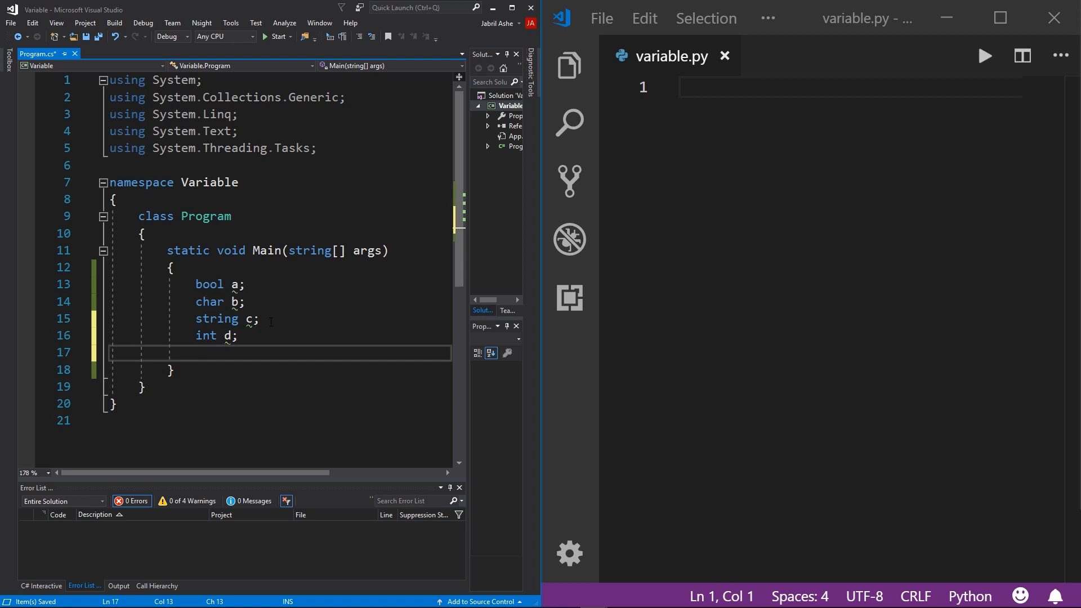
text(float)
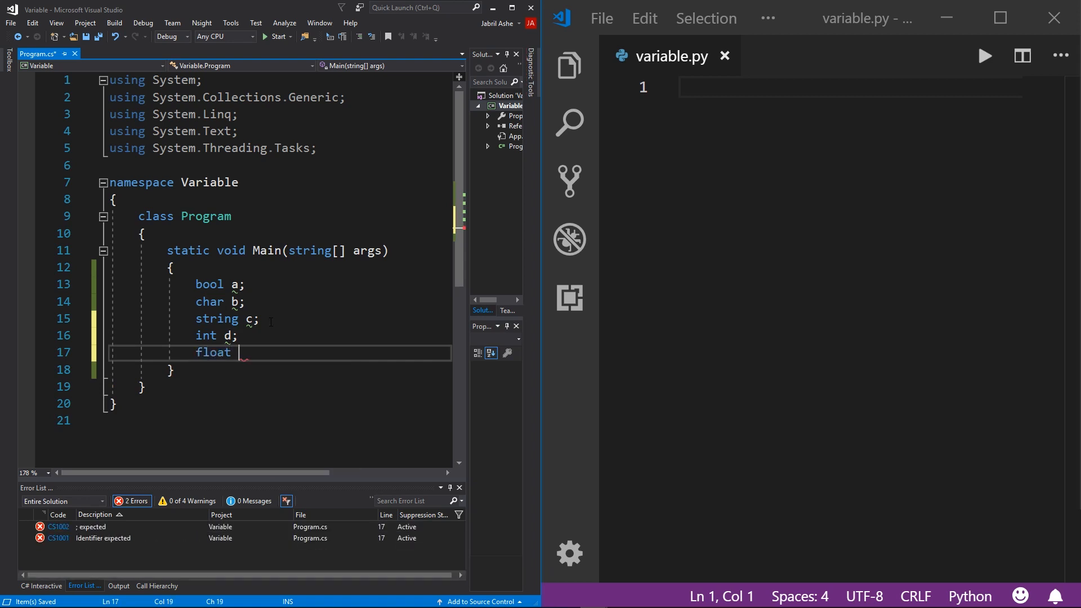
text(e;)
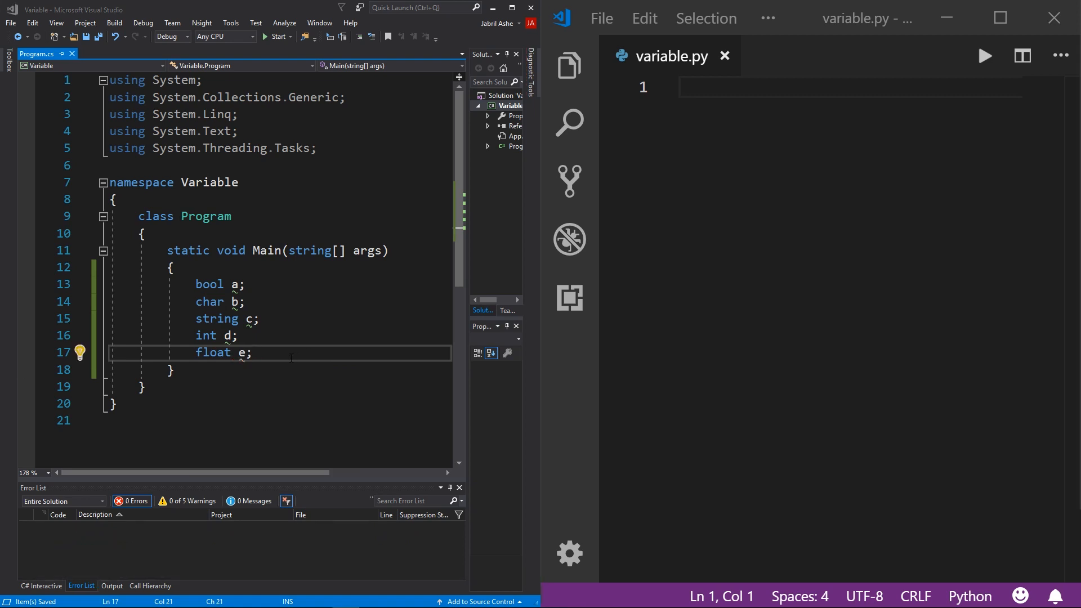
Begin an assignment on the declaration so it reads bool a = ;.
double_click(209, 284)
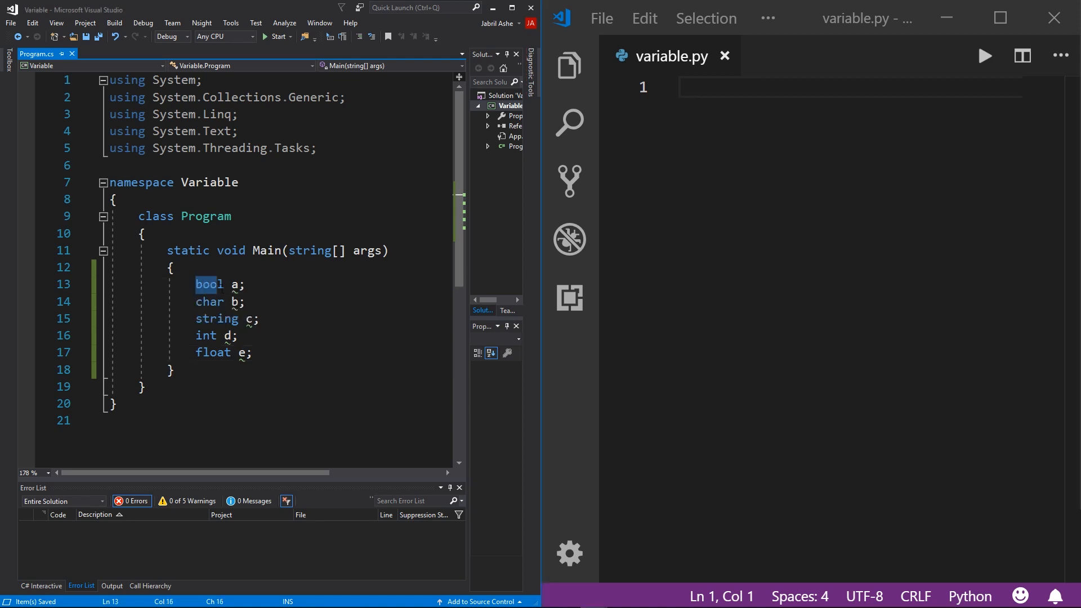
click(234, 283)
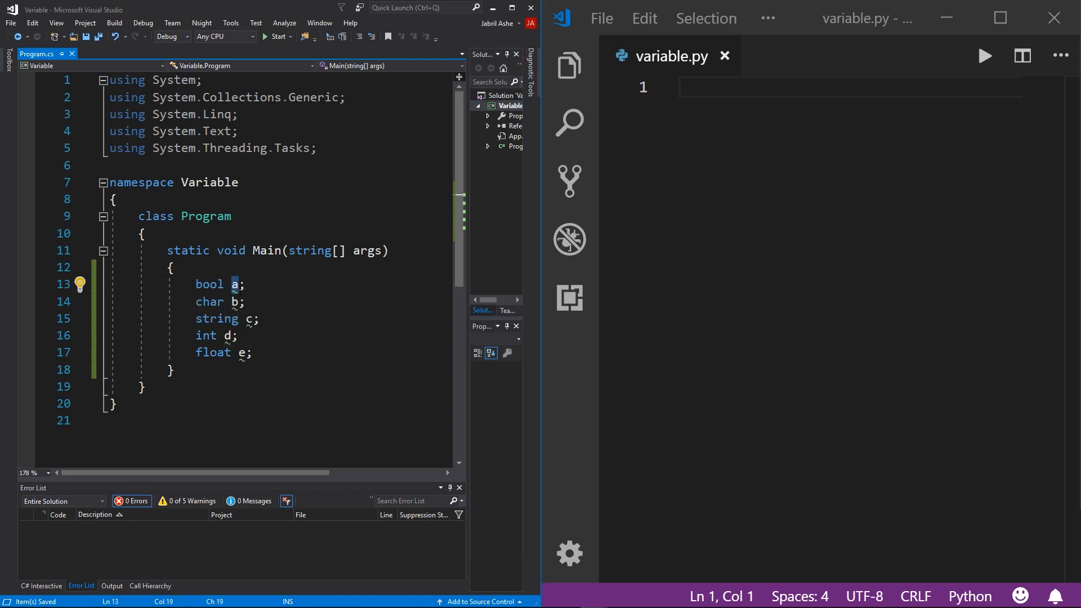
double_click(209, 302)
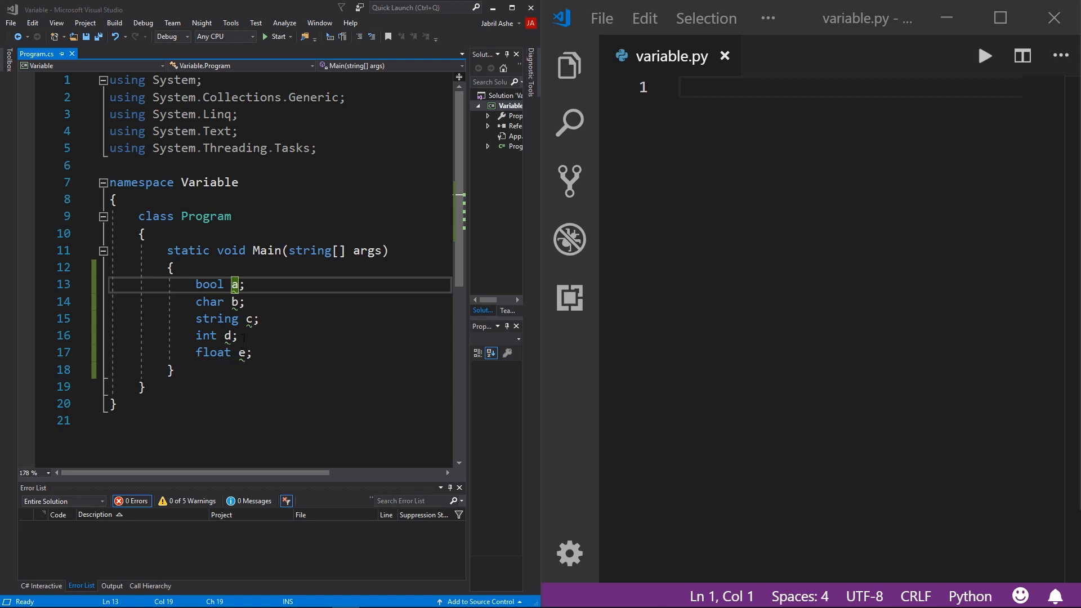
mouse_move(338, 344)
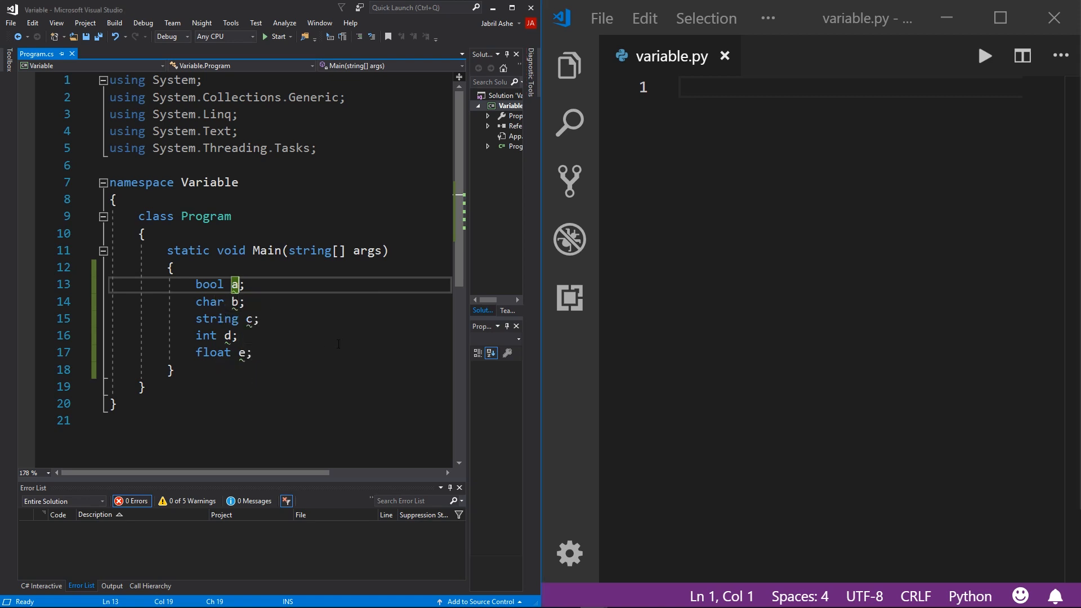
text(=)
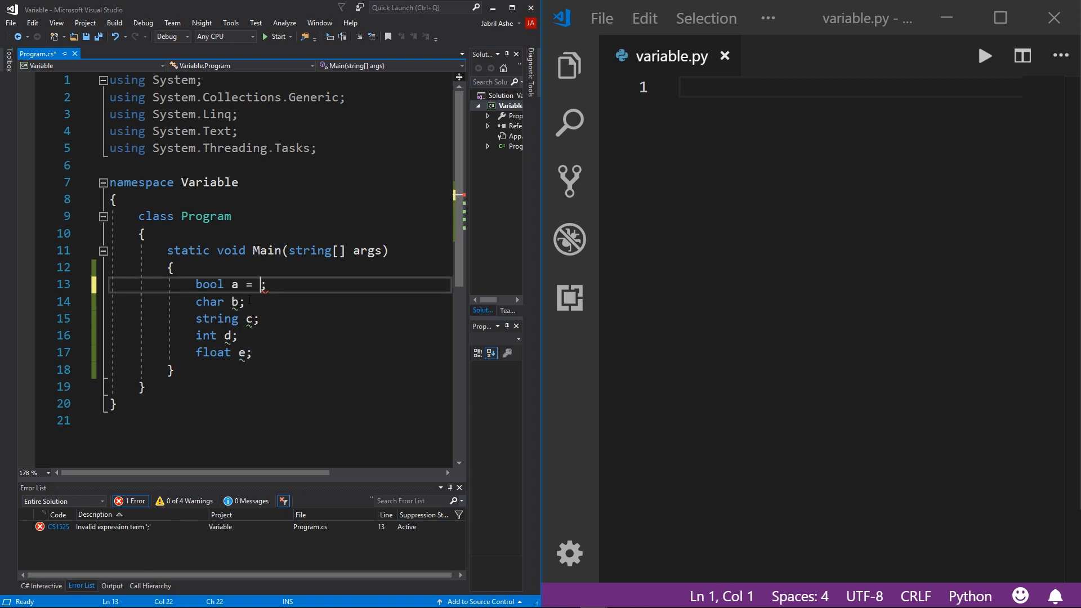
mouse_move(209, 426)
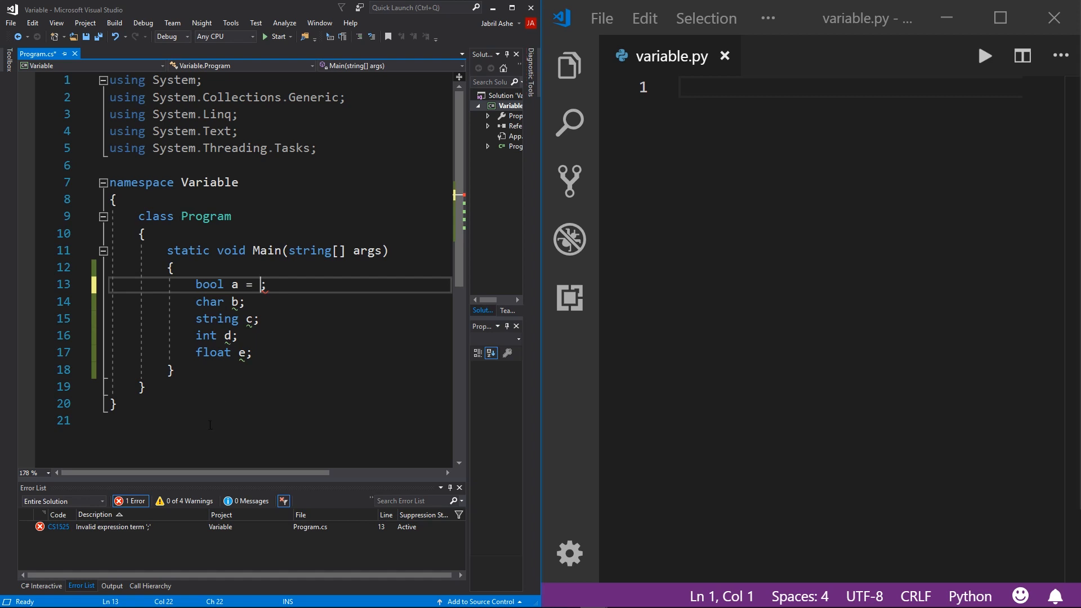
Assign true to a, 'j' to b and "candy" to c.
text(true)
click(279, 301)
text( =)
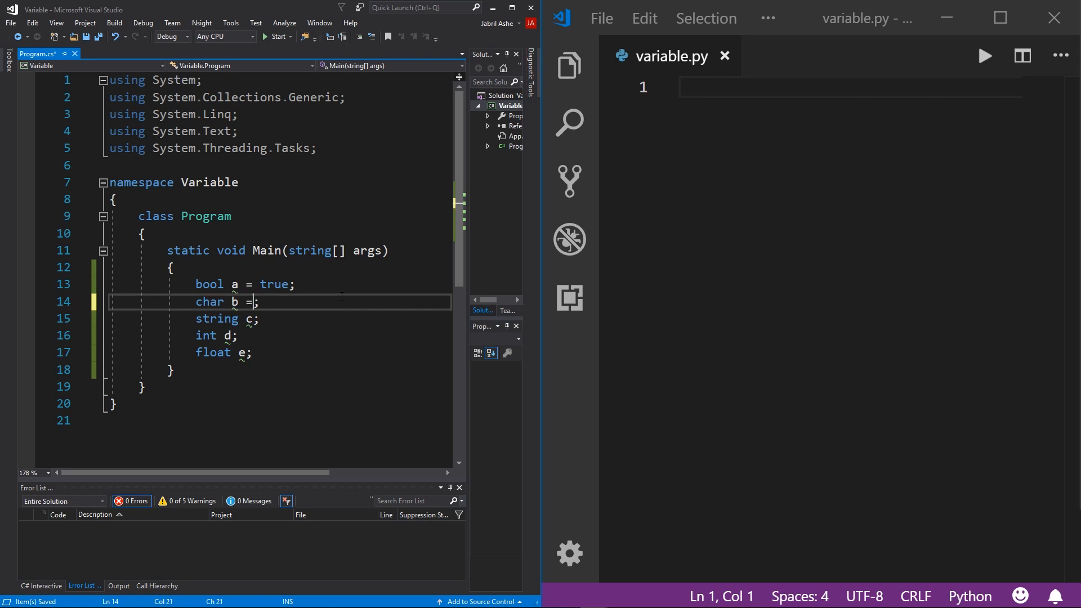
text('j')
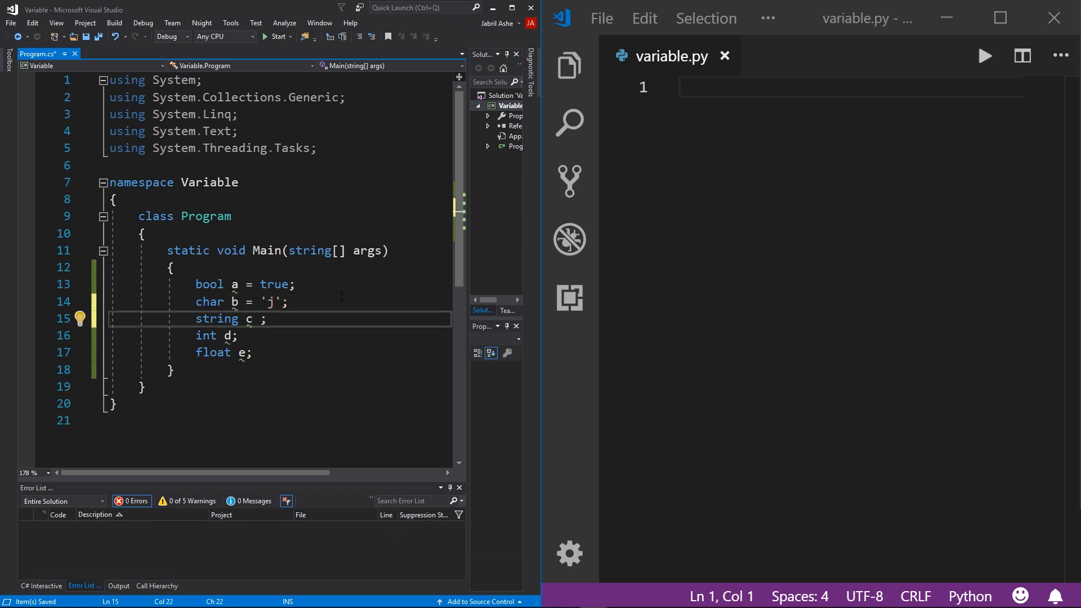
text(=)
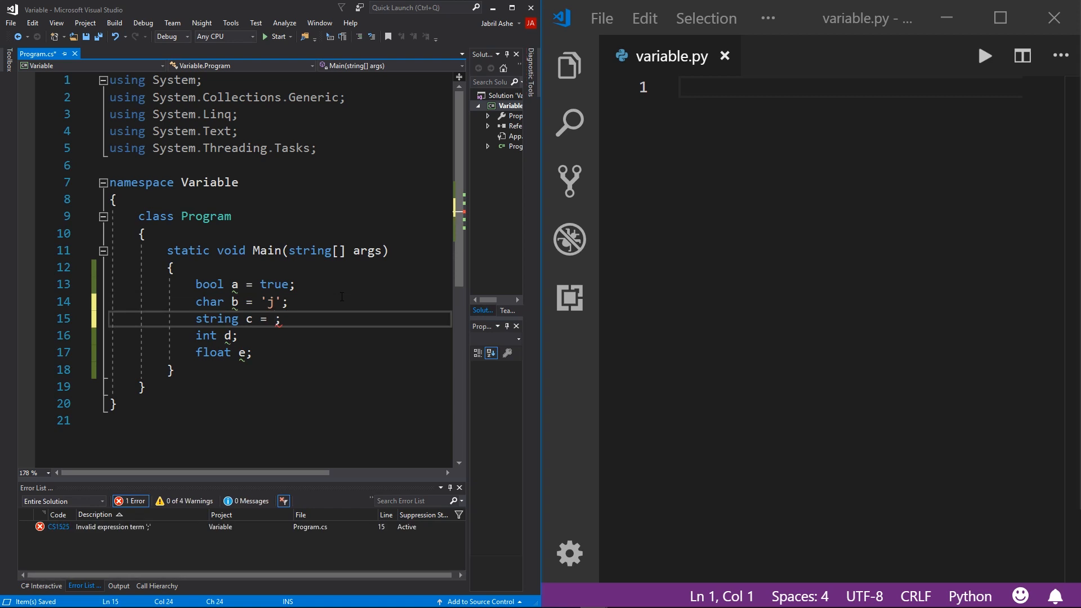
text("candy")
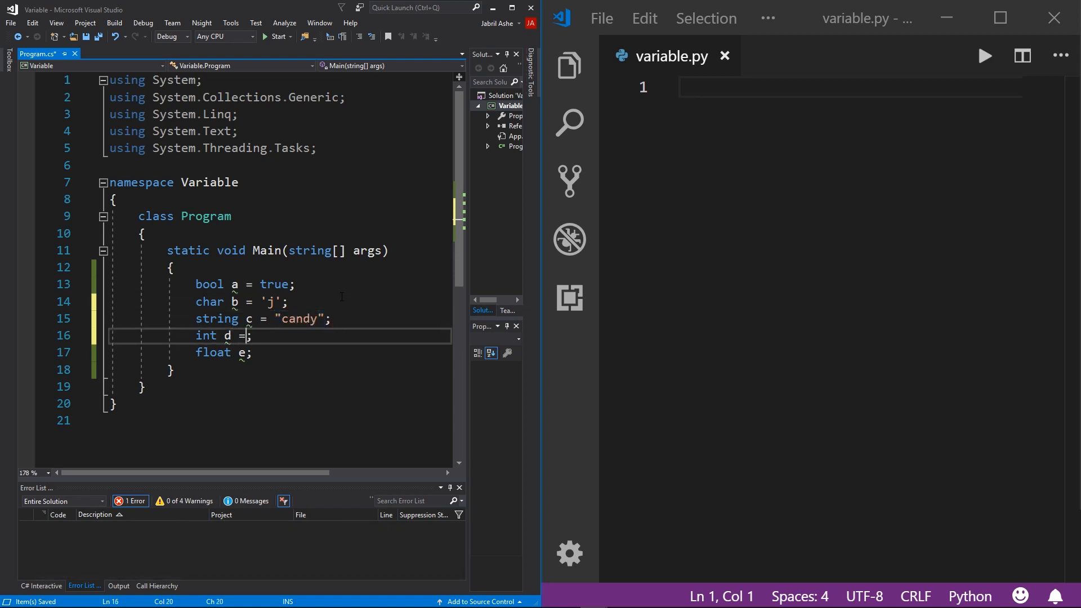
Assign 13 to d and 7.77f to e, leaving zero errors.
text(13)
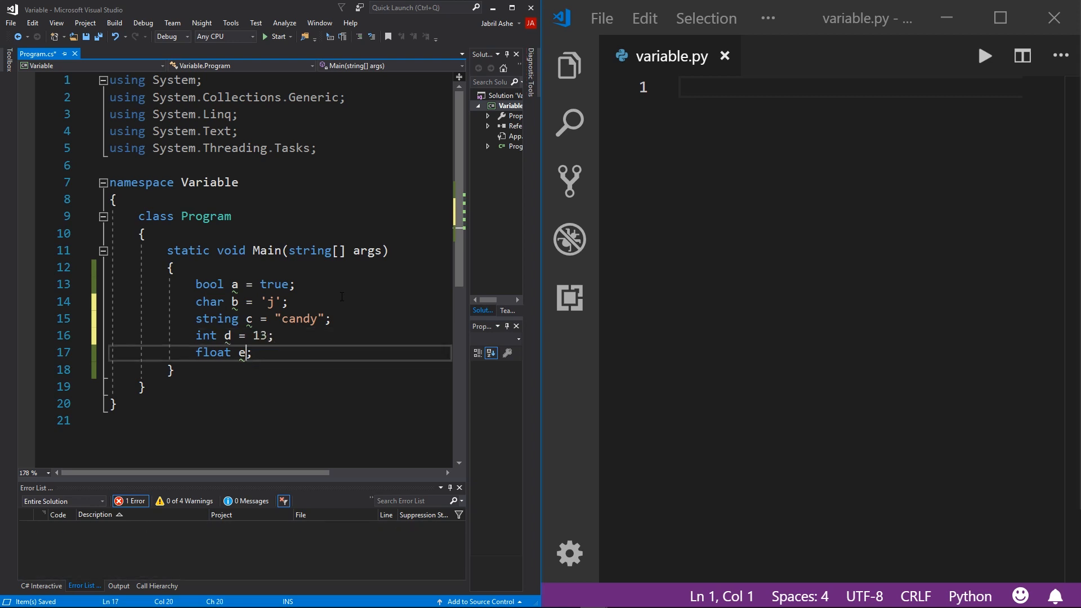
text(=)
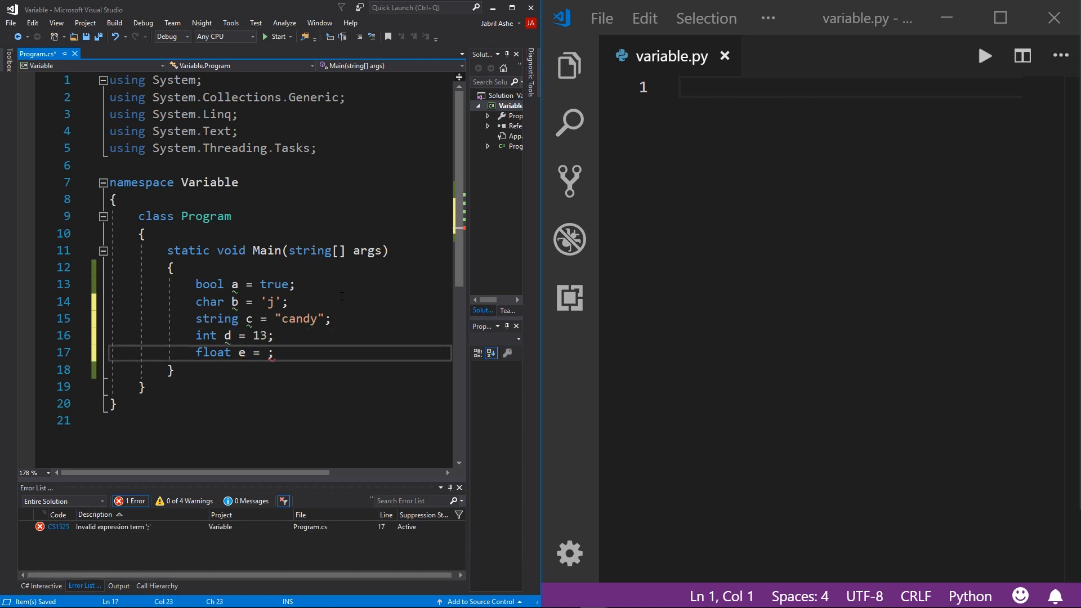
text(7)
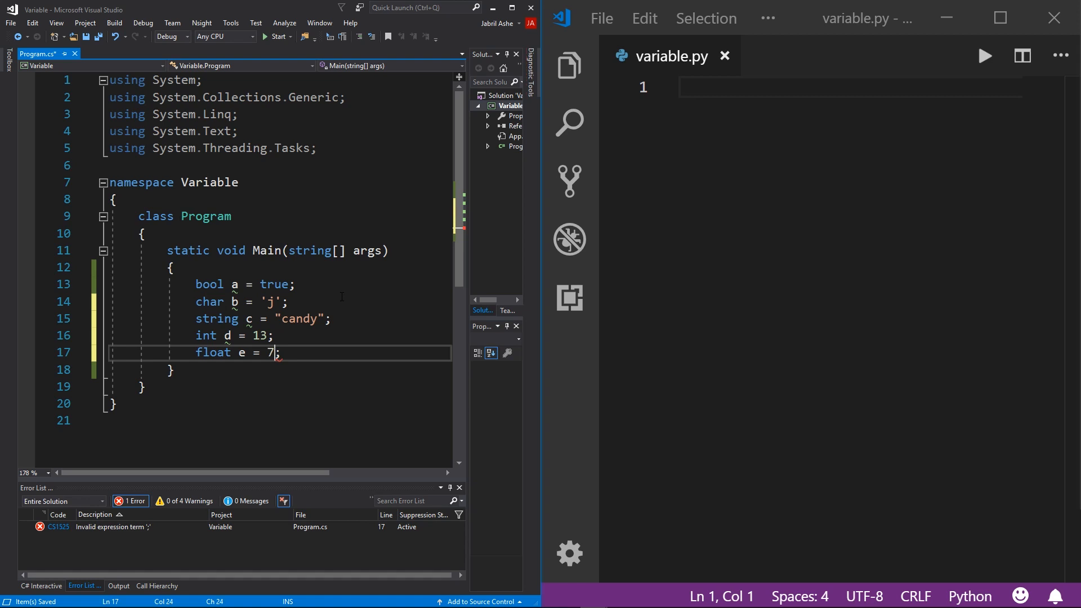
text(.77f)
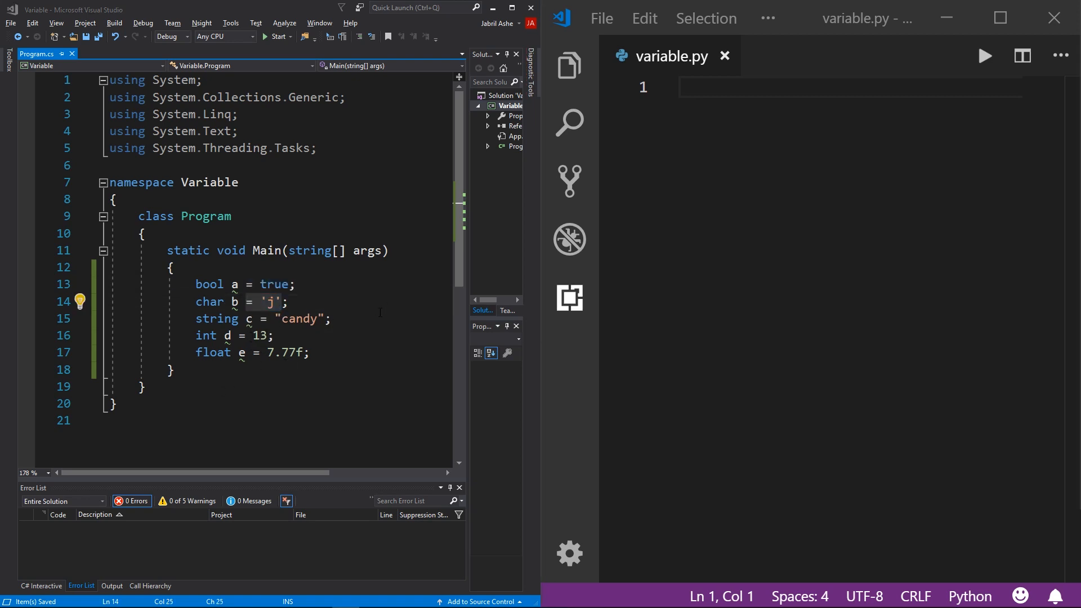
mouse_move(657, 291)
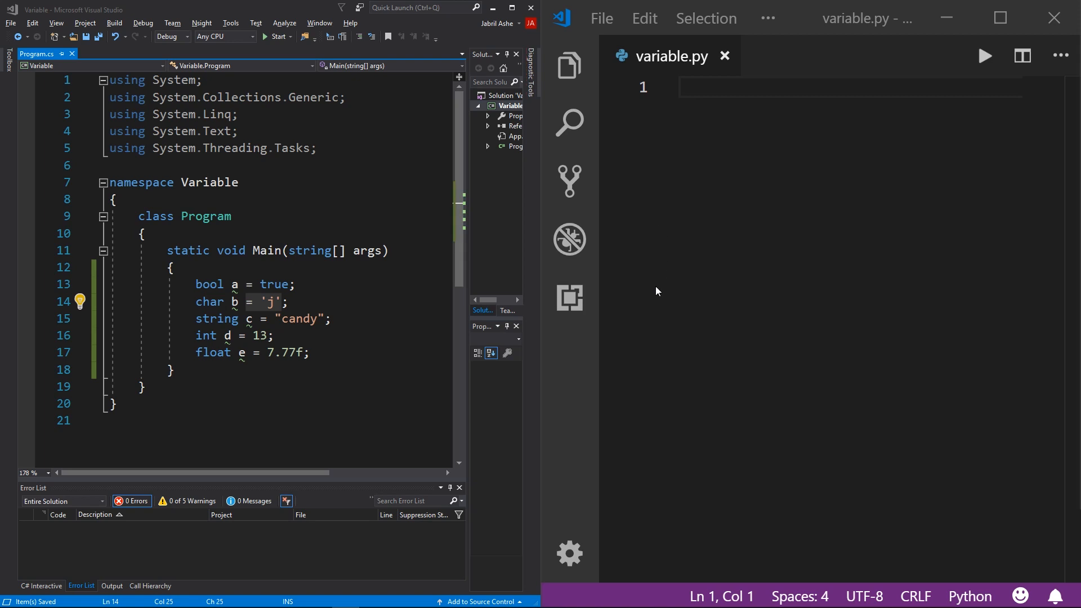
mouse_move(461, 330)
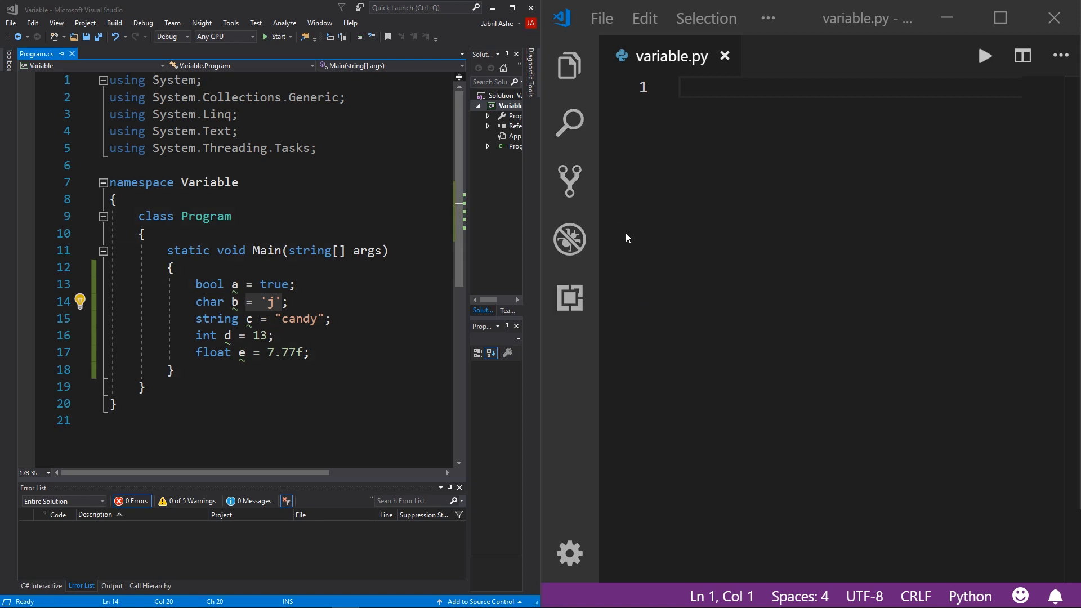
mouse_move(669, 245)
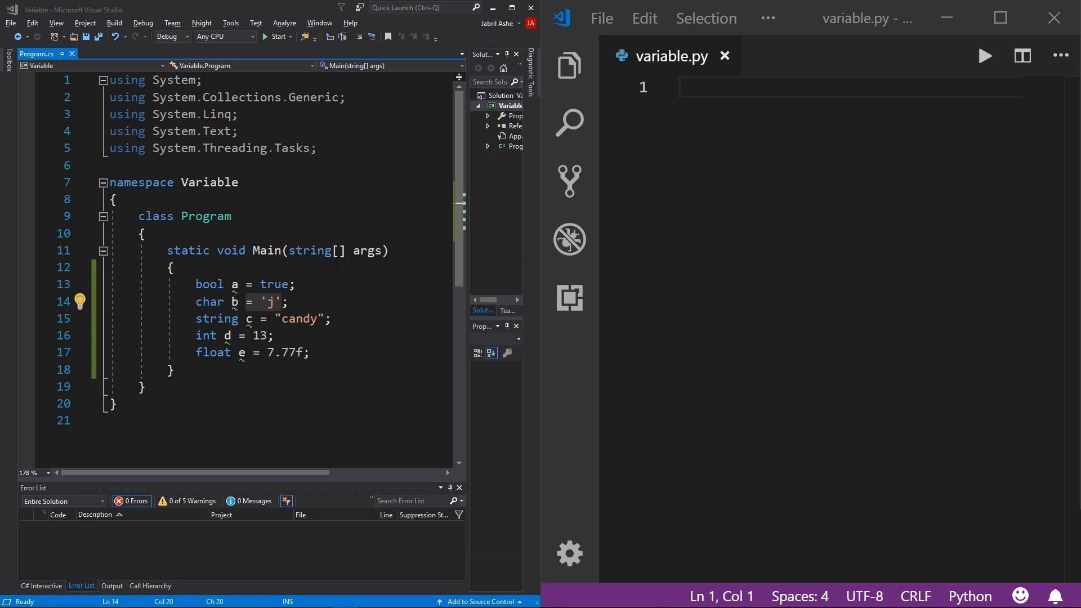
Write the first Python assignment a = True in variable.py.
double_click(209, 284)
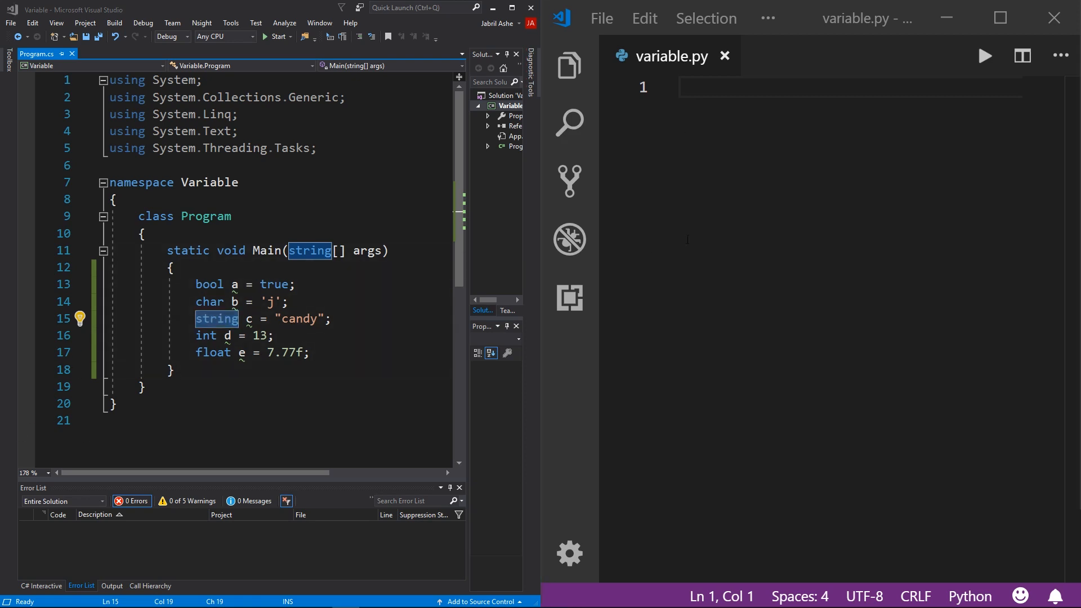
mouse_move(725, 233)
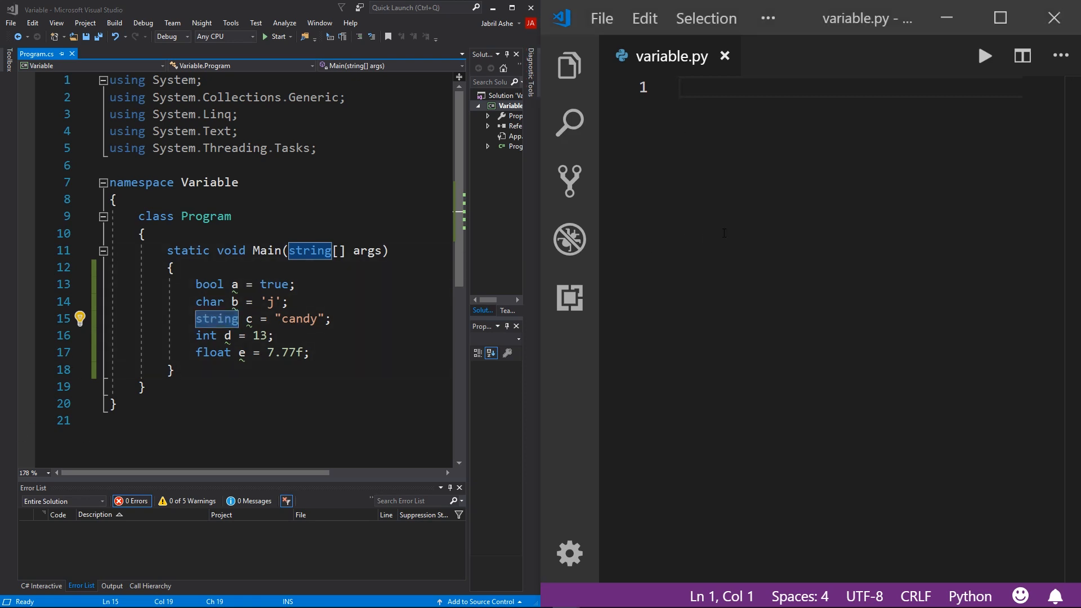
text(a =)
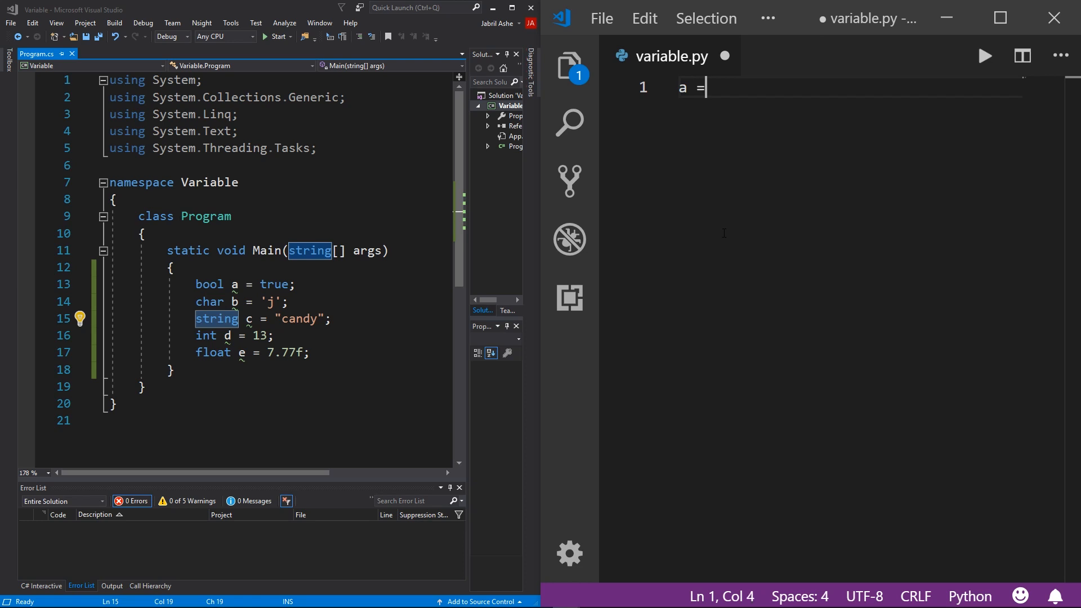
text(True)
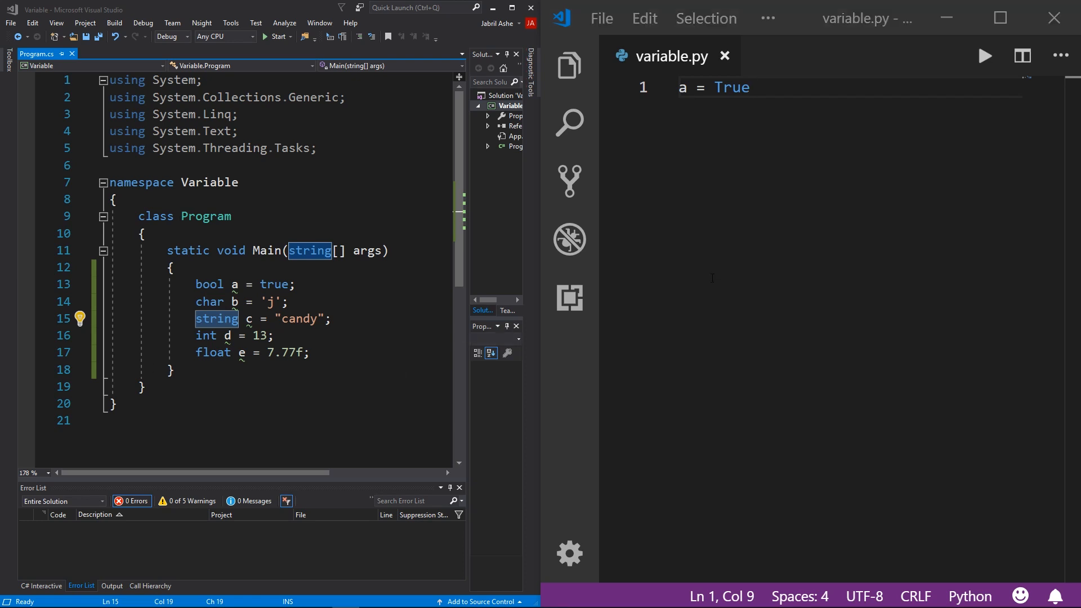
mouse_move(569, 284)
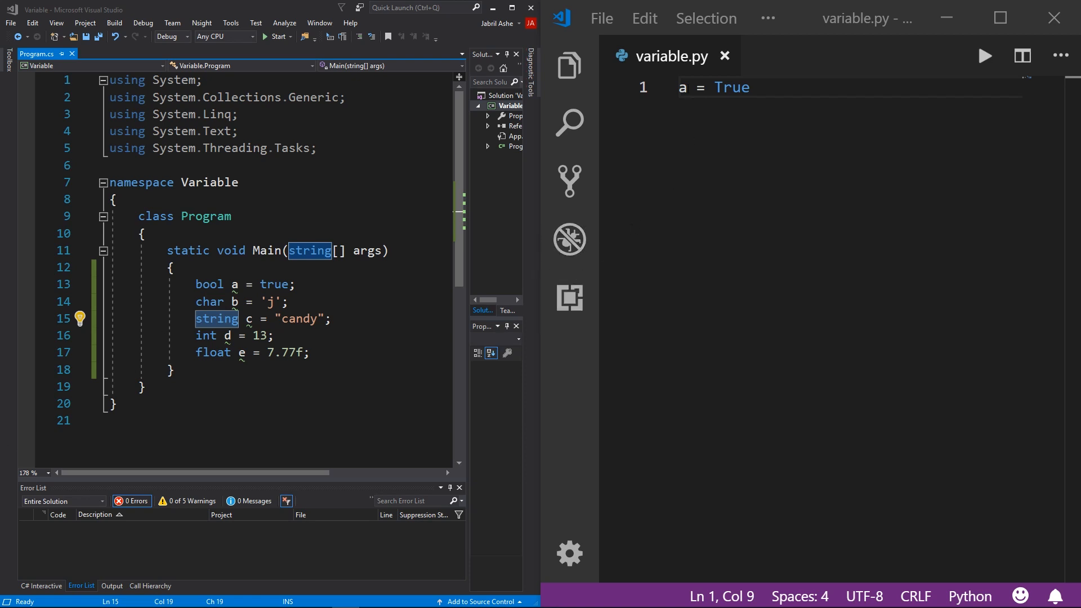
double_click(683, 88)
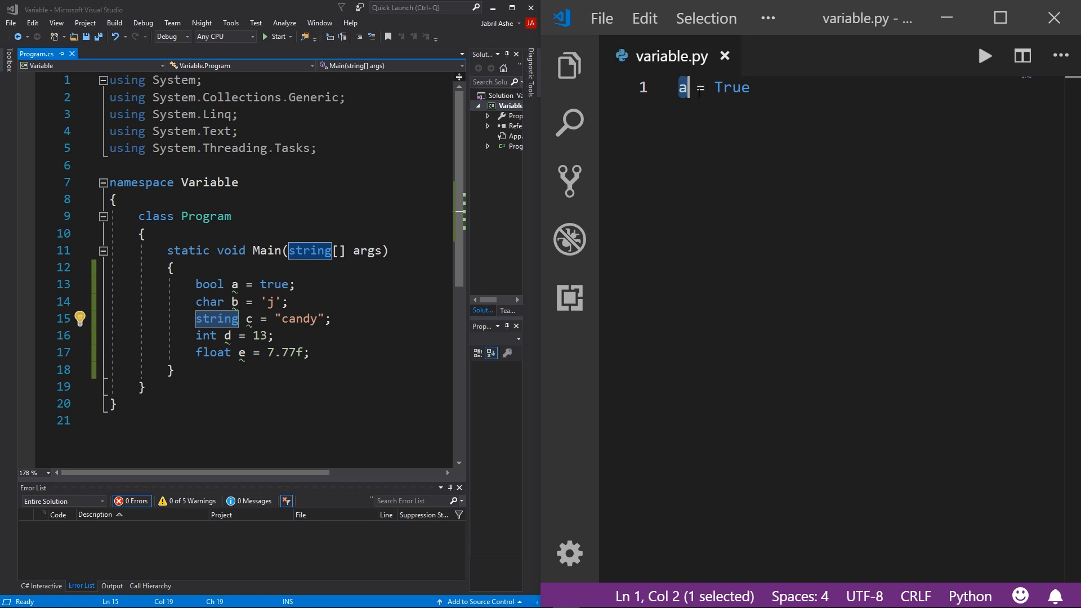
drag(687, 86, 750, 87)
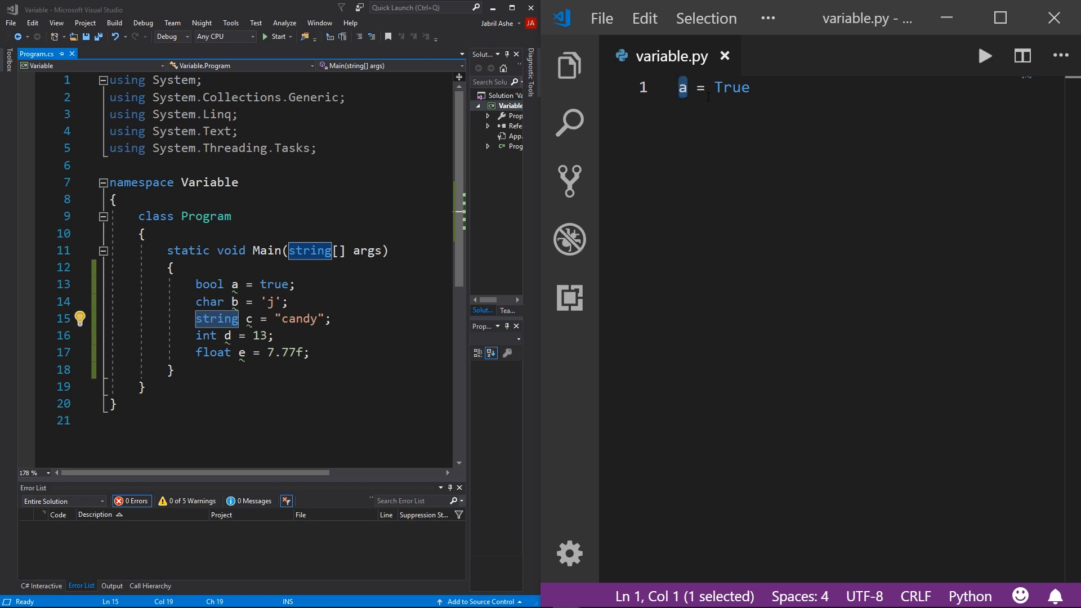
drag(693, 88, 752, 88)
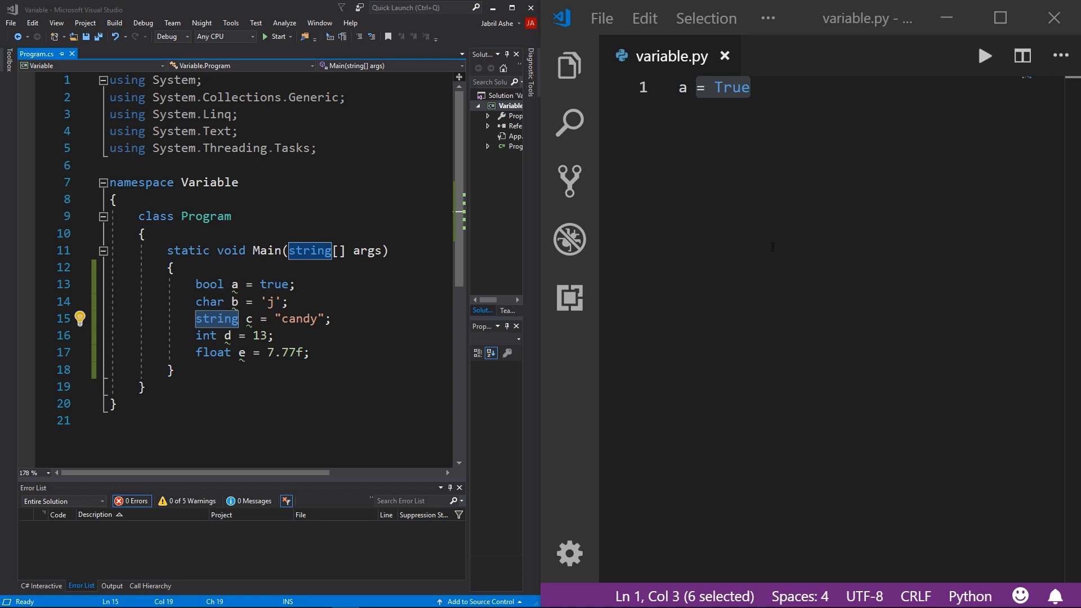
Add b = 'j', c = "candy", d = 13 and e = 7.77, then select all five lines.
key(Enter)
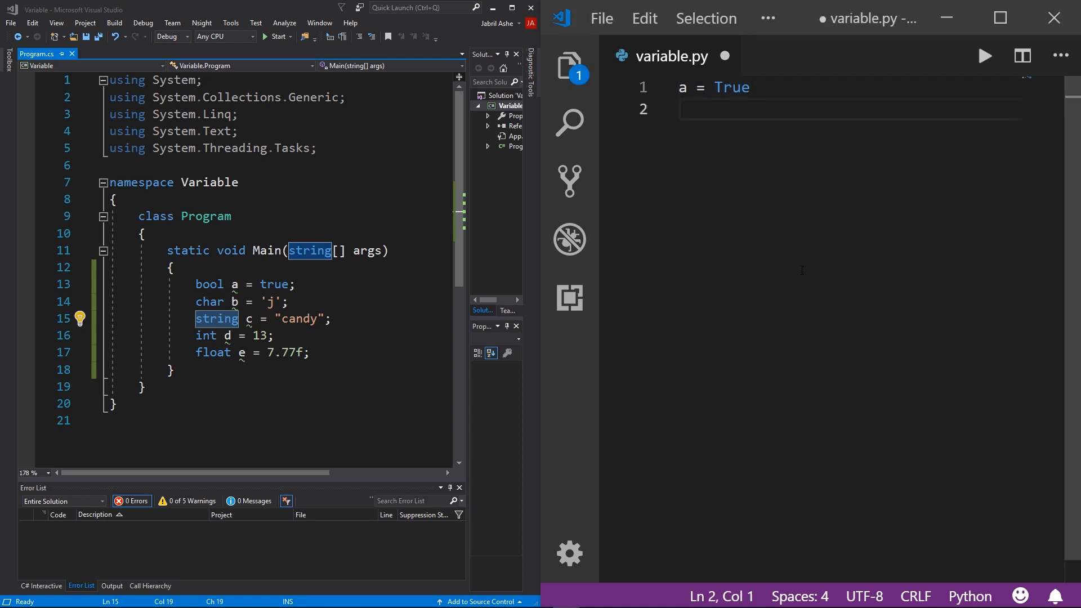
text(b = 'j)
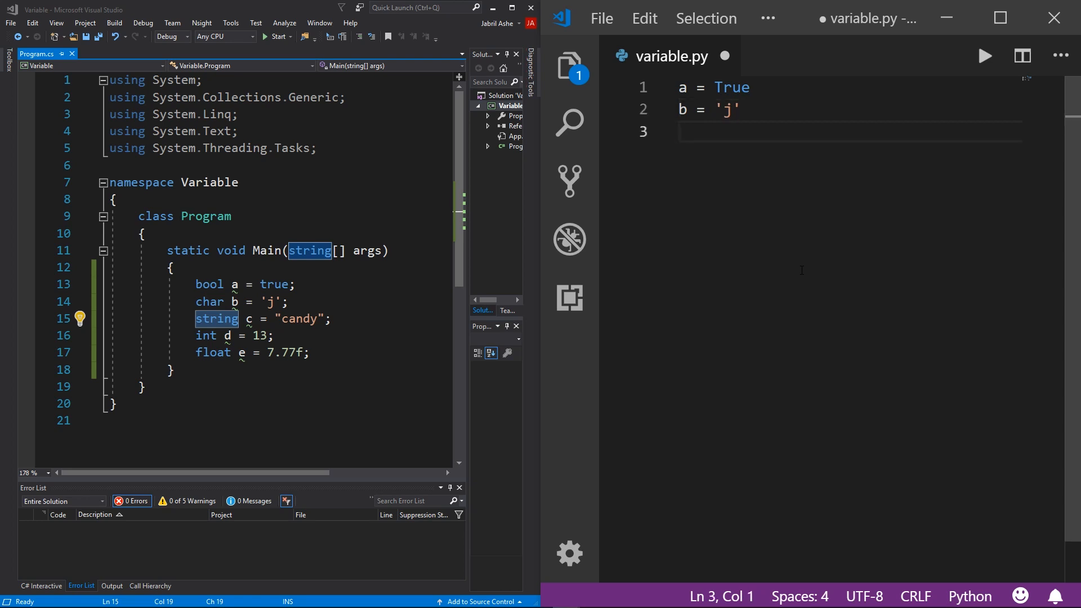
text(c = "can")
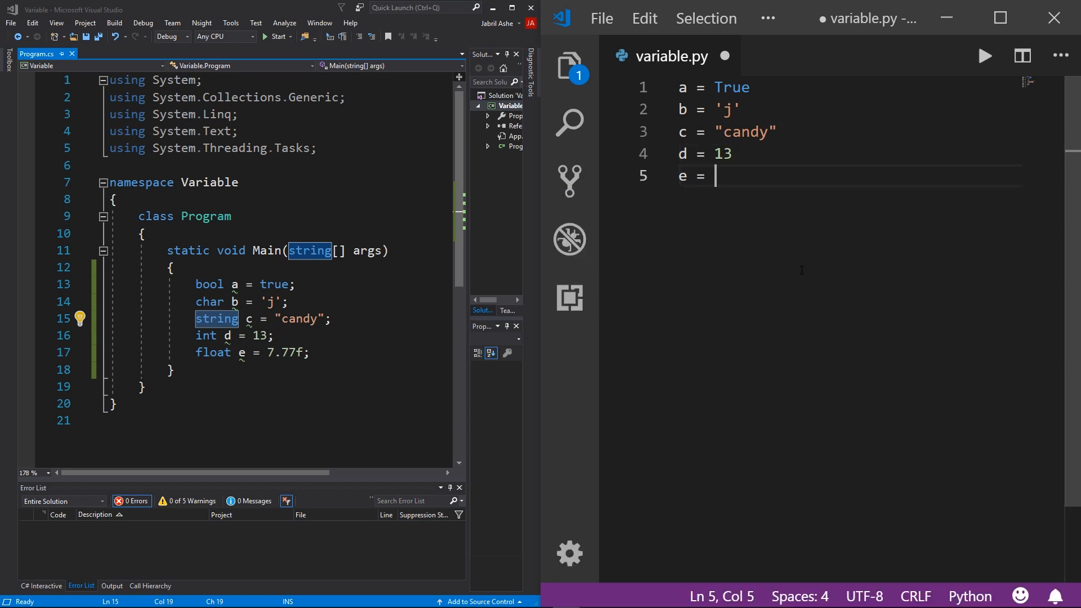
text(7.77)
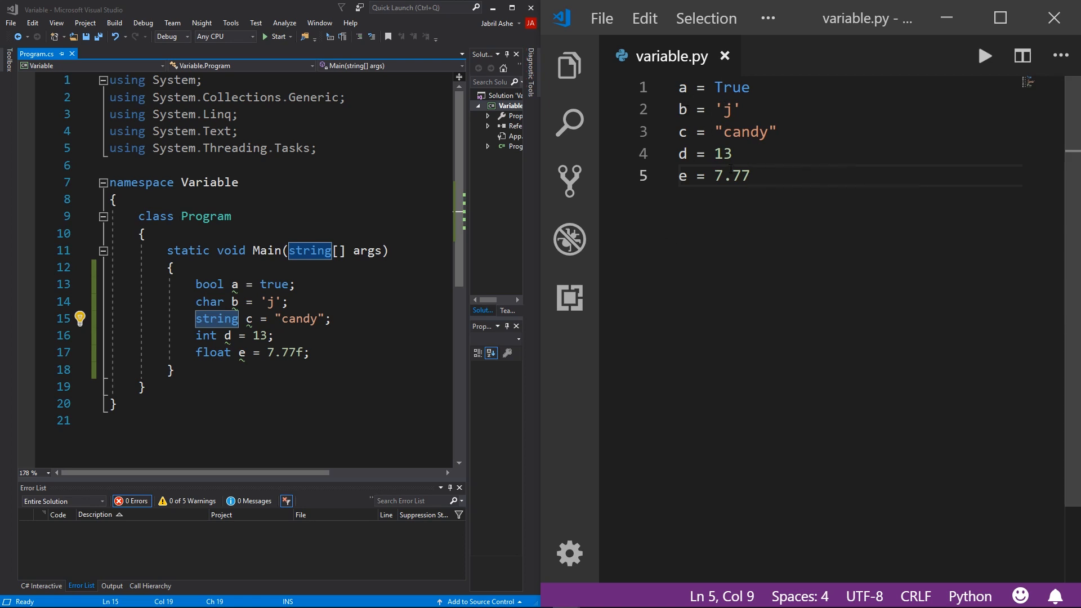
key(ctrl+a)
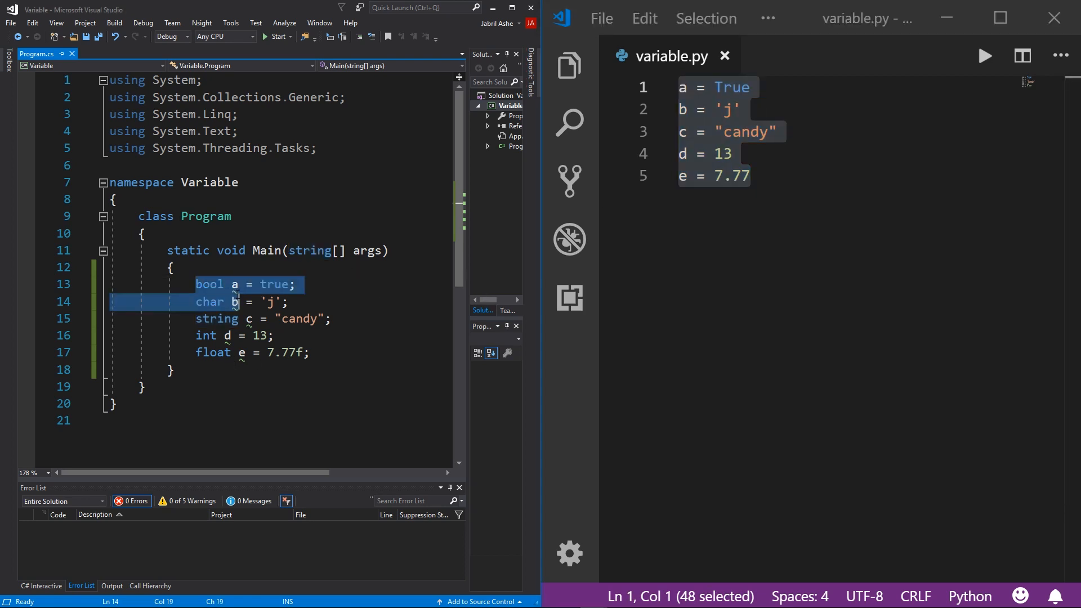
mouse_move(235, 293)
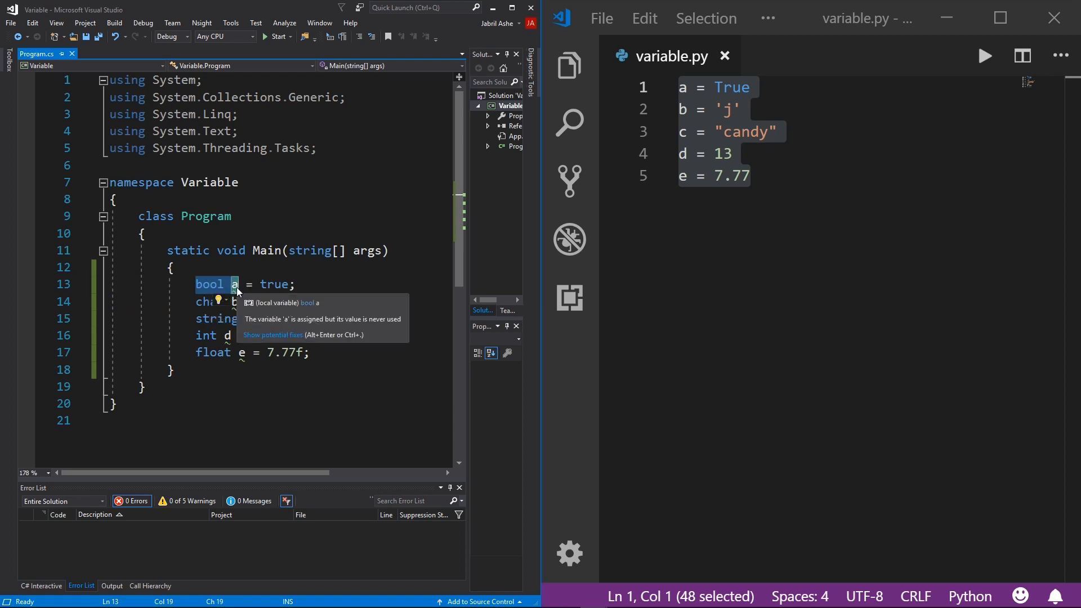
mouse_move(232, 293)
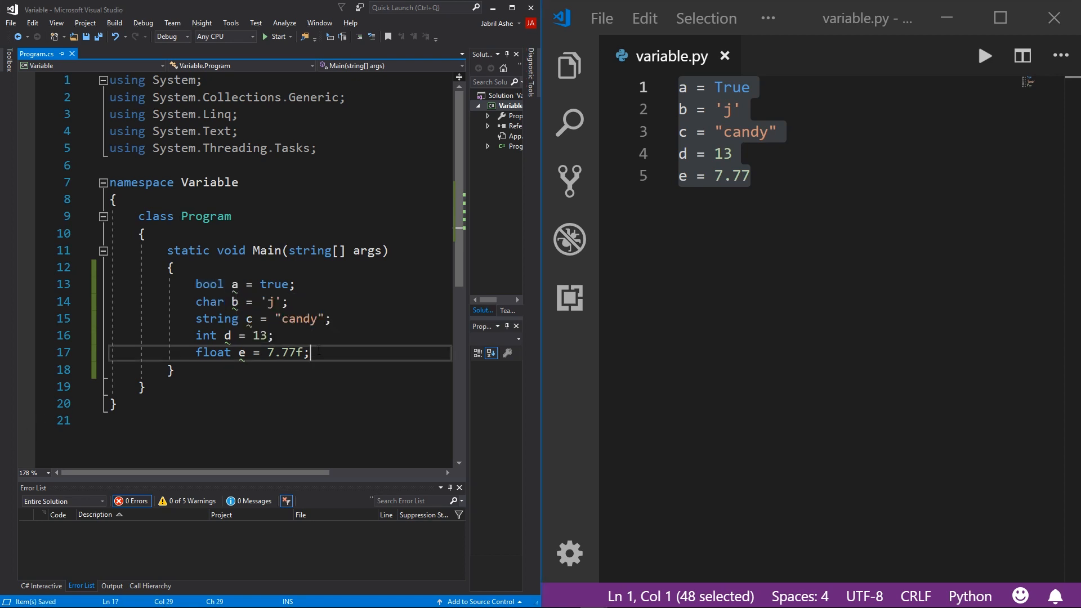
Add a line assigning b = true, producing the bool-to-char conversion error.
key(Enter)
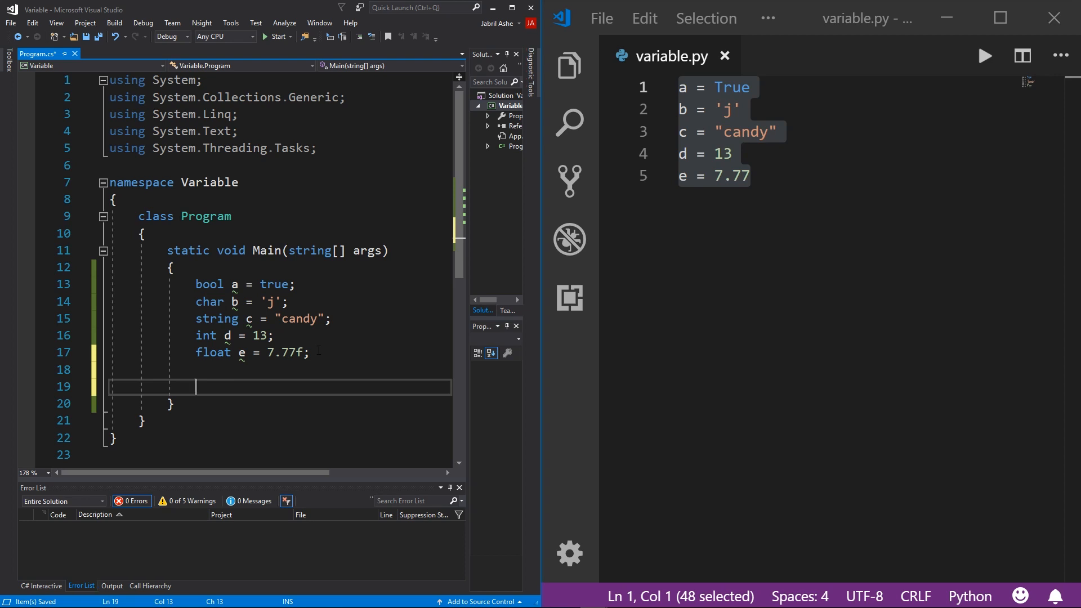
text(bool b)
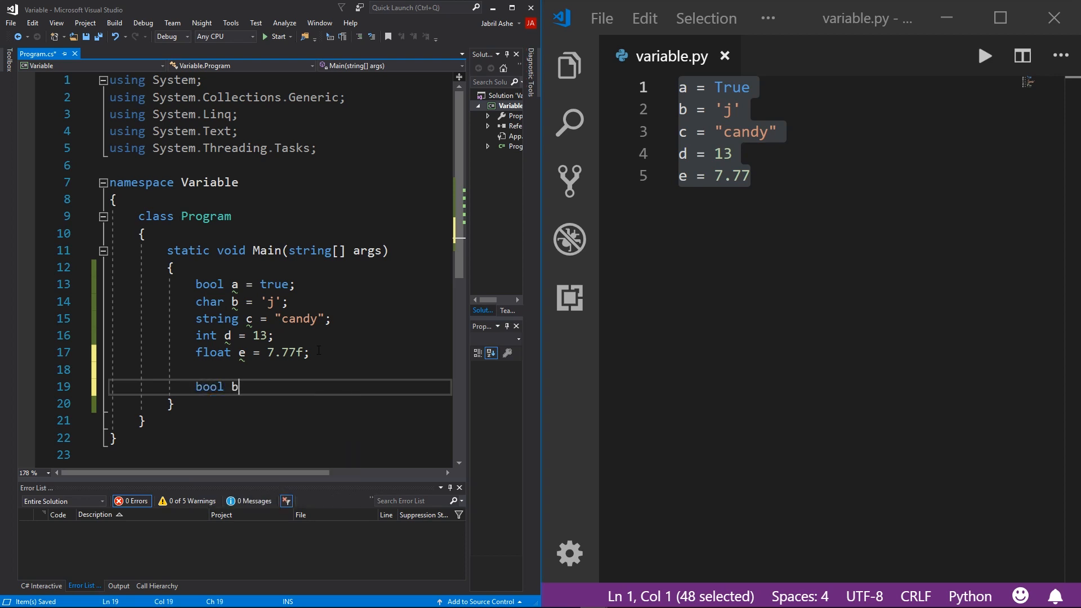
text(= treu)
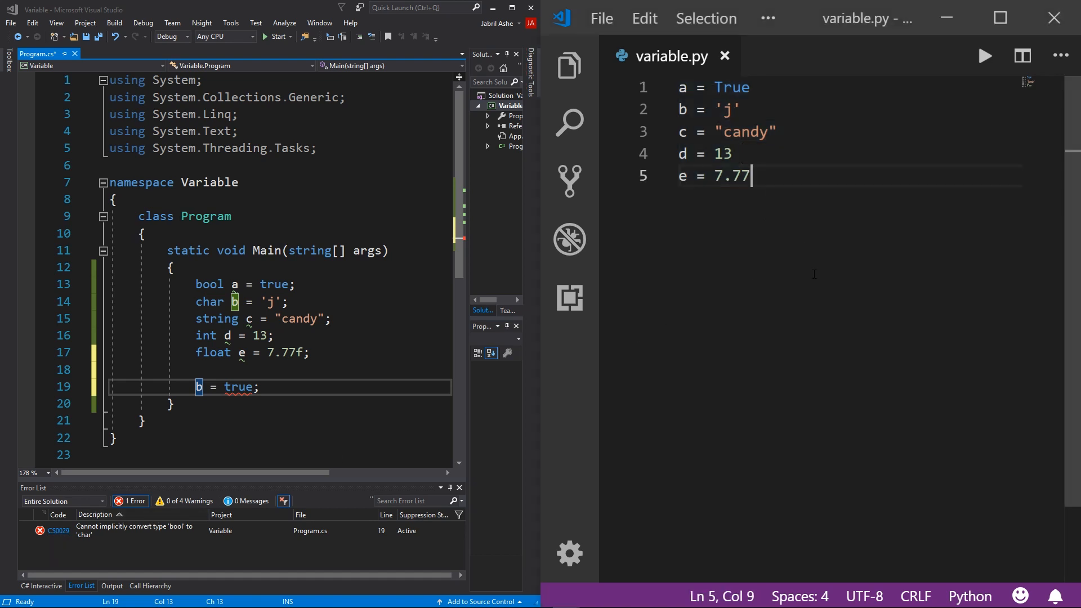
Reassign b = True on a new line in variable.py.
key(Enter)
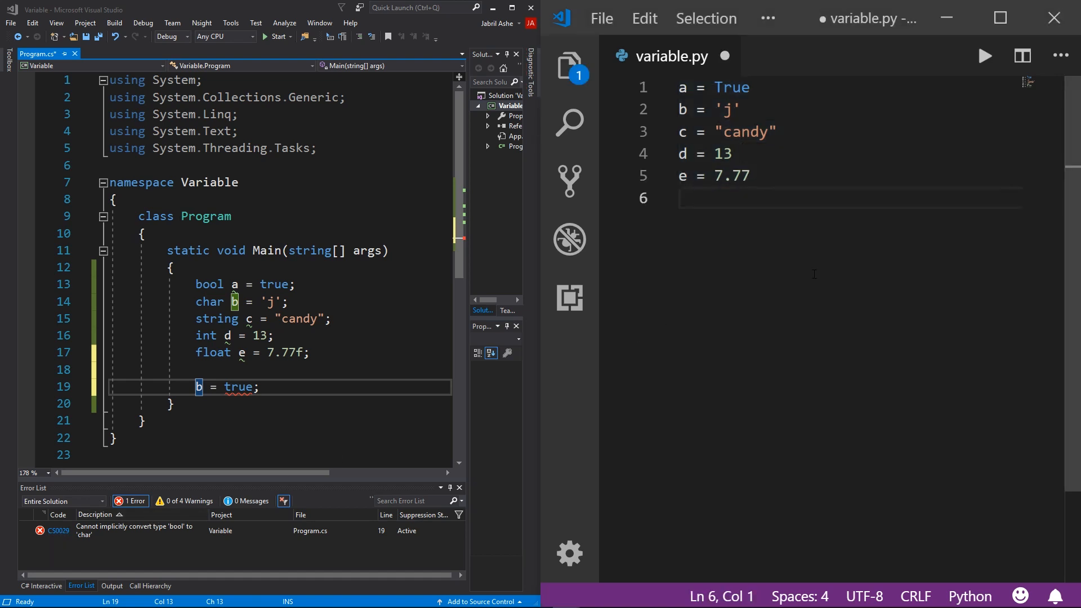
text(b)
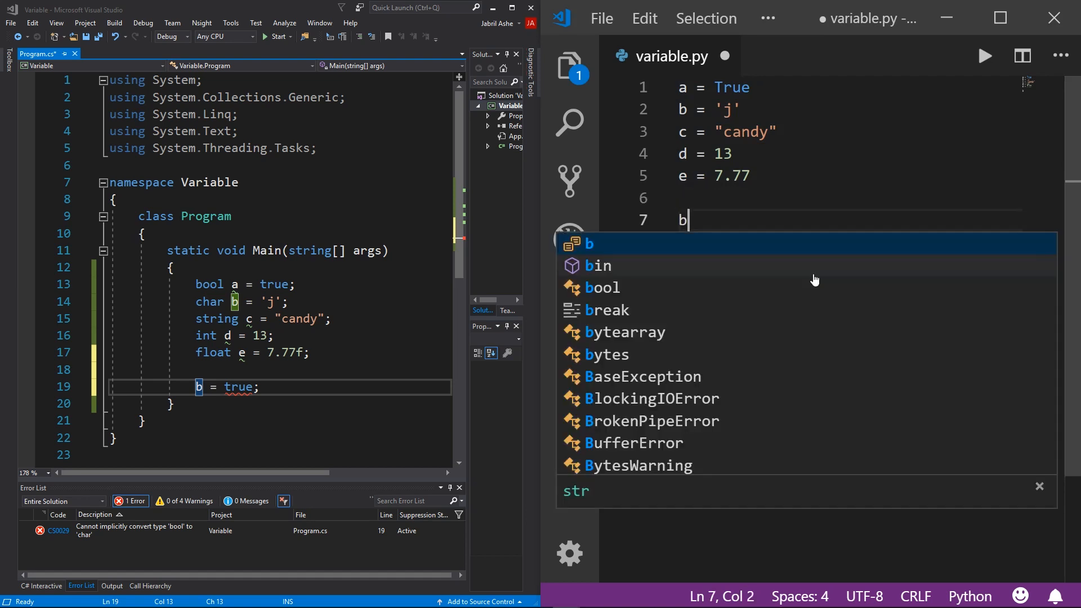
text(= True)
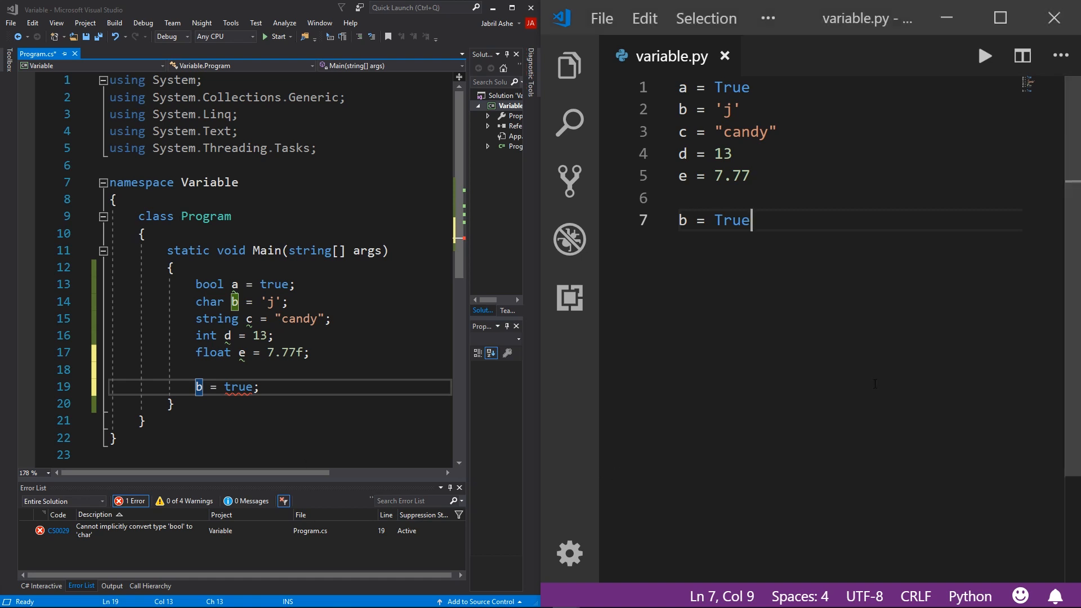
Add print(a,b,c,d,e) and run the script.
key(Enter)
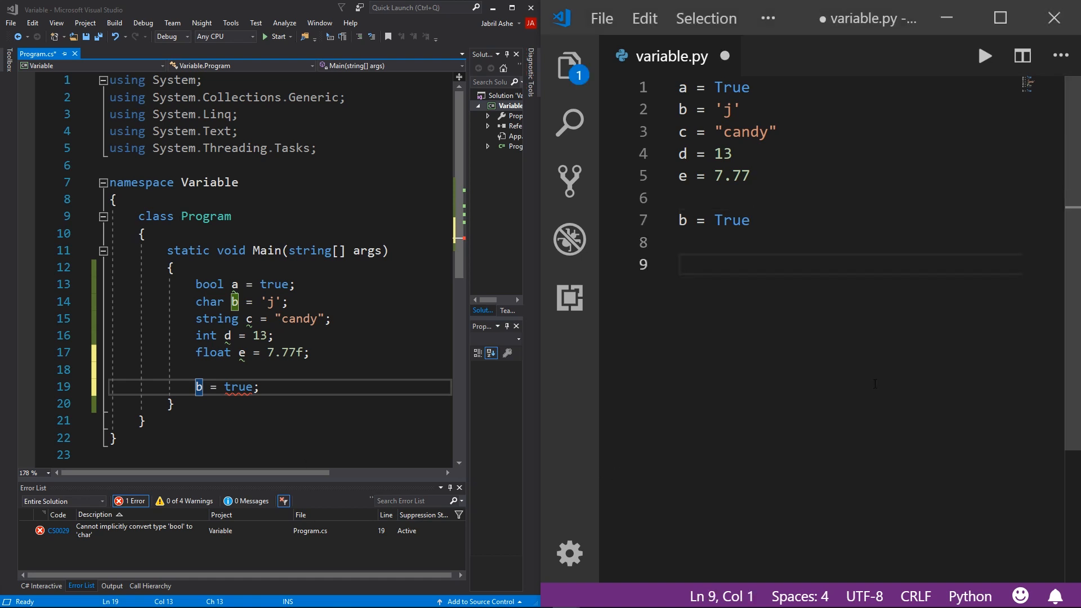
text(print())
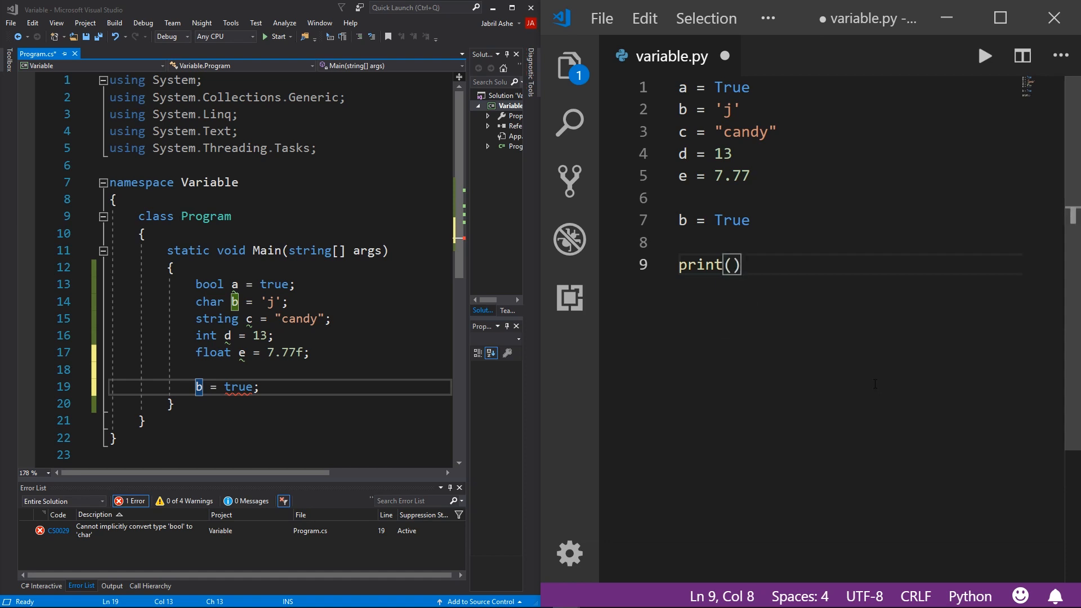
text(a,b,c,d,e)
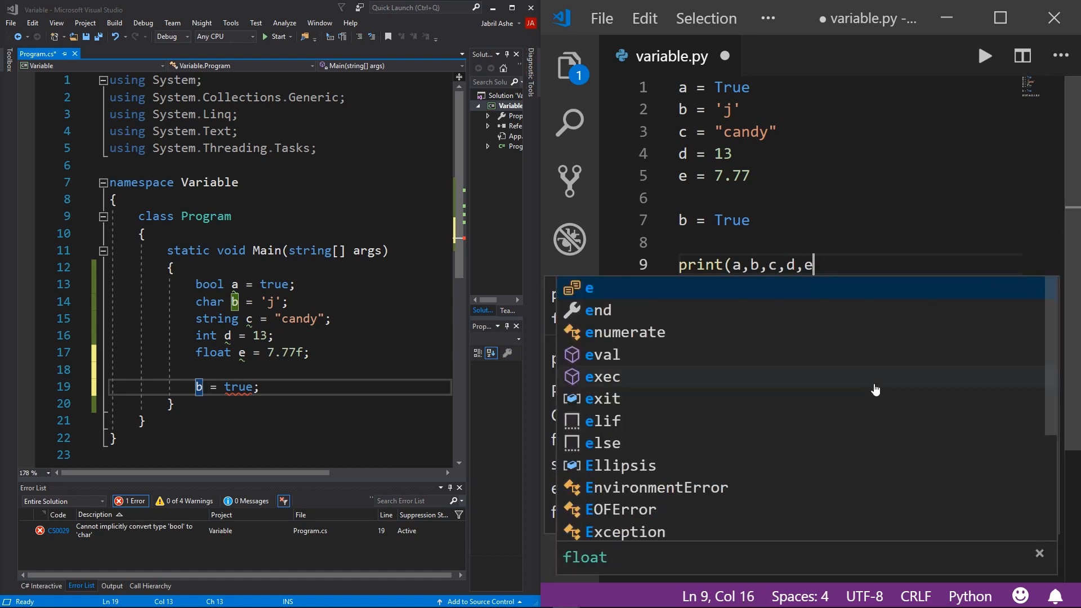
text())
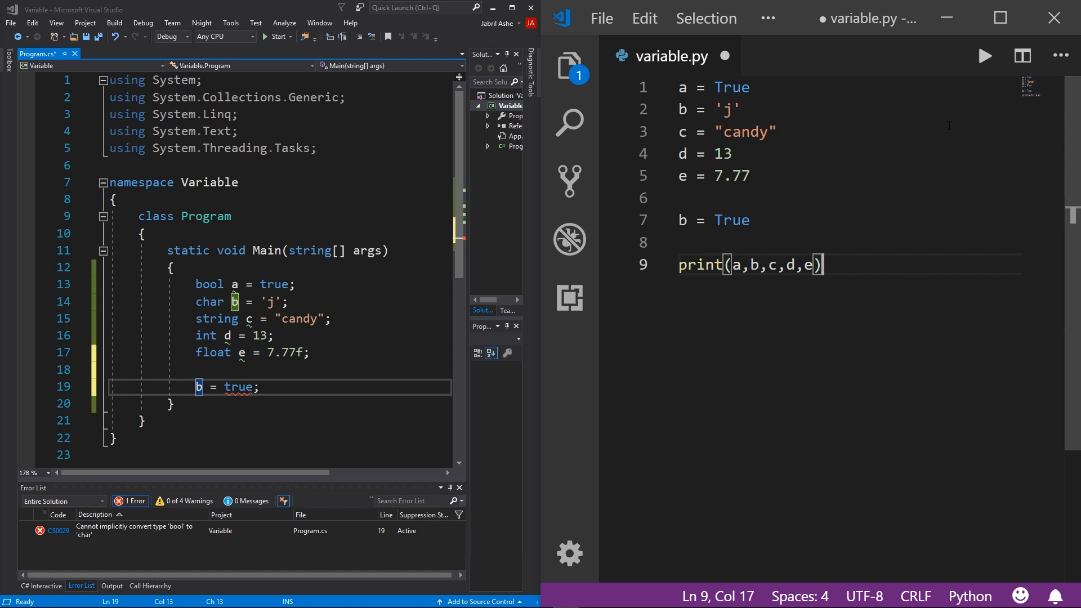
click(984, 55)
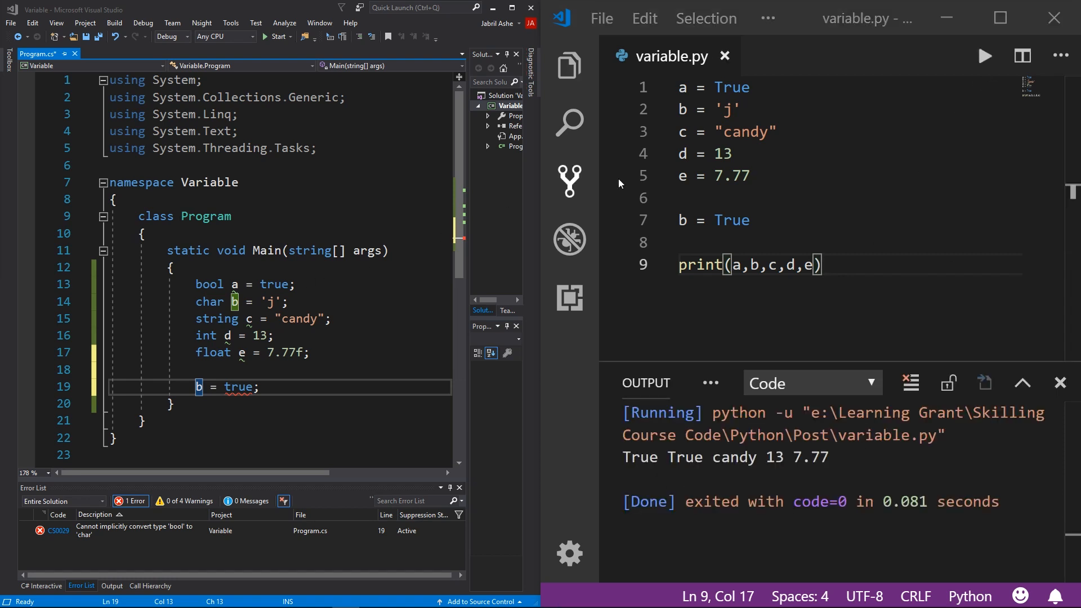
mouse_move(676, 181)
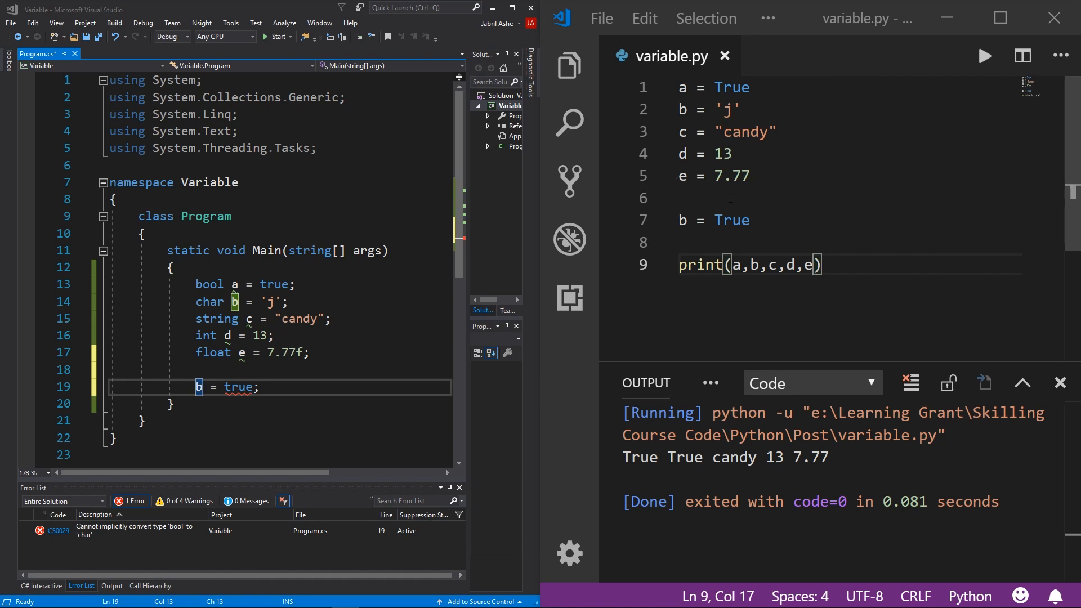
mouse_move(549, 295)
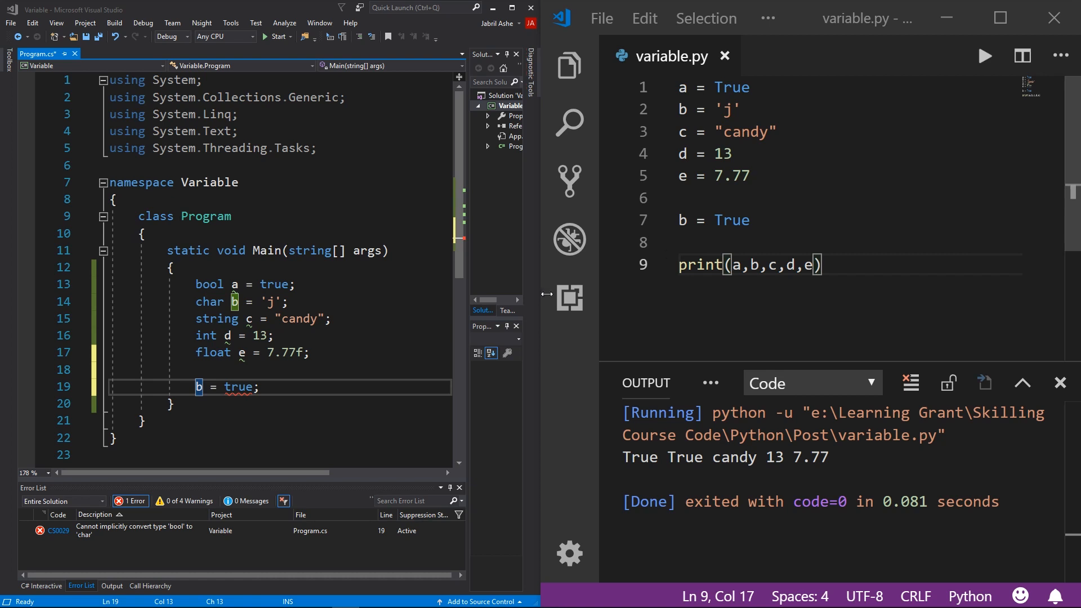
mouse_move(677, 214)
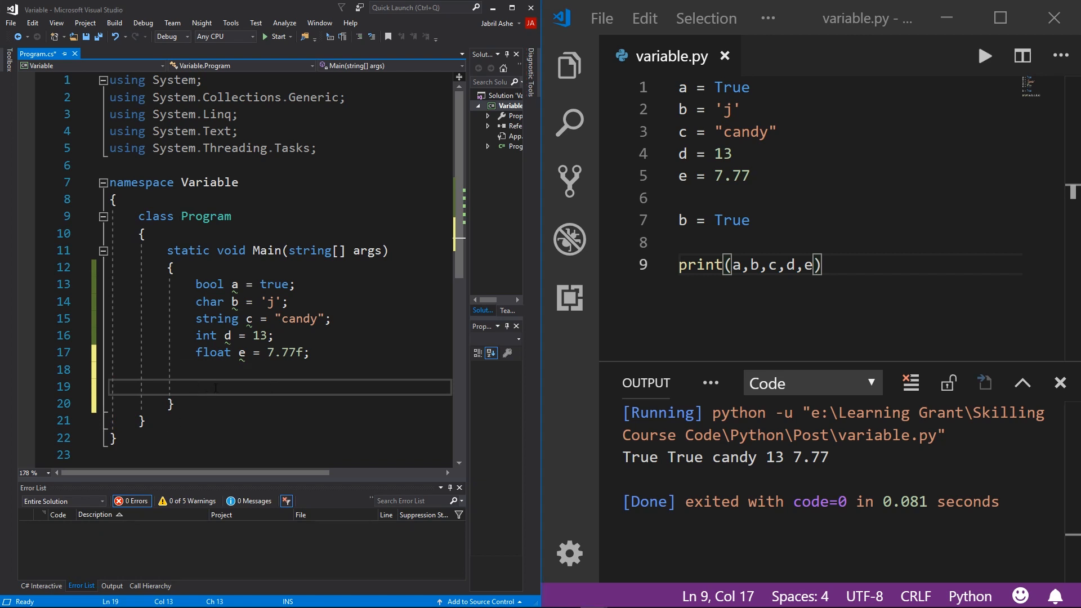
Replace the erroneous b = true; line with a = false; in Main.
text(boo)
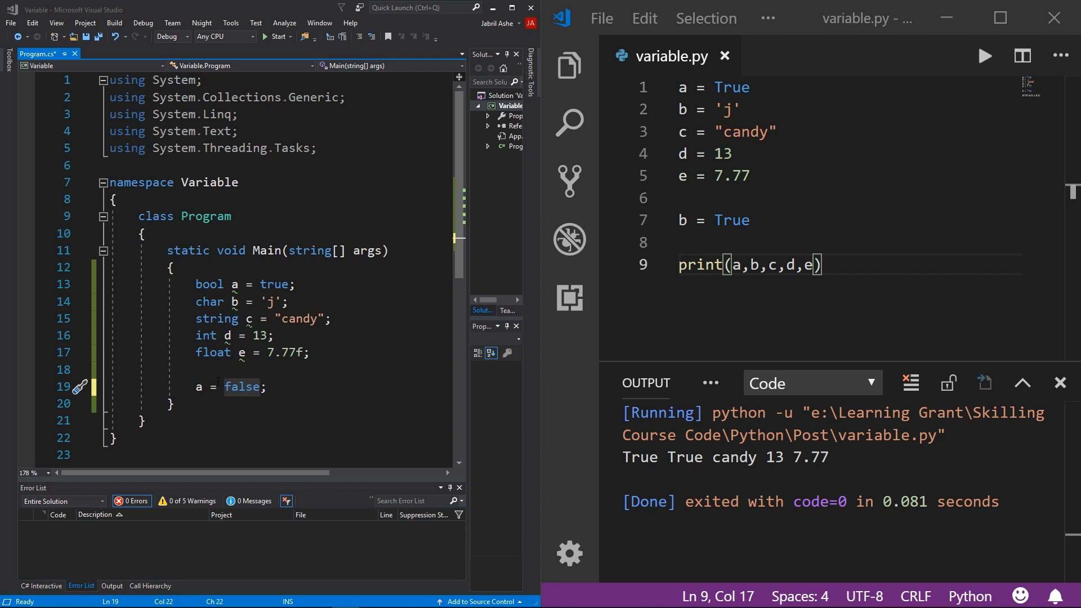
mouse_move(243, 401)
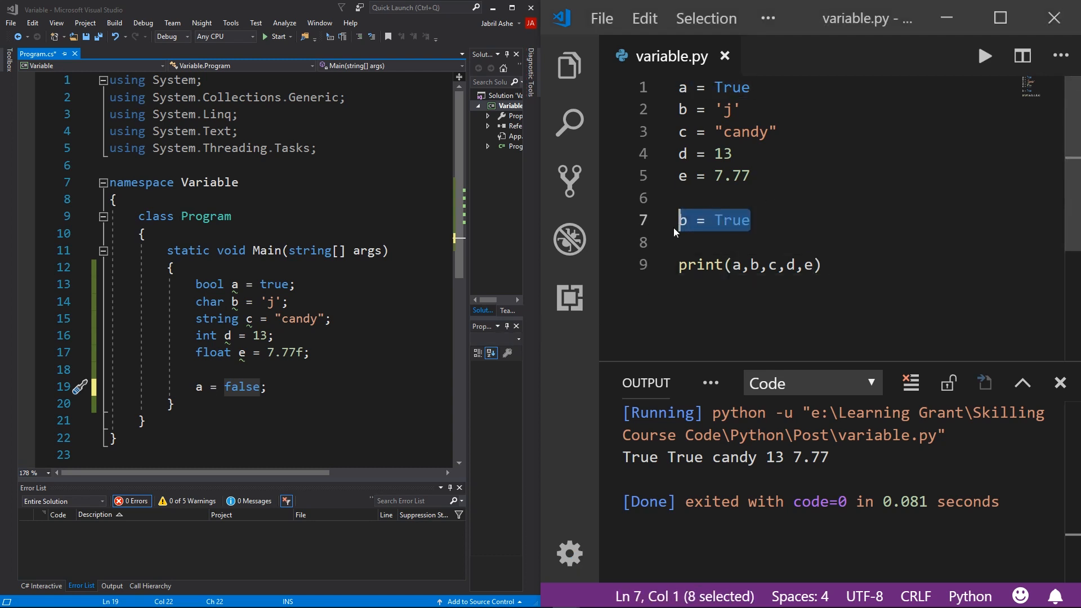
Reassign a through e to False on lines 7–11 of variable.py.
text(a)
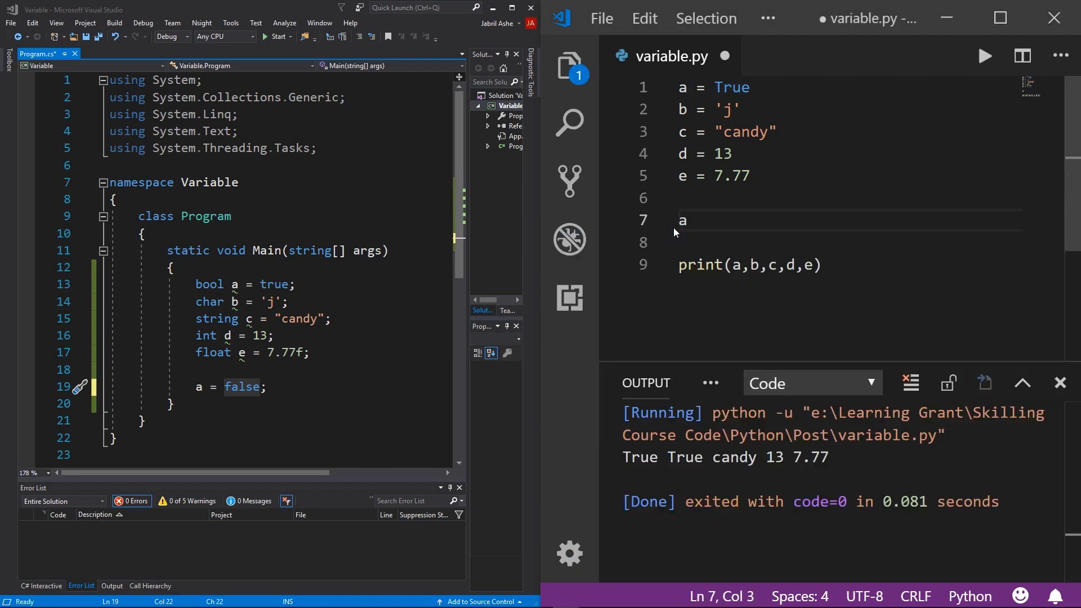
text(= False)
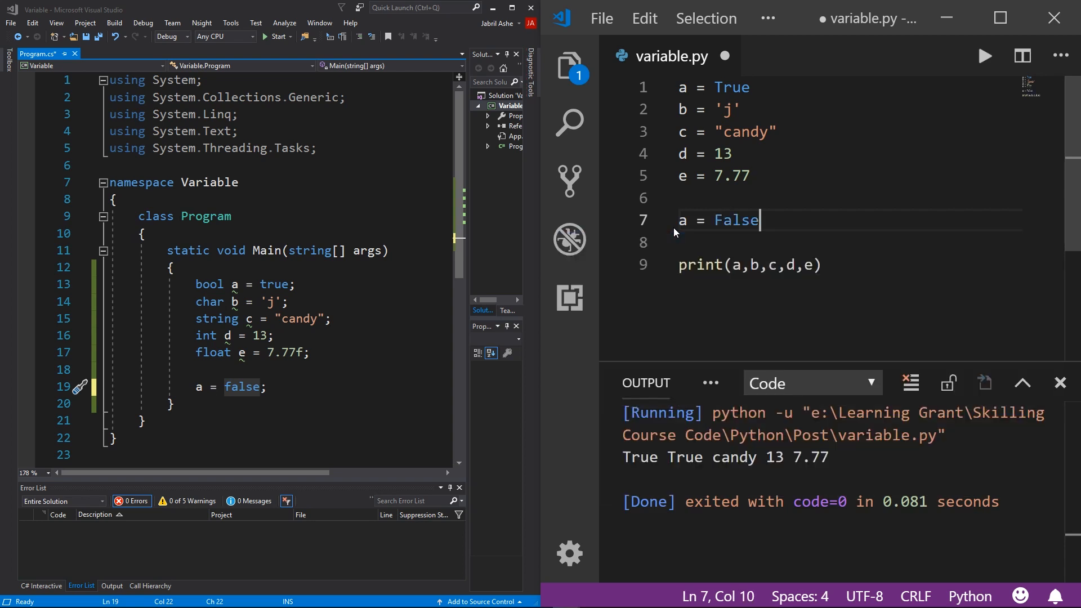
text(b = False)
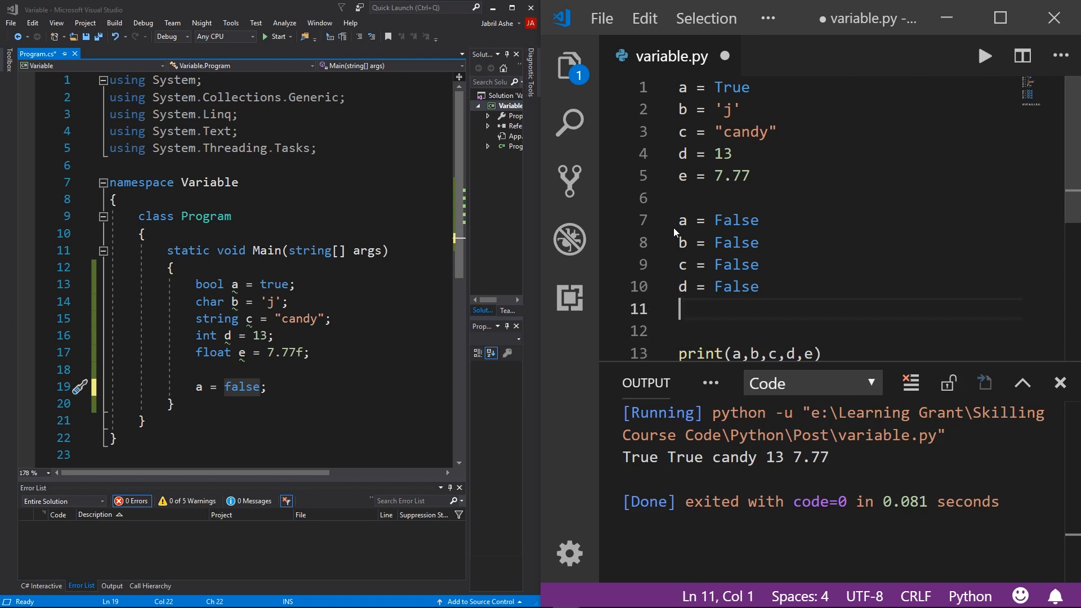
text(c = False)
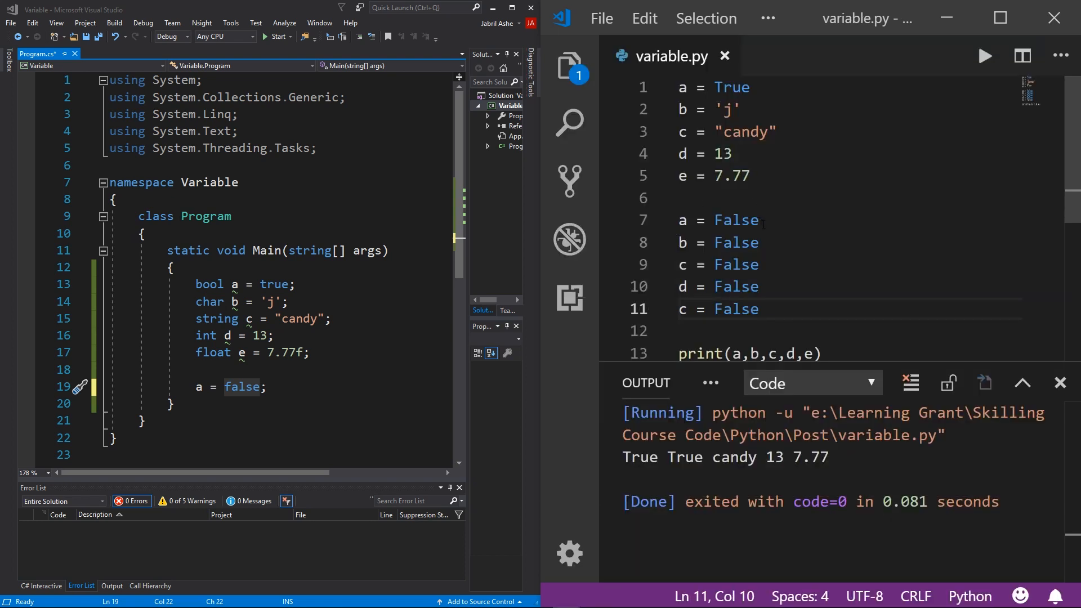
scroll(down, 3)
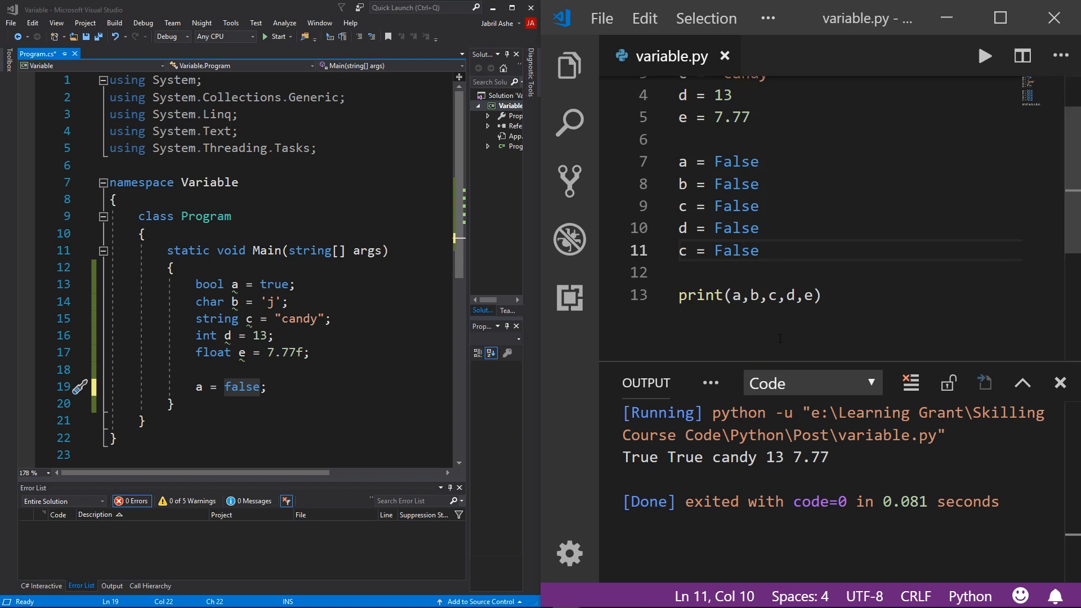
mouse_move(985, 55)
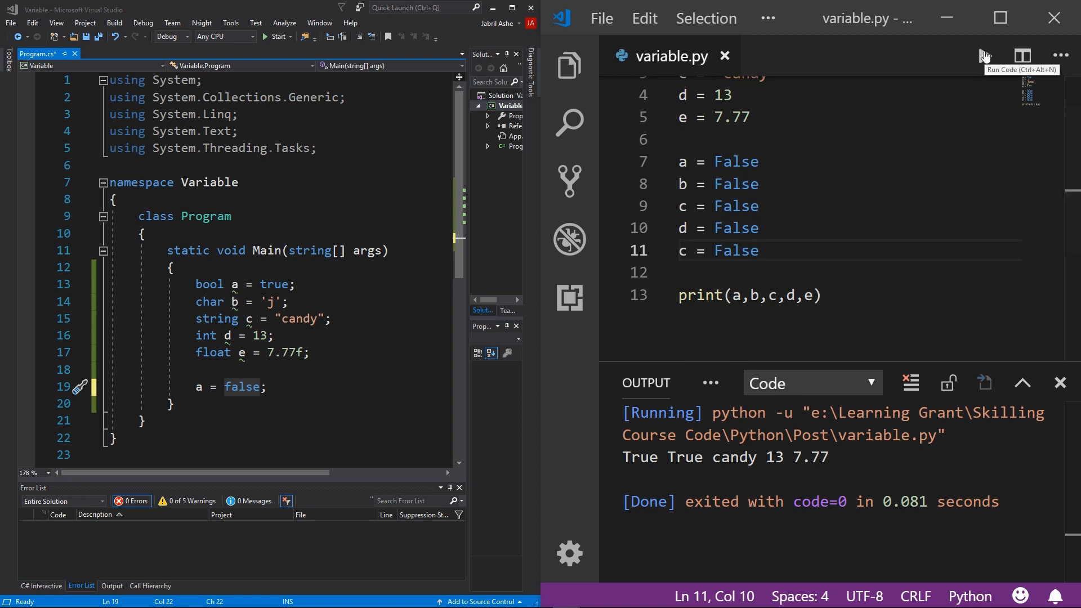
Run the script, fix the c typo to e and rerun to print five False values.
click(984, 55)
text(e)
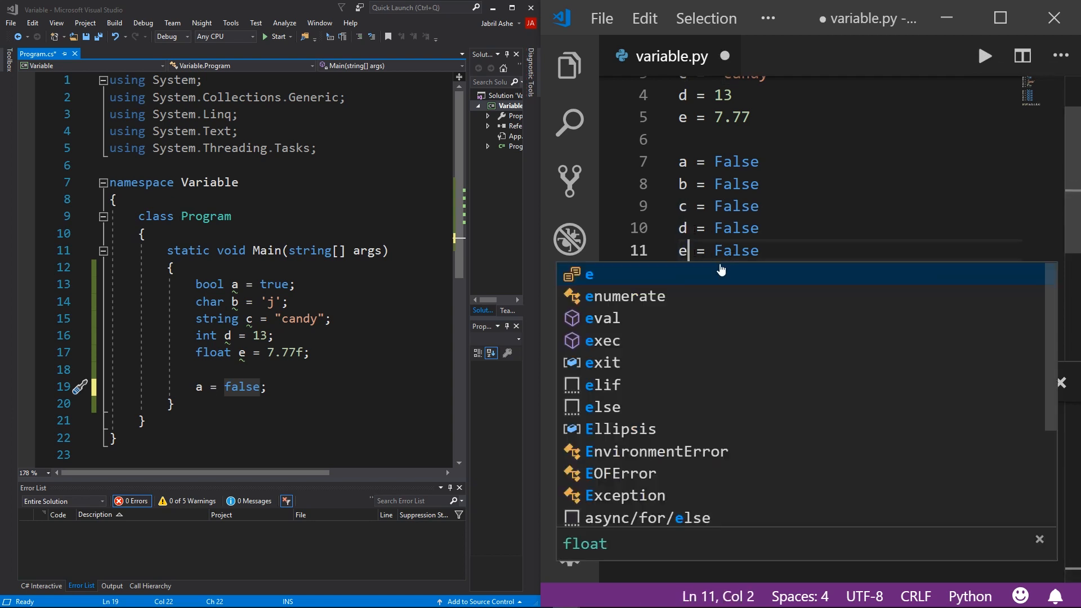
click(985, 55)
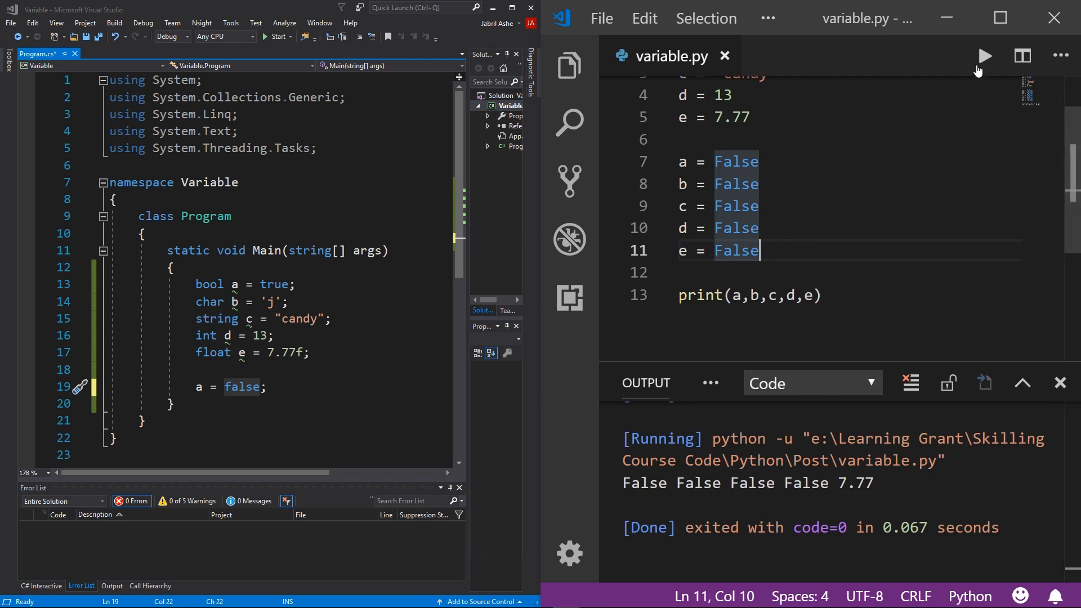
click(985, 56)
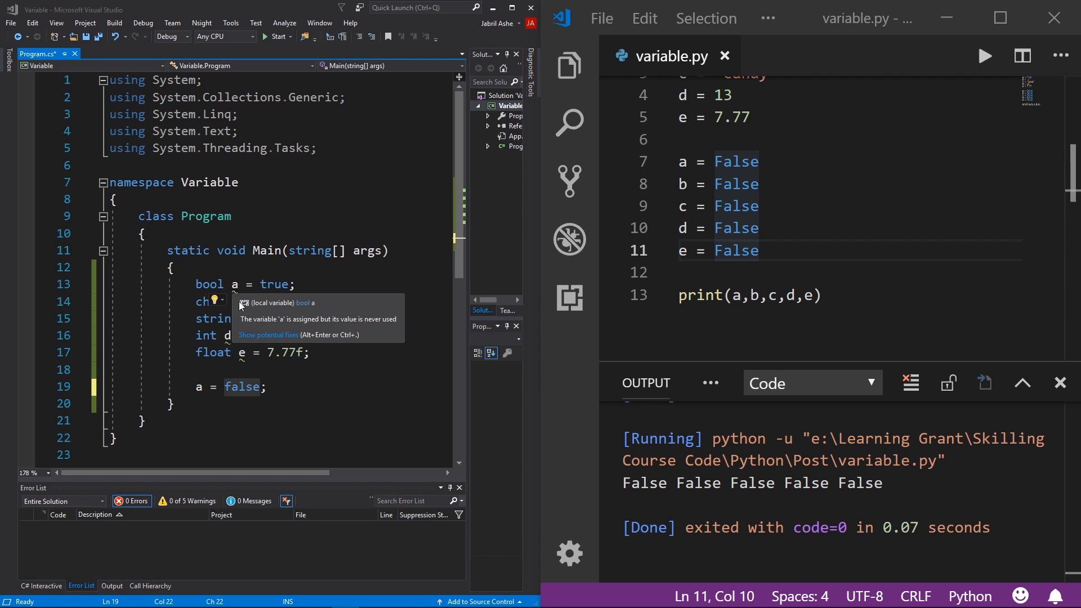
mouse_move(7, 521)
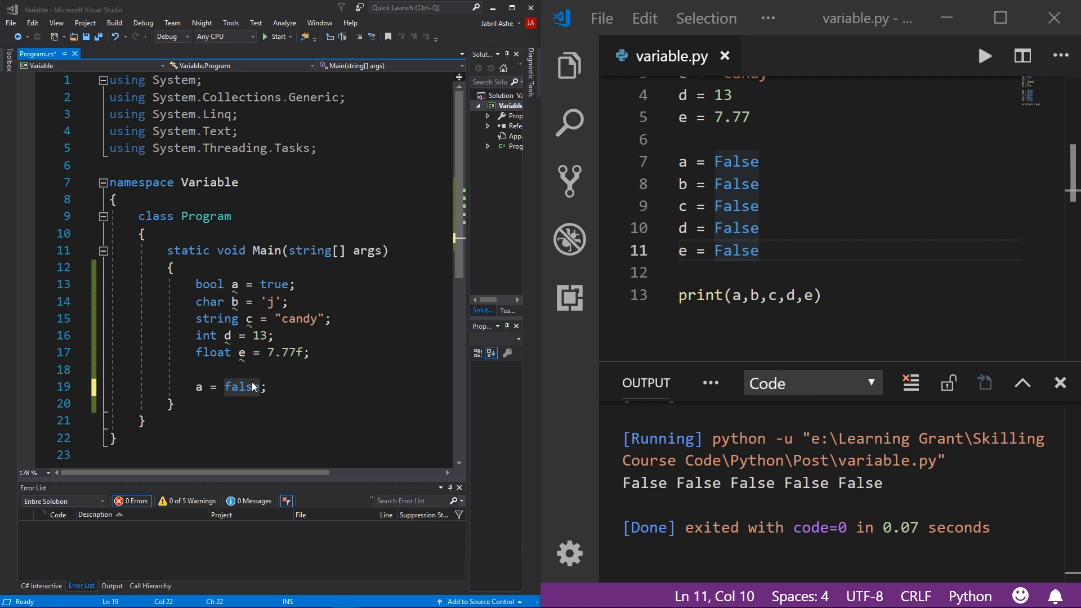
mouse_move(250, 387)
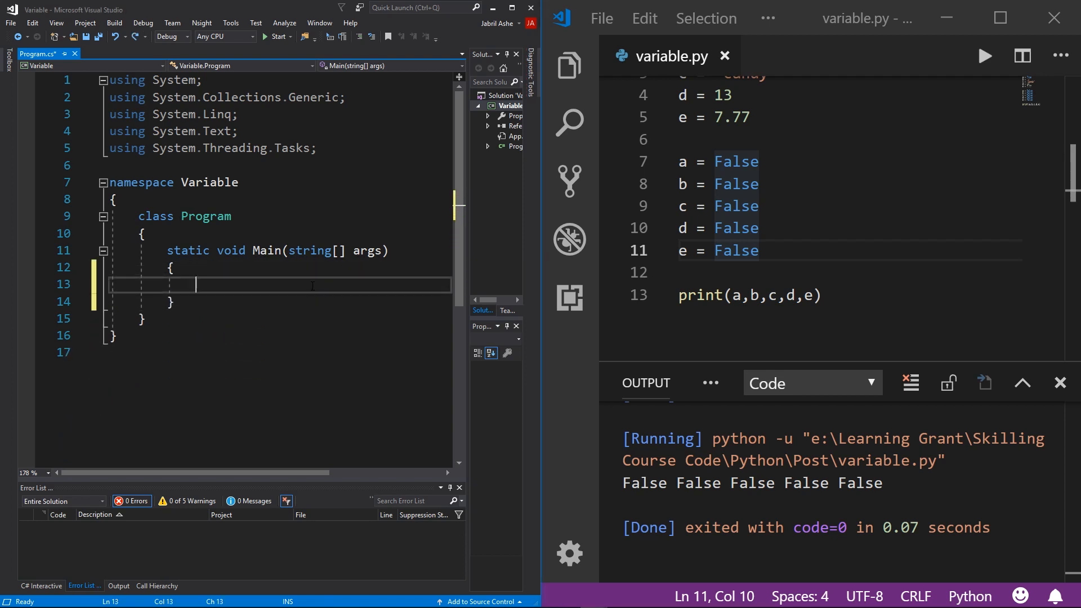
Declare int enemyHp = 50; and bool hurt = true; in Main.
text(int)
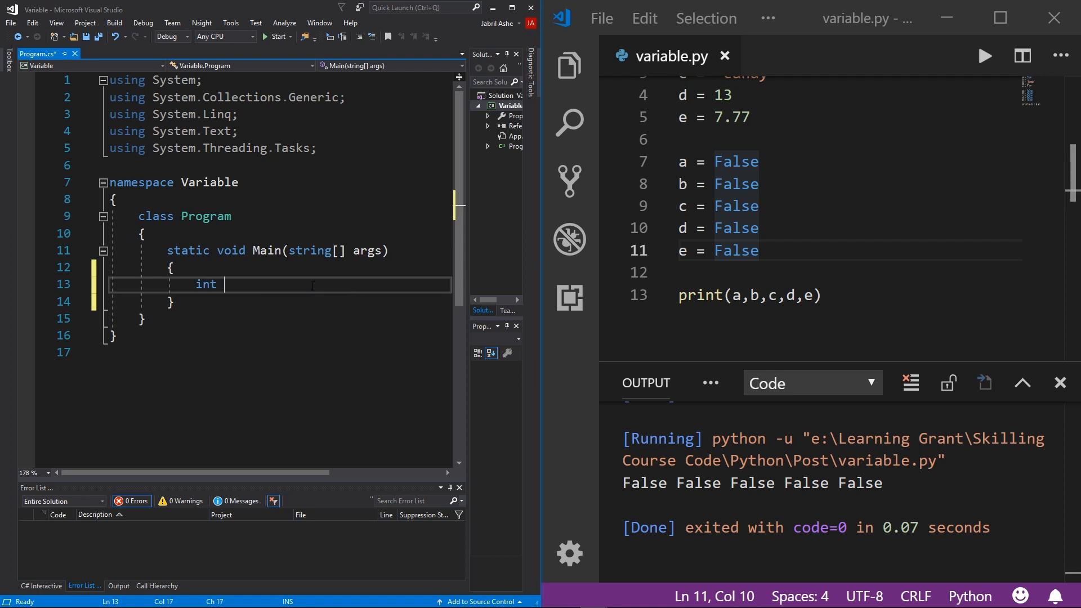
text(enemy)
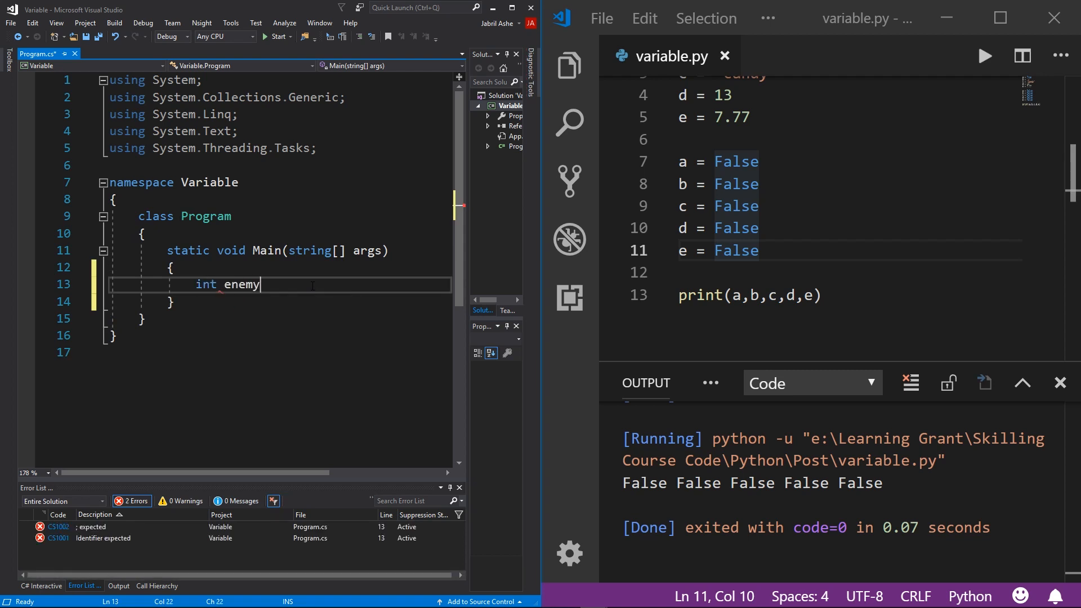
text(Hp)
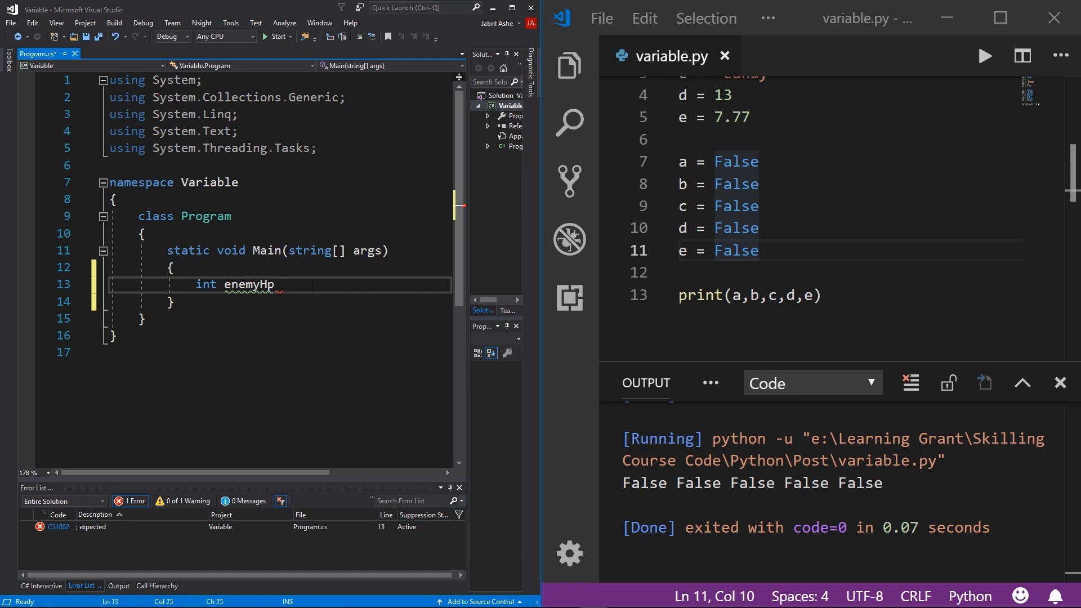
text(= 50;)
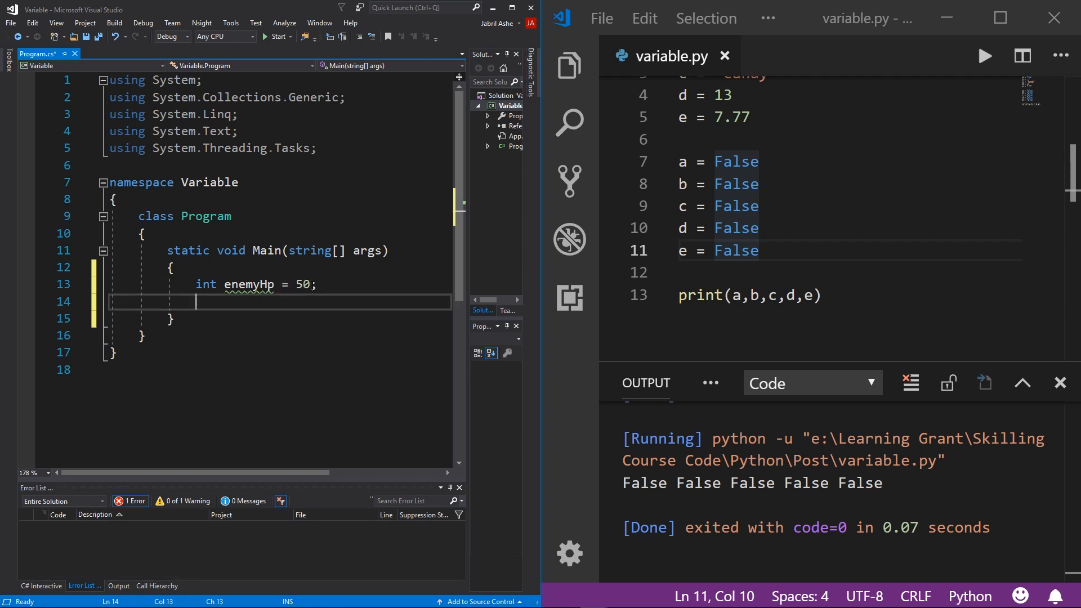
text(bool)
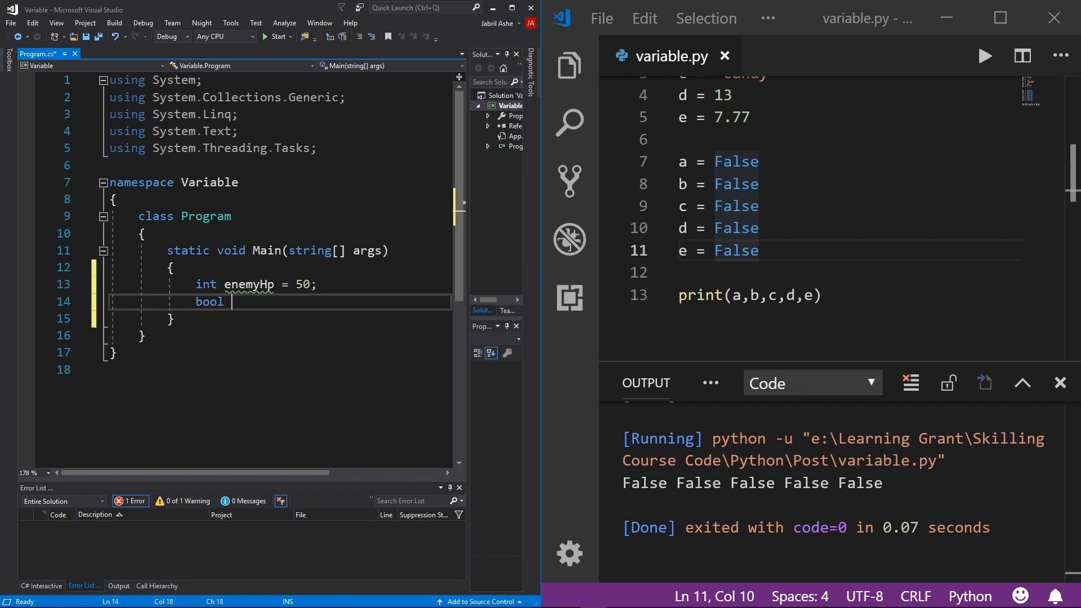
text(hurt = true;)
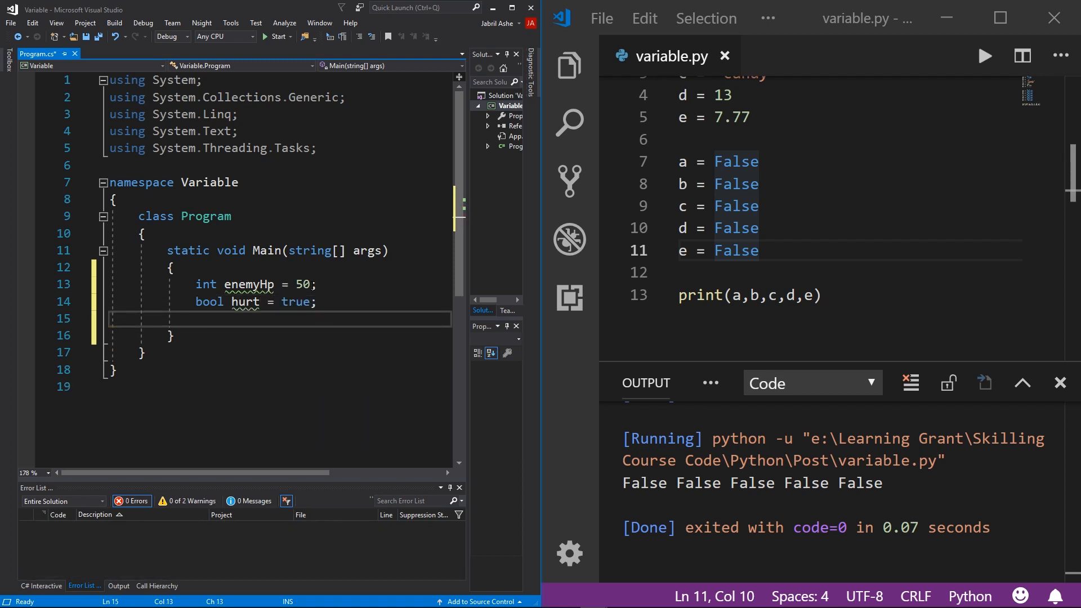
Declare bool flashing = true; and bool dizzy = false; below them.
text(bool)
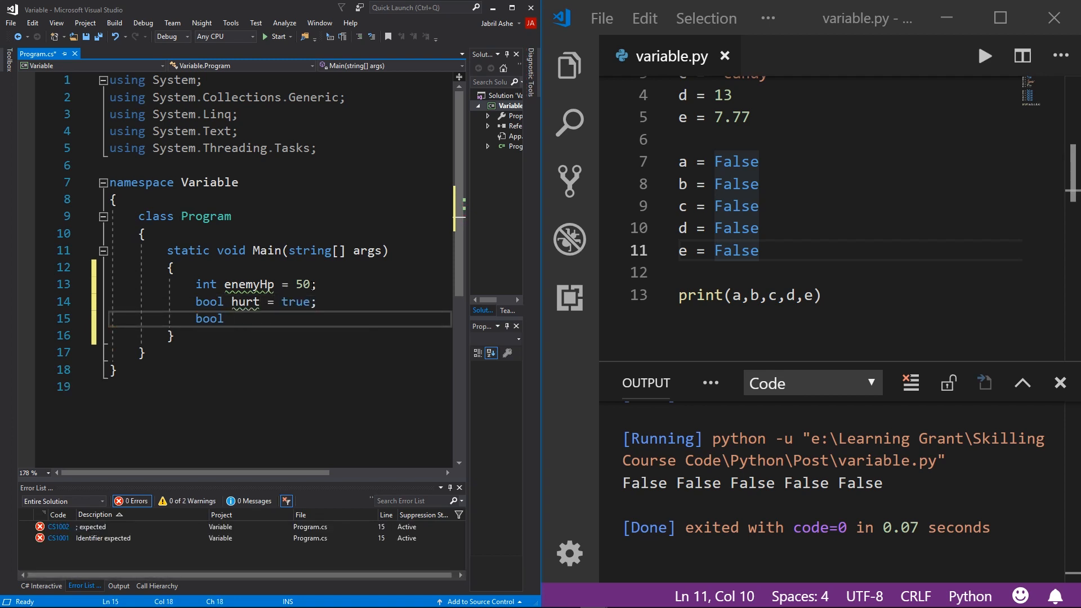
text(flashing)
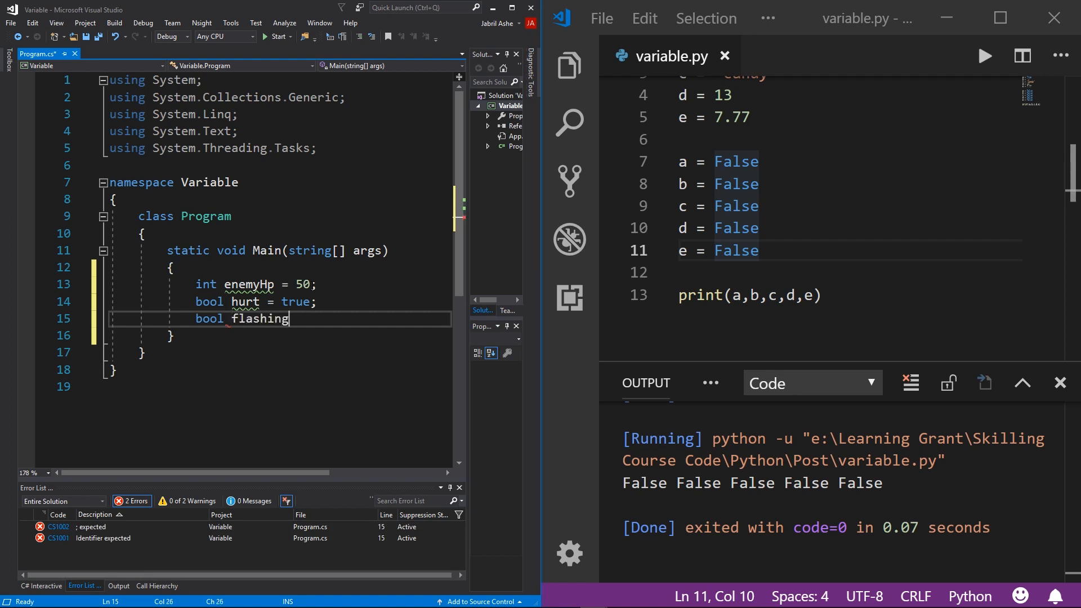
text(= true;)
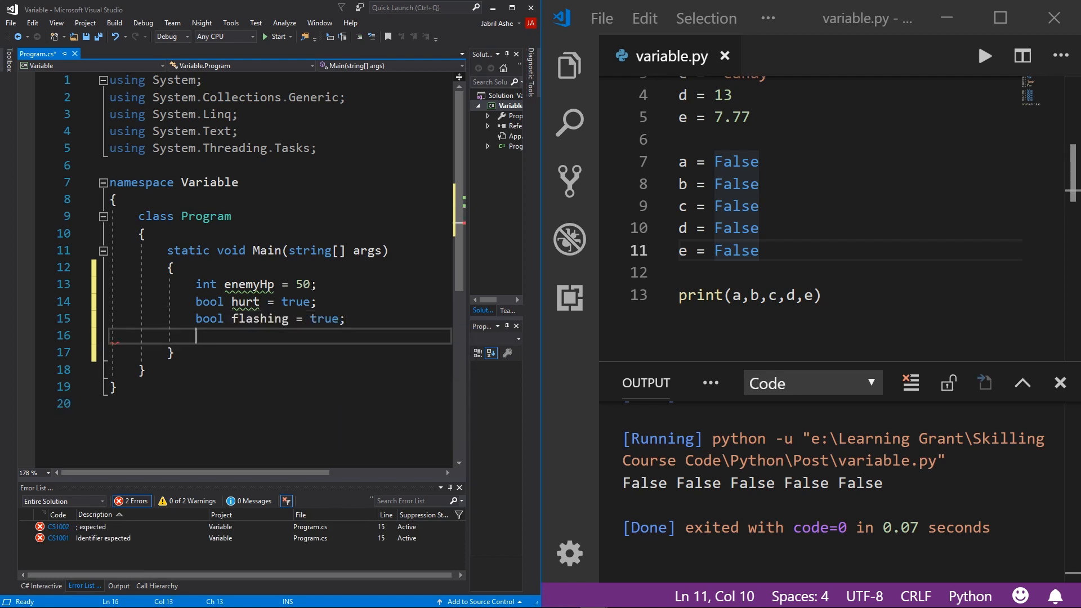
text(bool)
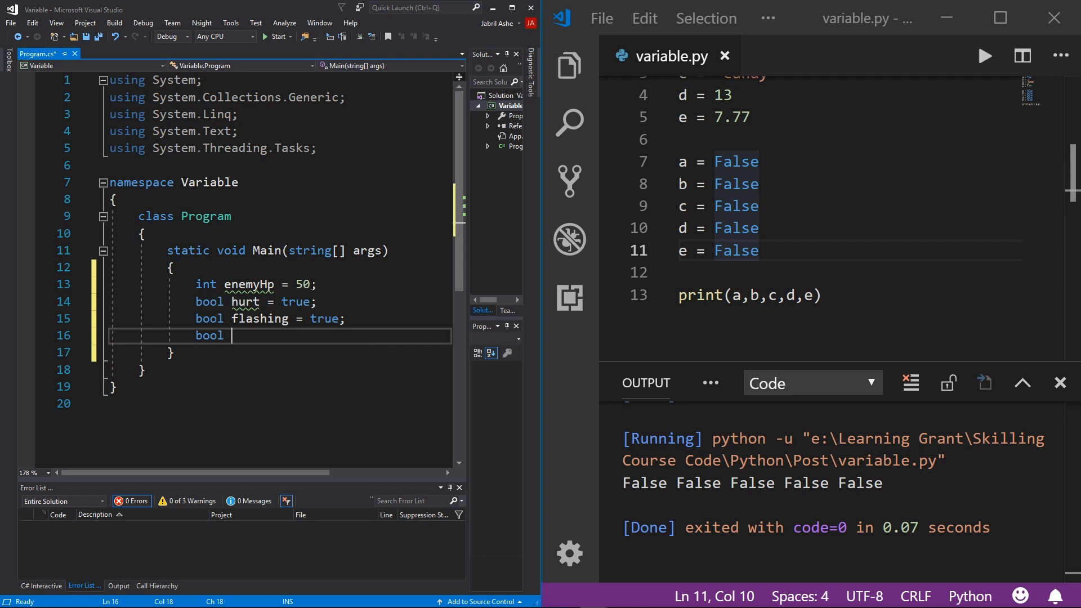
text(si)
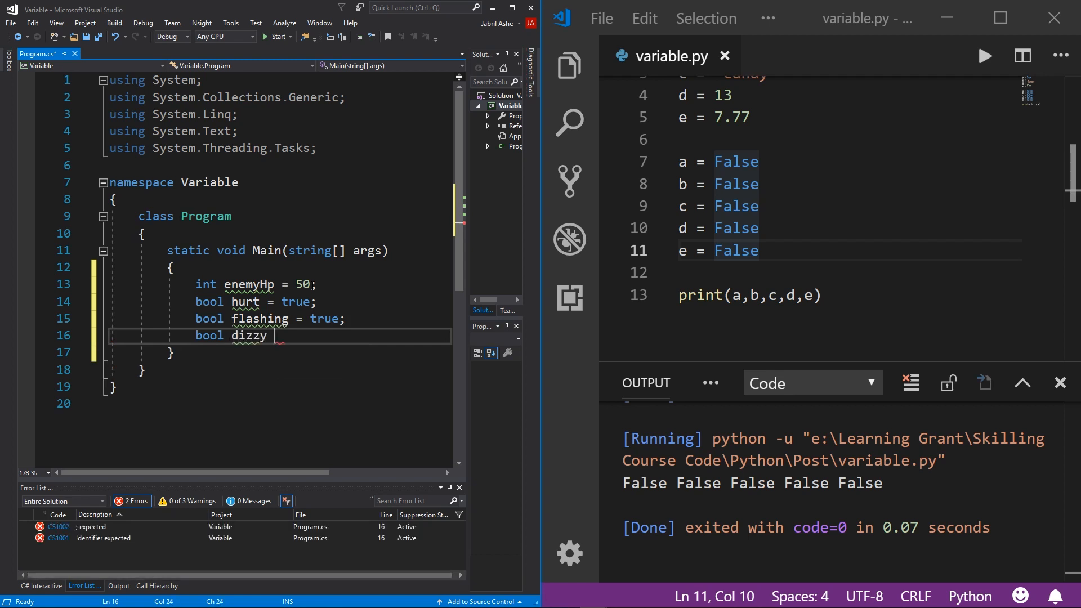
text(= false;)
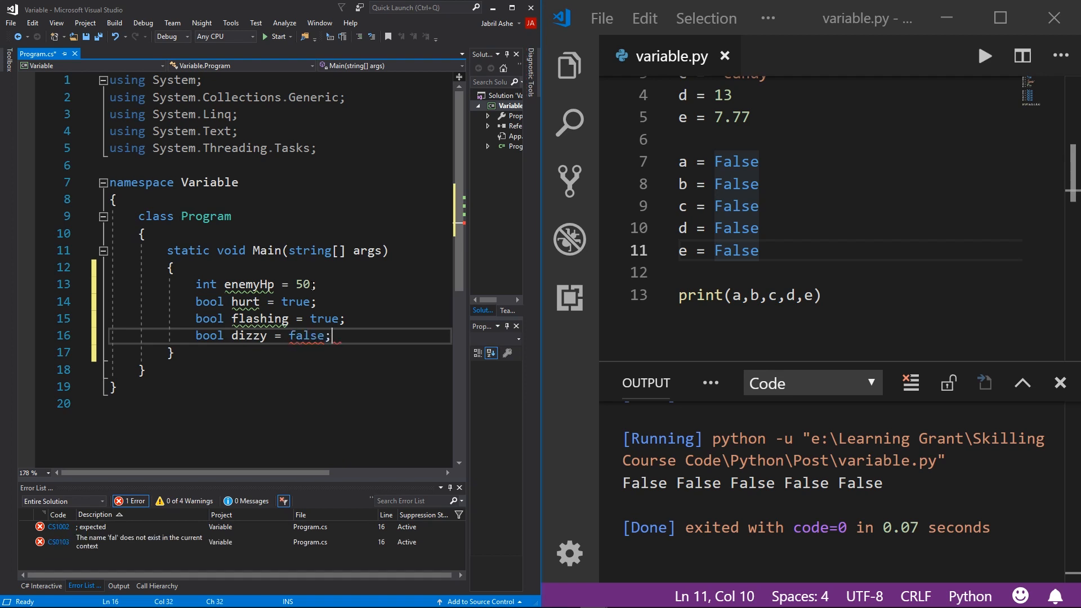
key(Enter)
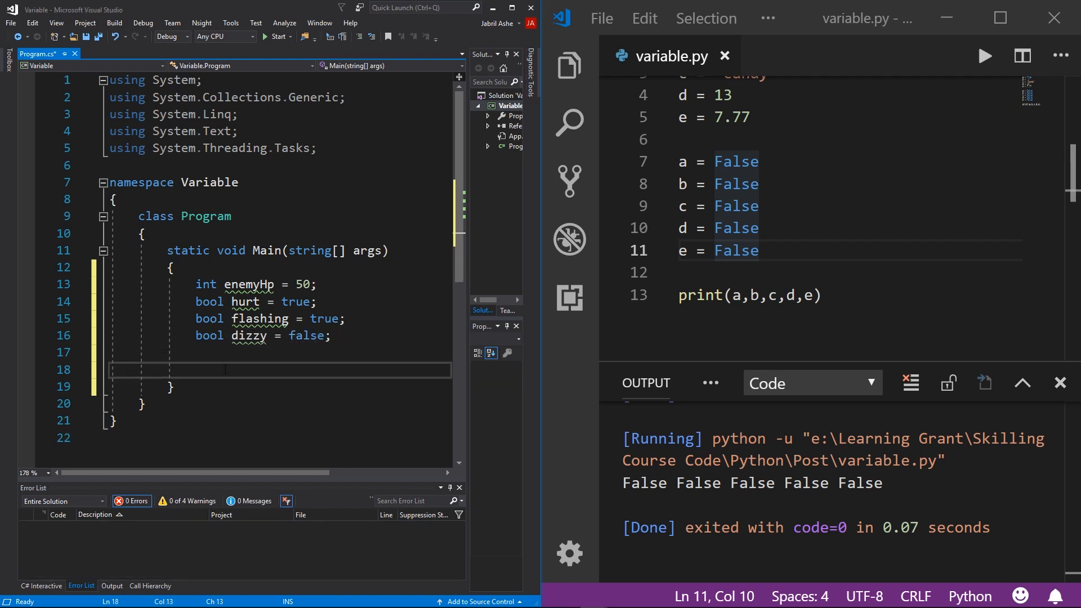
Write an if (hurt) block whose body is enemyHp -= 4;.
text(if (ha)
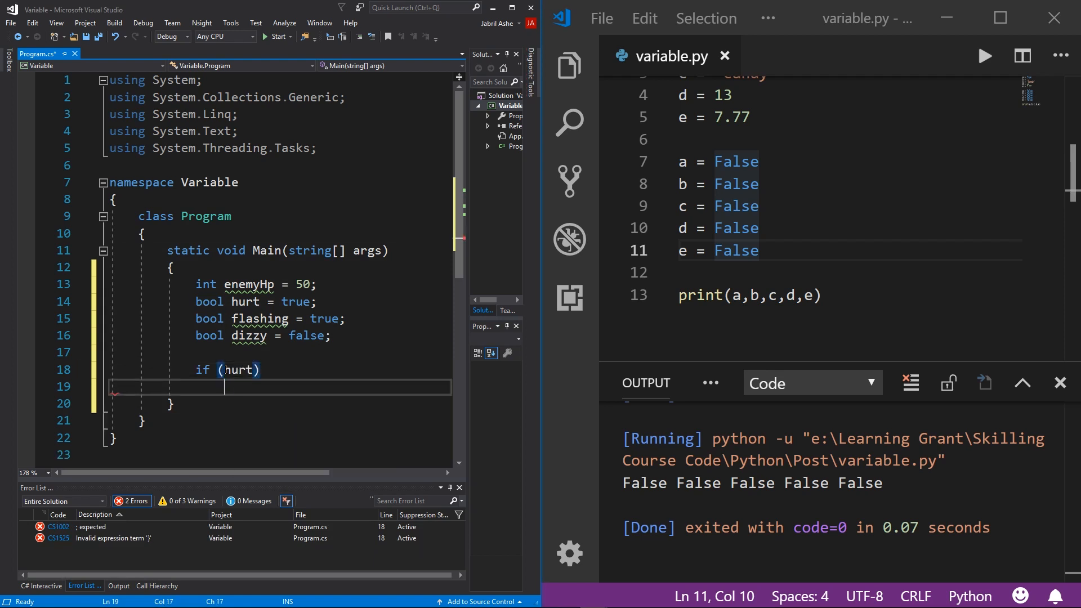
text({)
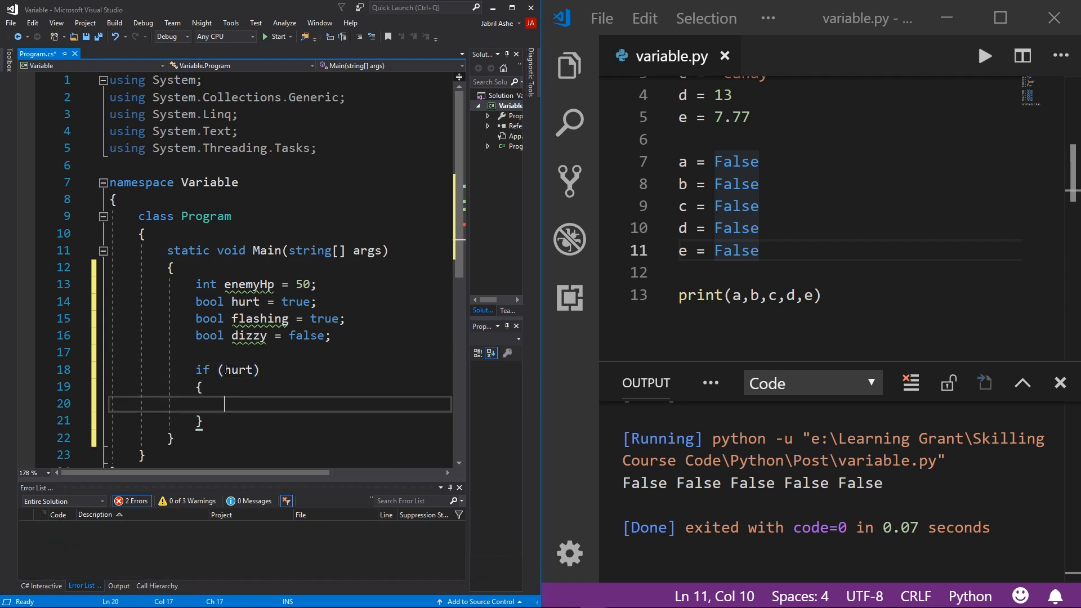
text(enemyHp -)
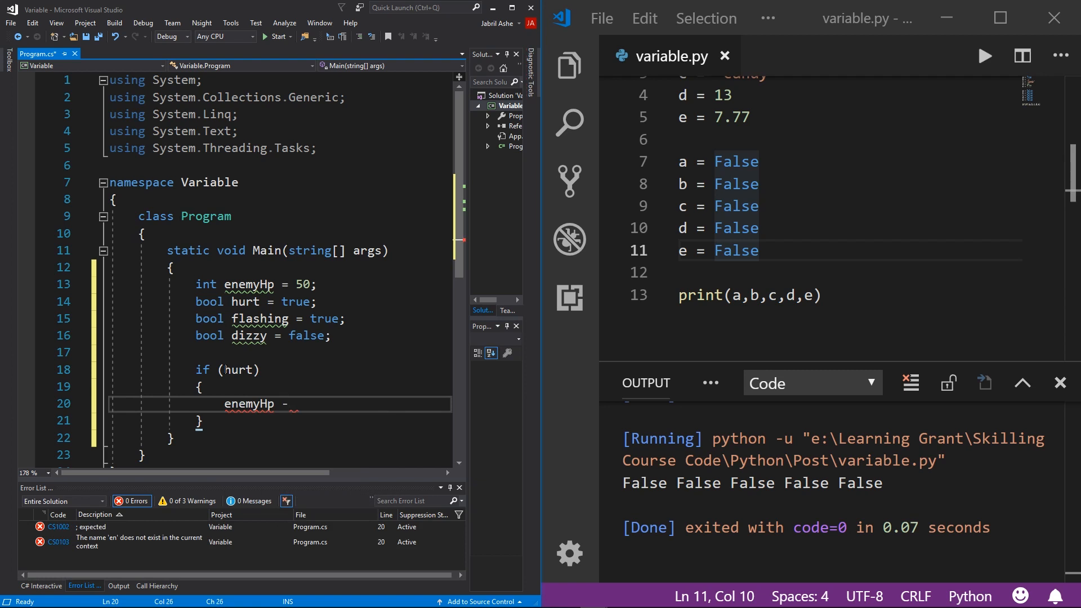
text(= 4')
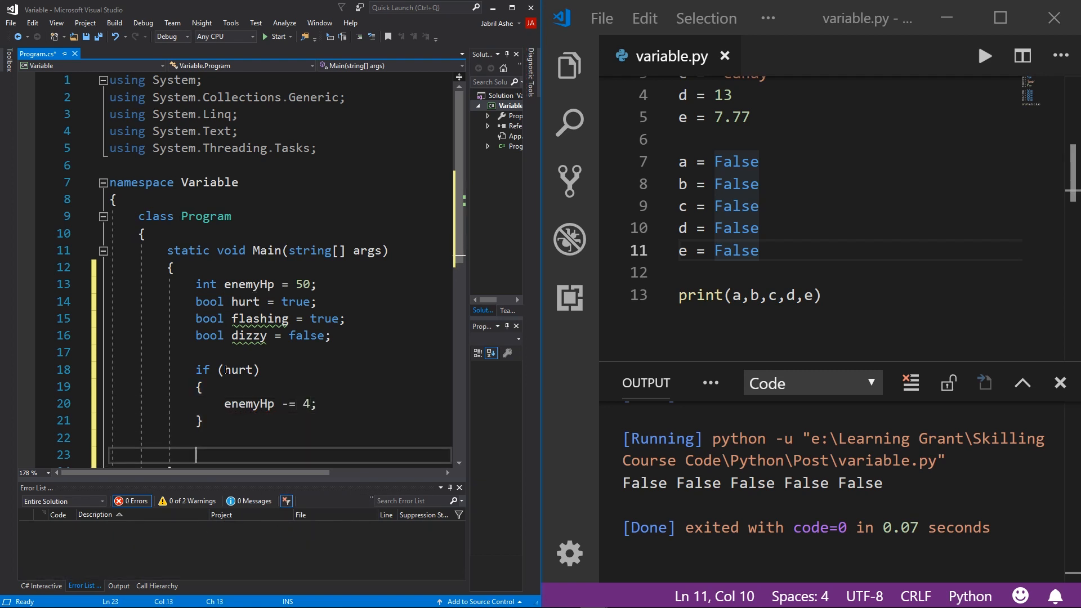
Write an if (flashing) block that also subtracts 4 from enemyHp.
text(if)
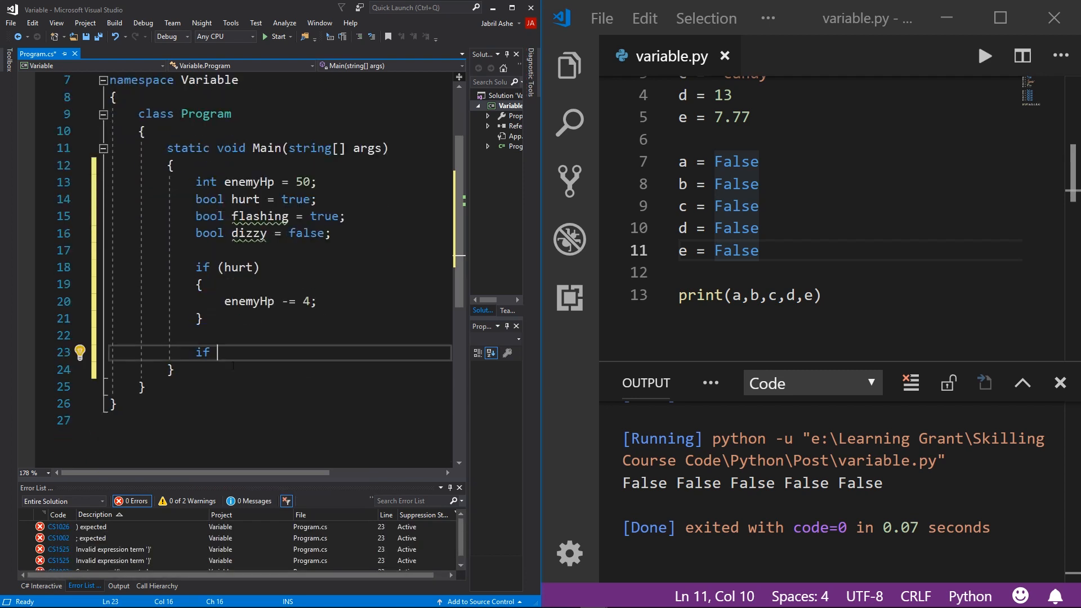
text(())
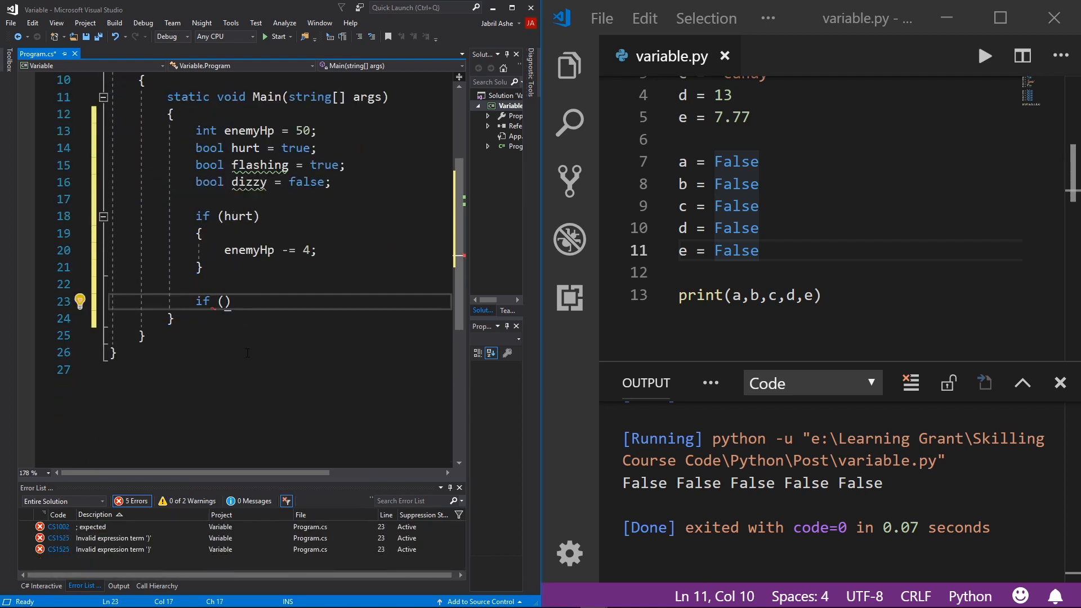
text(flah)
text(enemyHp -= 4)
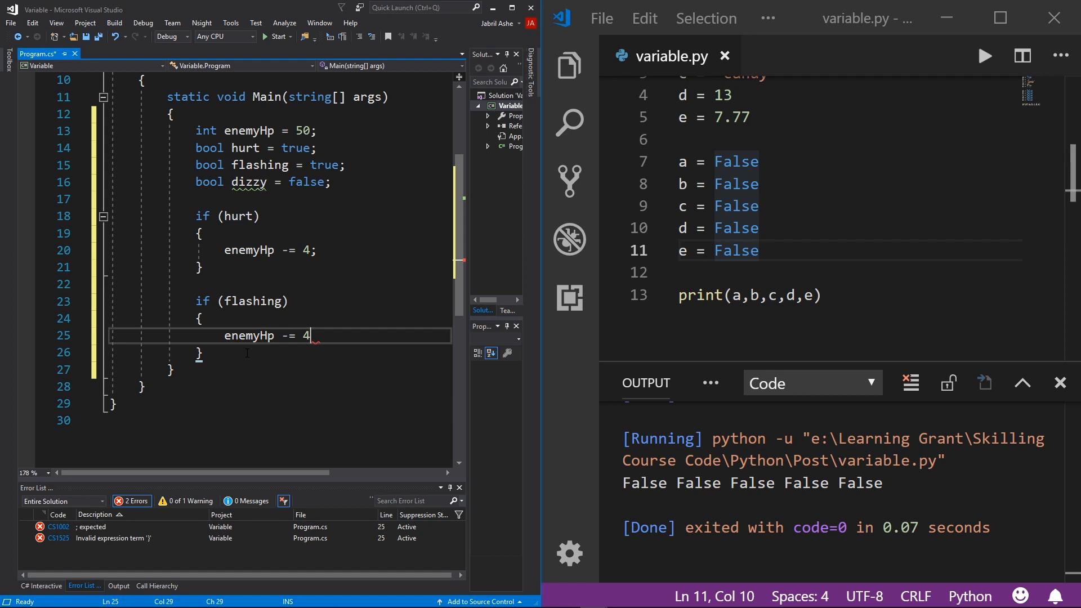
text(;)
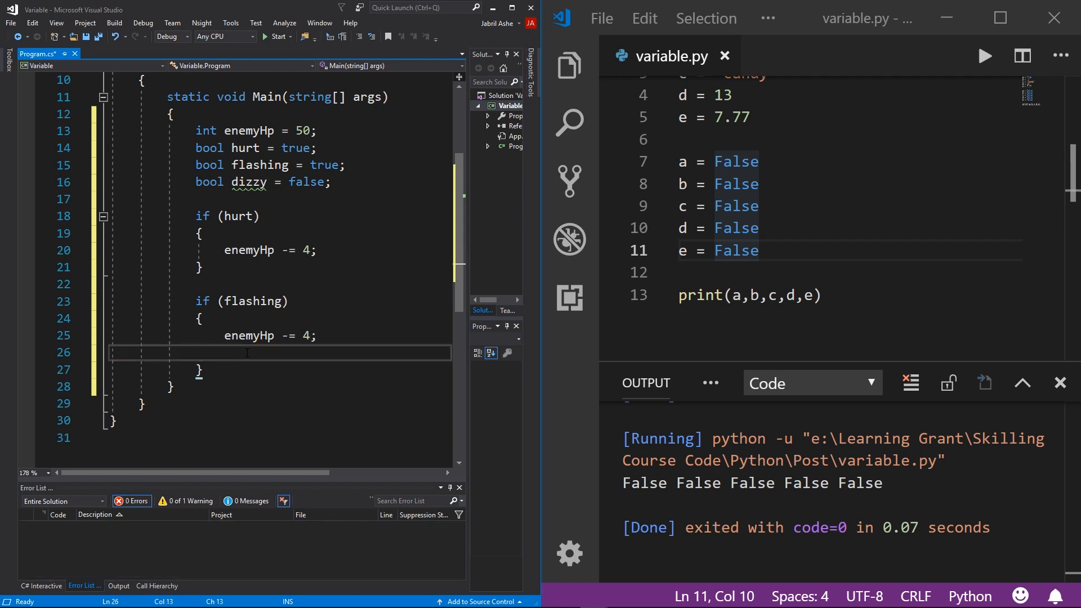
Write an if (dizzy) block that also subtracts 4 from enemyHp.
text(i)
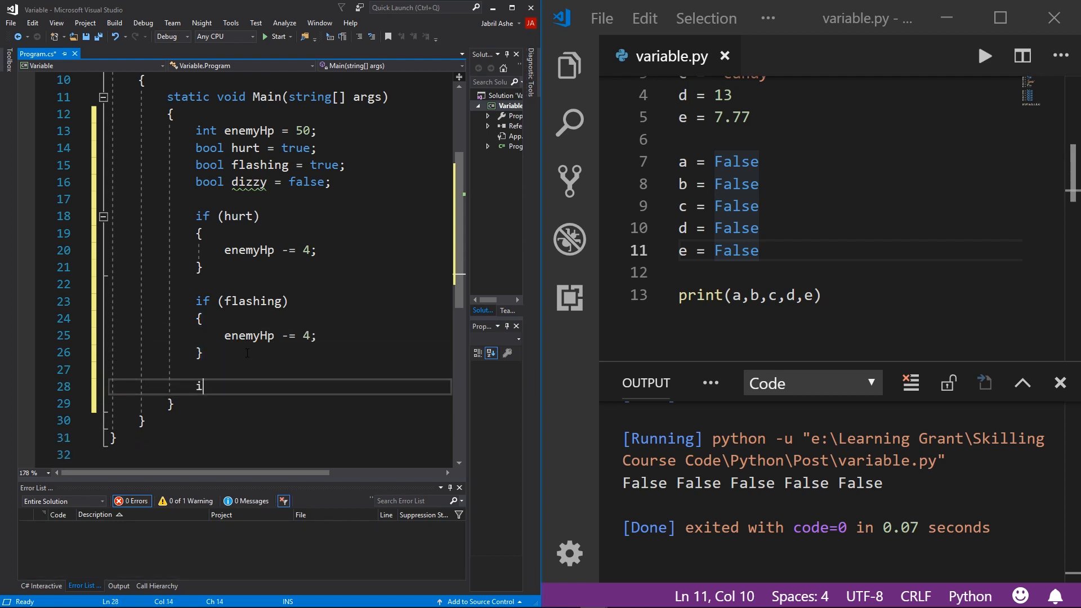
text(f (dizzy))
text(en)
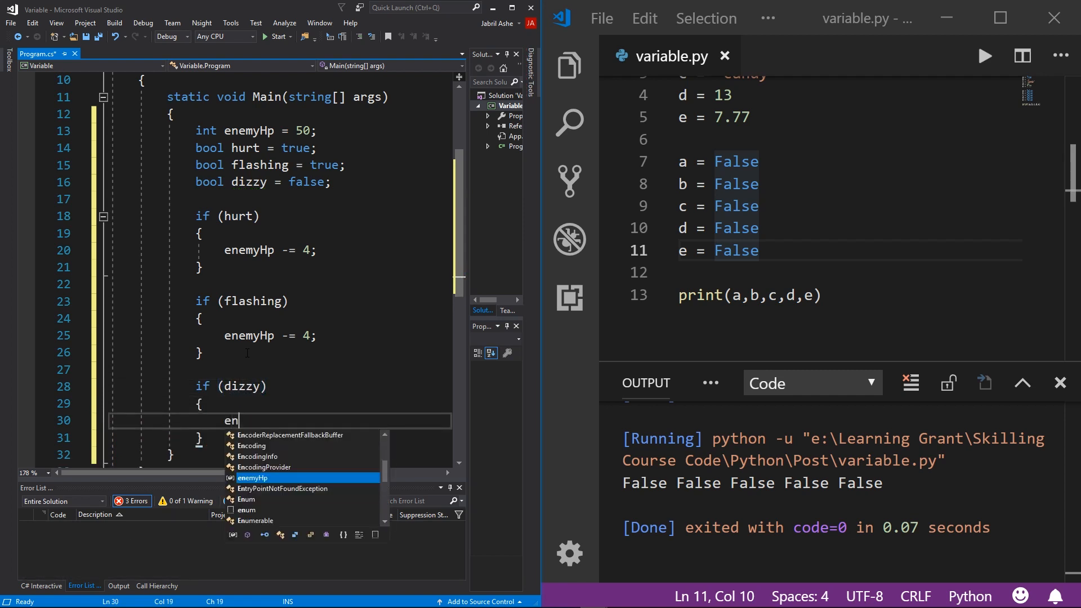
text(emyHp -= 4;)
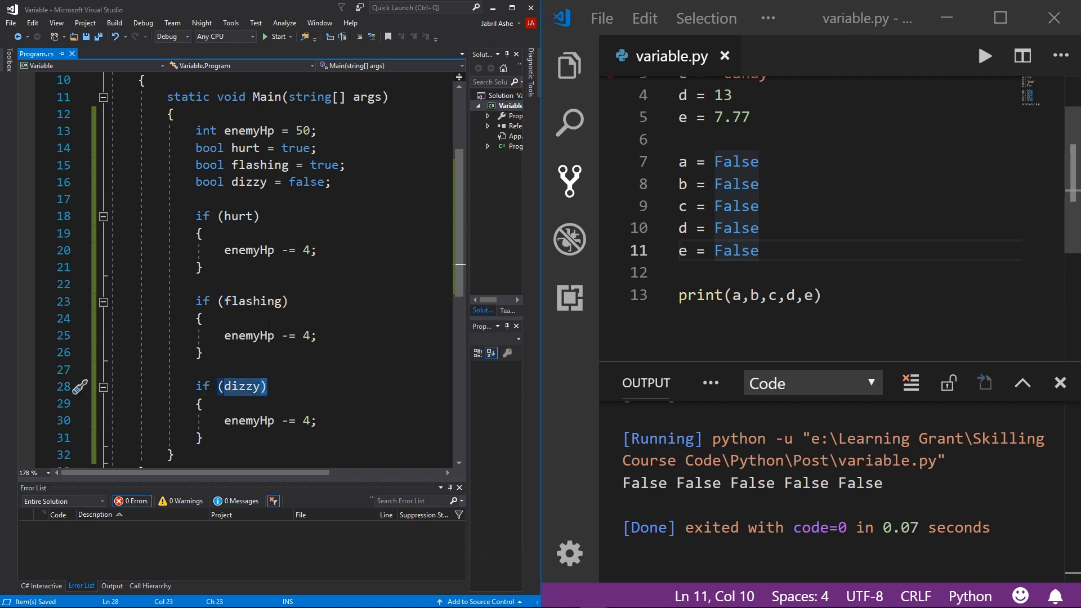
Replace the 4s in the enemyHp -= 4 lines with 7 and save.
click(227, 370)
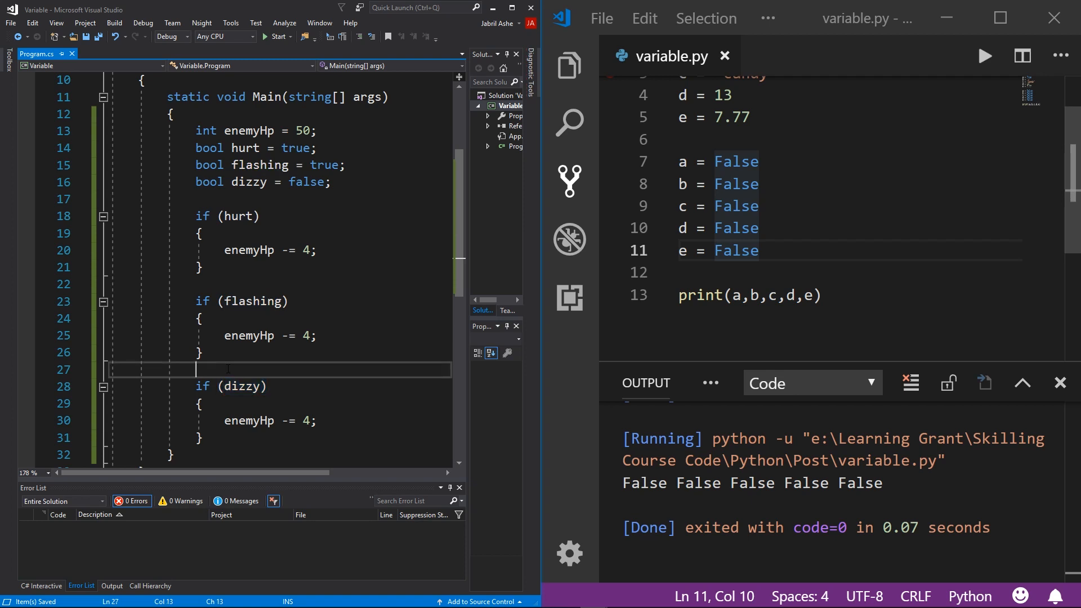
mouse_move(205, 131)
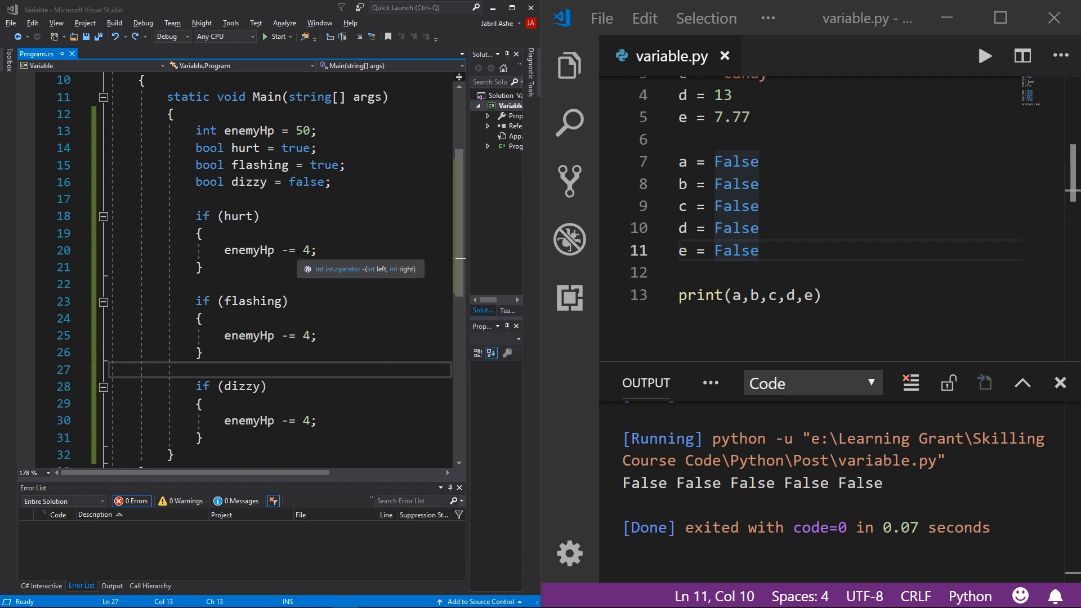
mouse_move(292, 265)
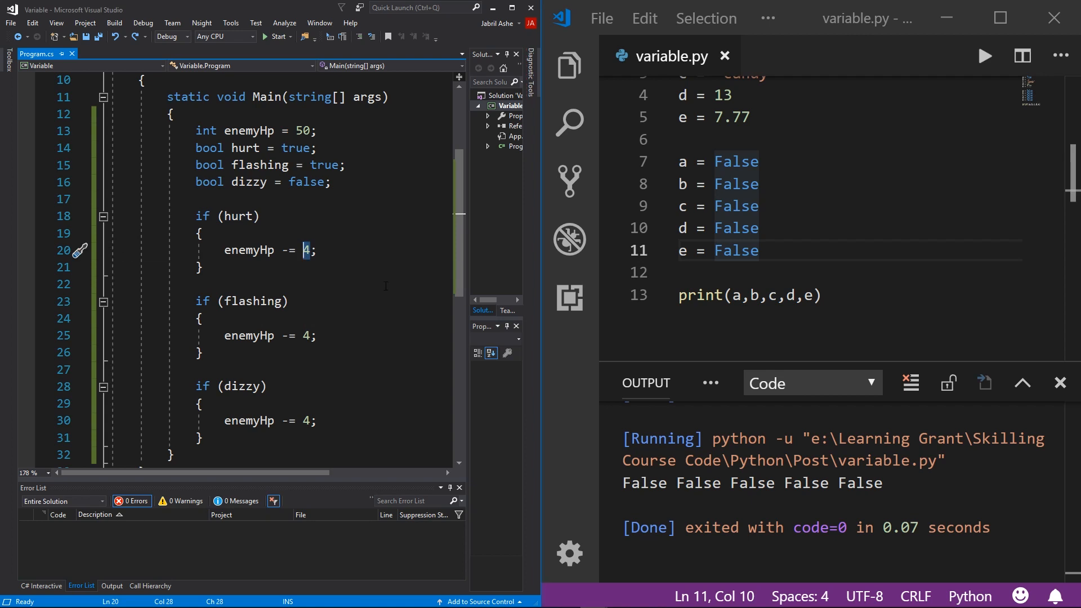
text(7)
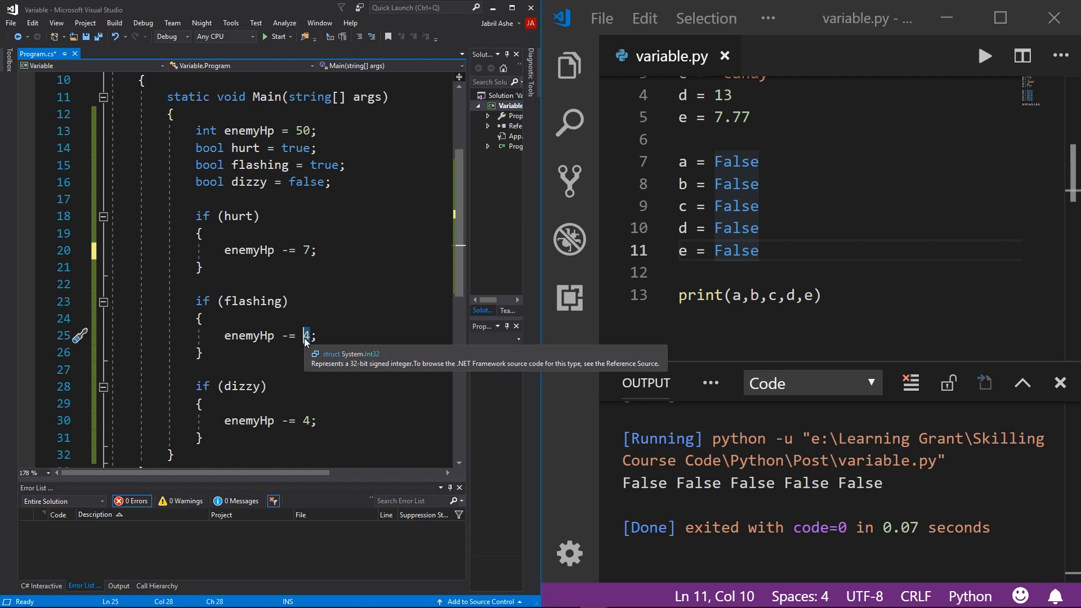
text(7)
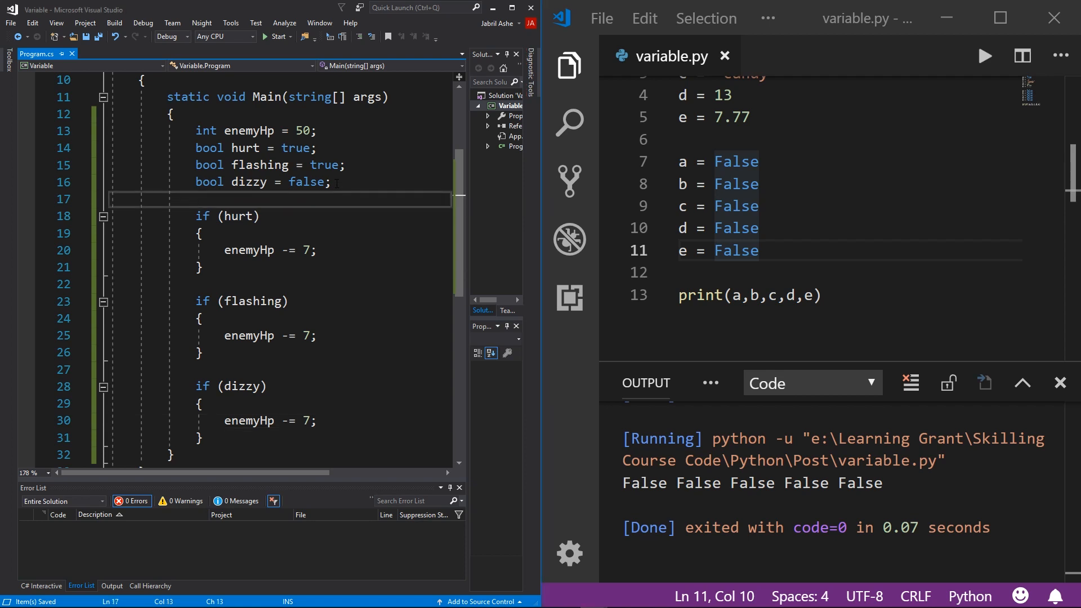
Declare int dmg = 7; below the bool variables.
text(int)
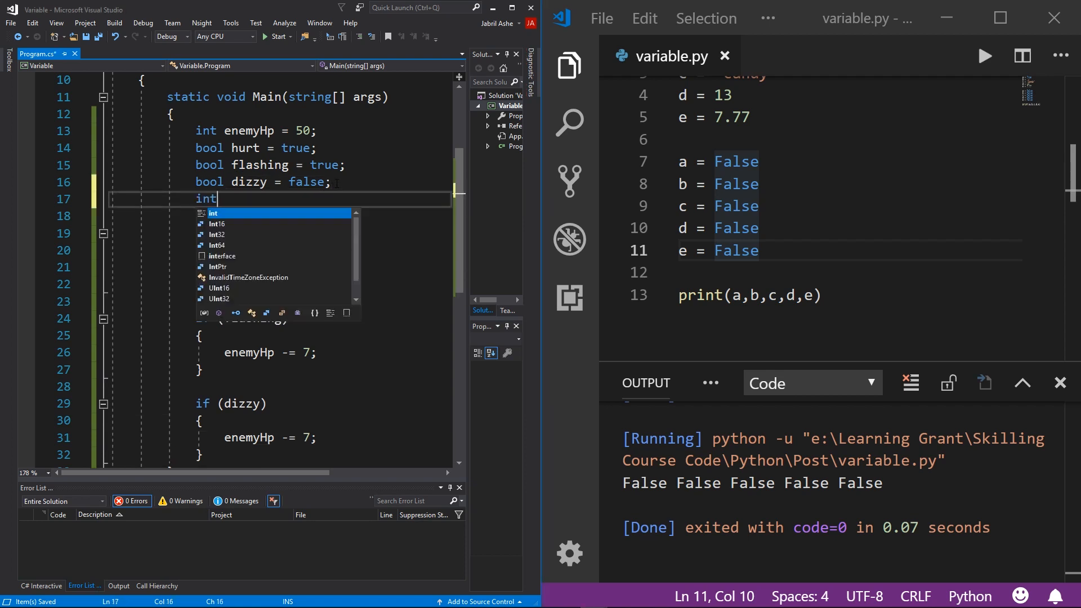
text(dmg)
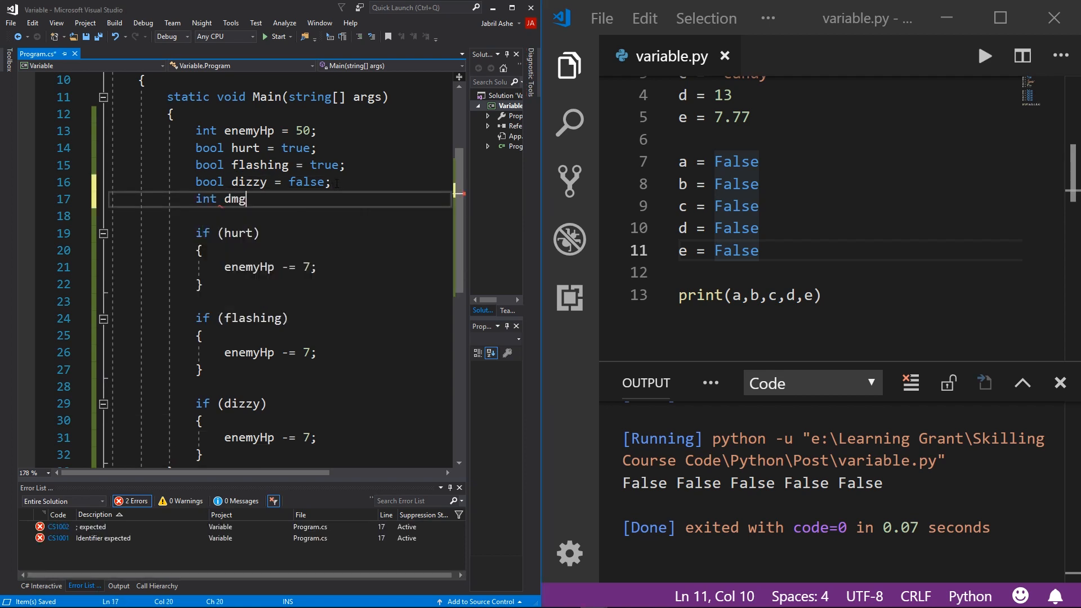
text(= 7;)
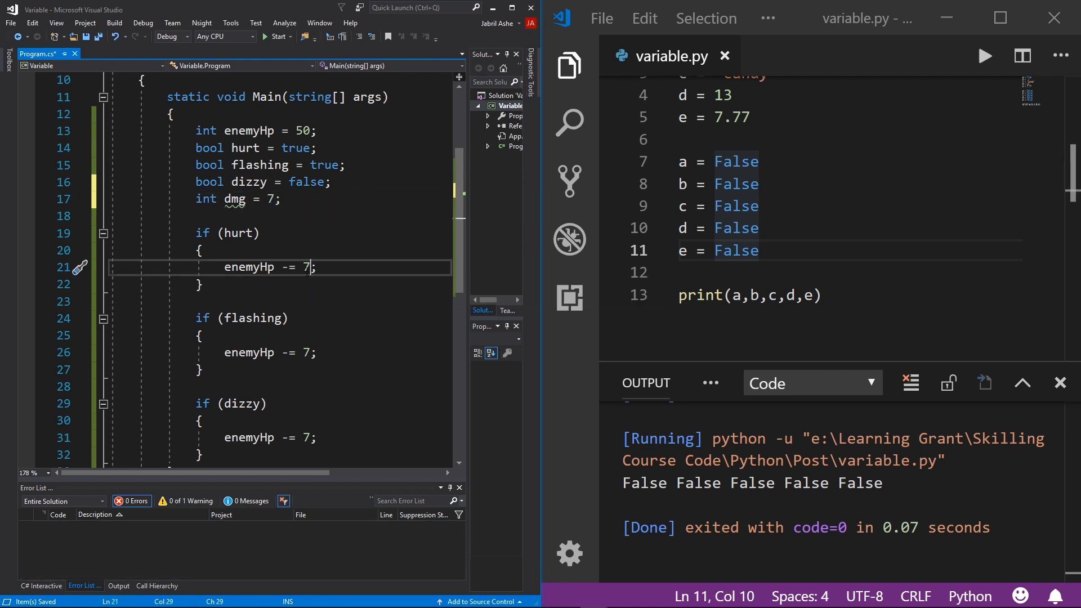
Make hurt and flashing subtract dmg instead of 7, and set dmg's initial value to 6.
text(dg)
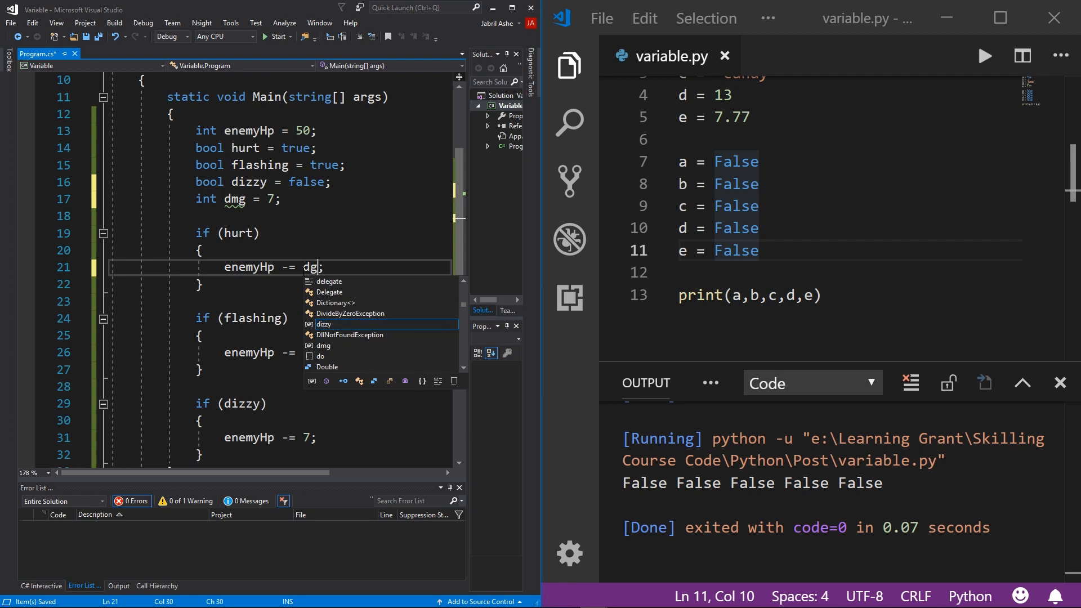
text(m)
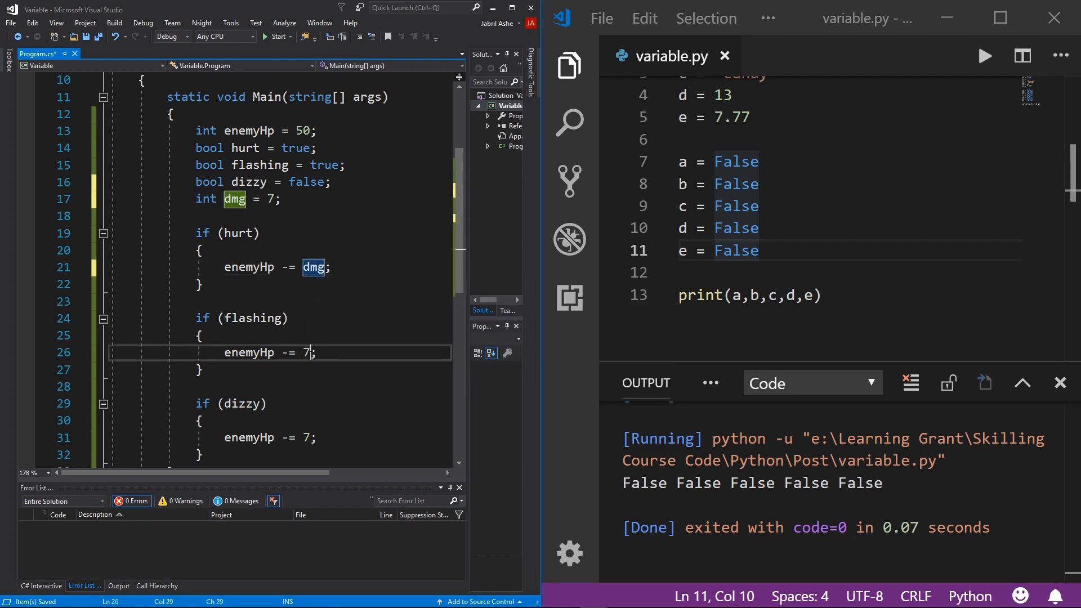
text(d)
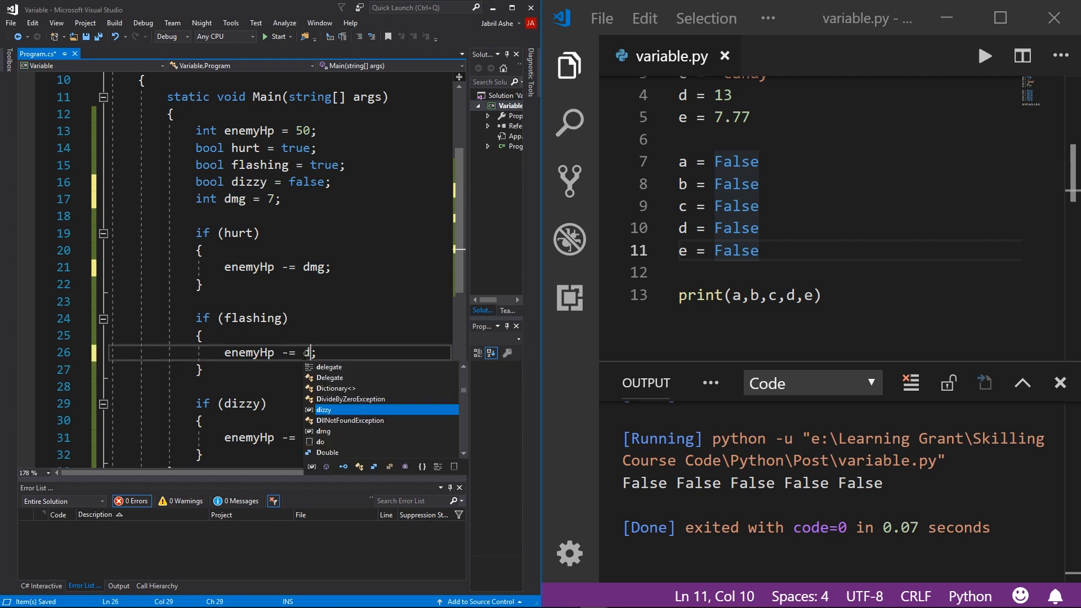
text(dmg;)
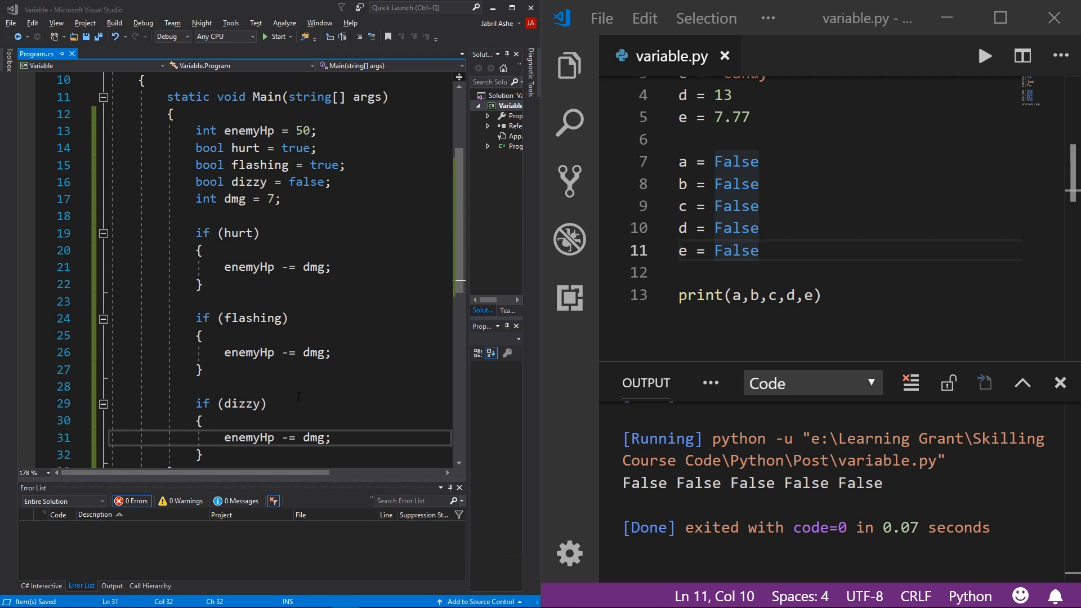
mouse_move(248, 267)
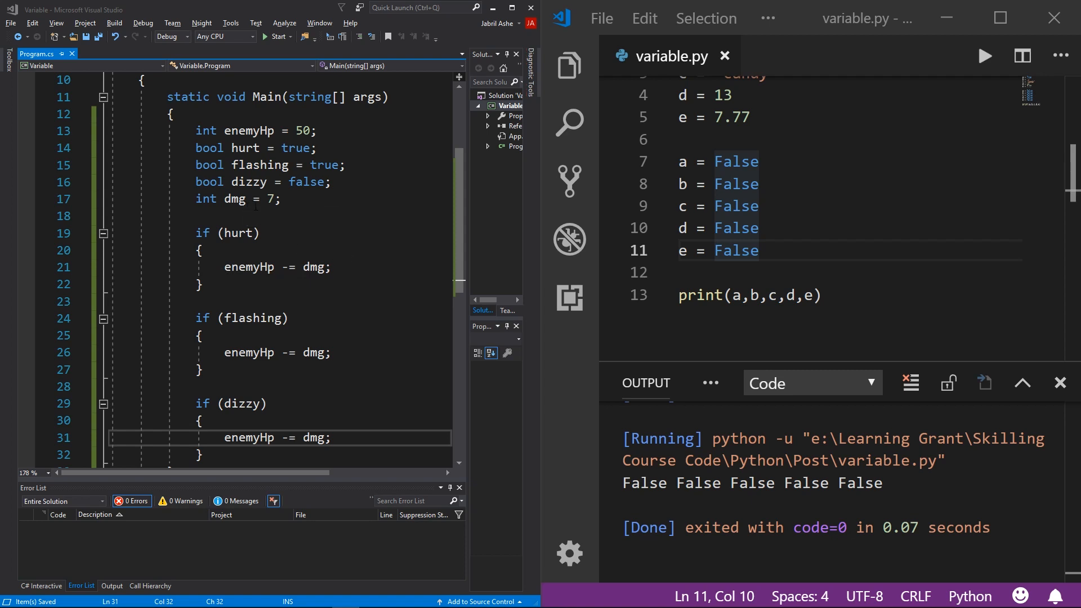
mouse_move(275, 203)
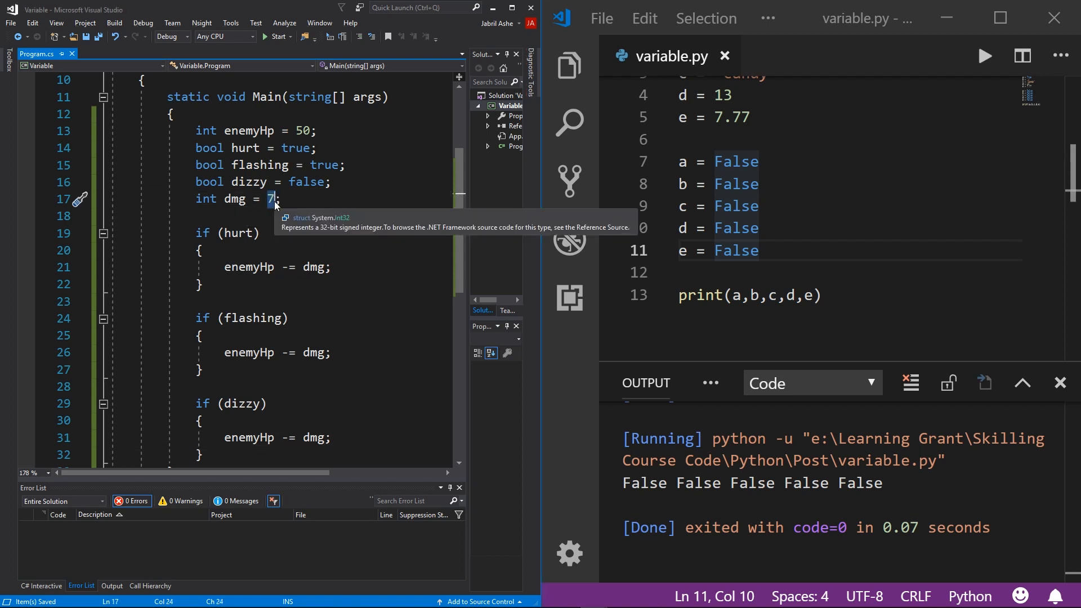
text(6)
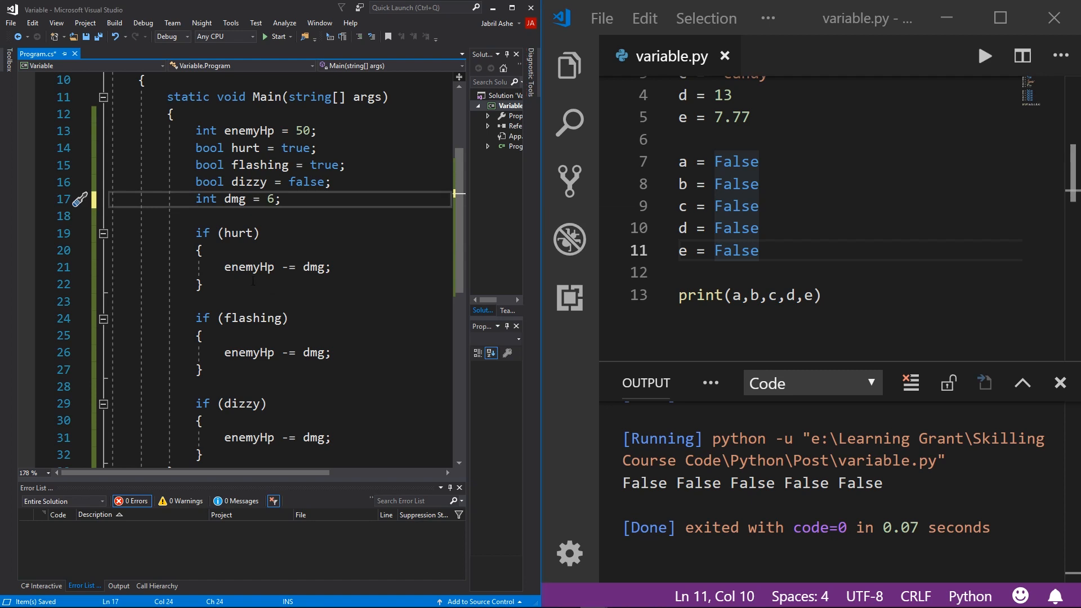
Change the dizzy block's body to dmg = 3;.
scroll(down, 3)
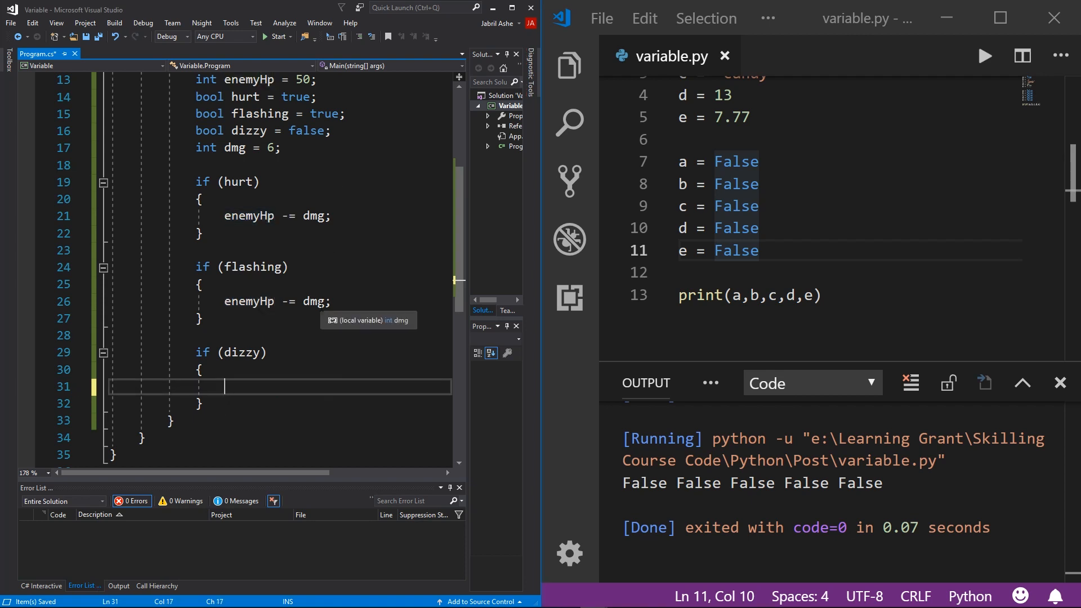
text(dm)
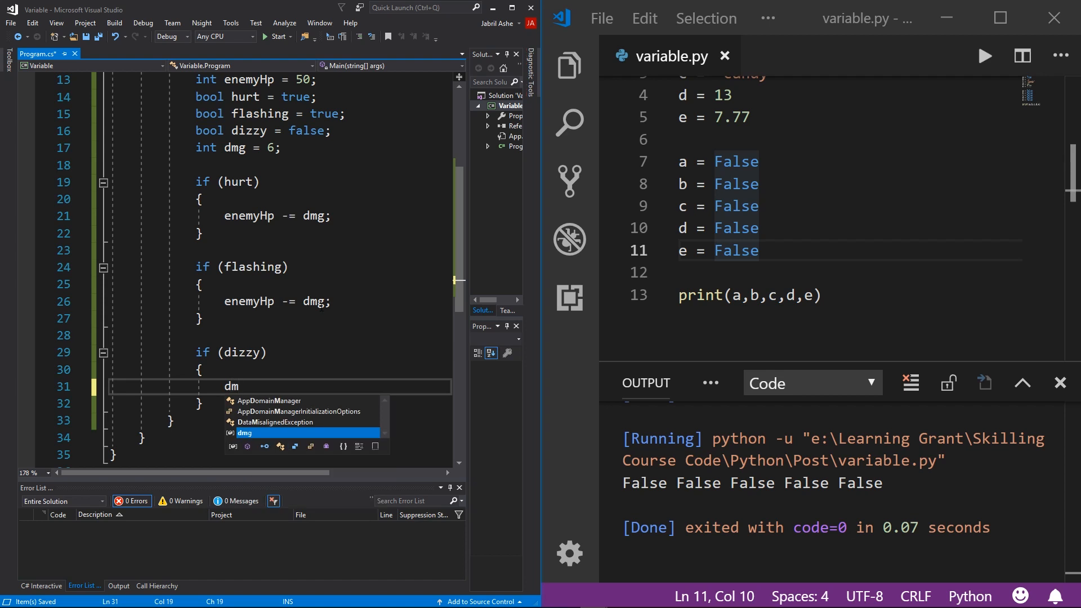
text(g =)
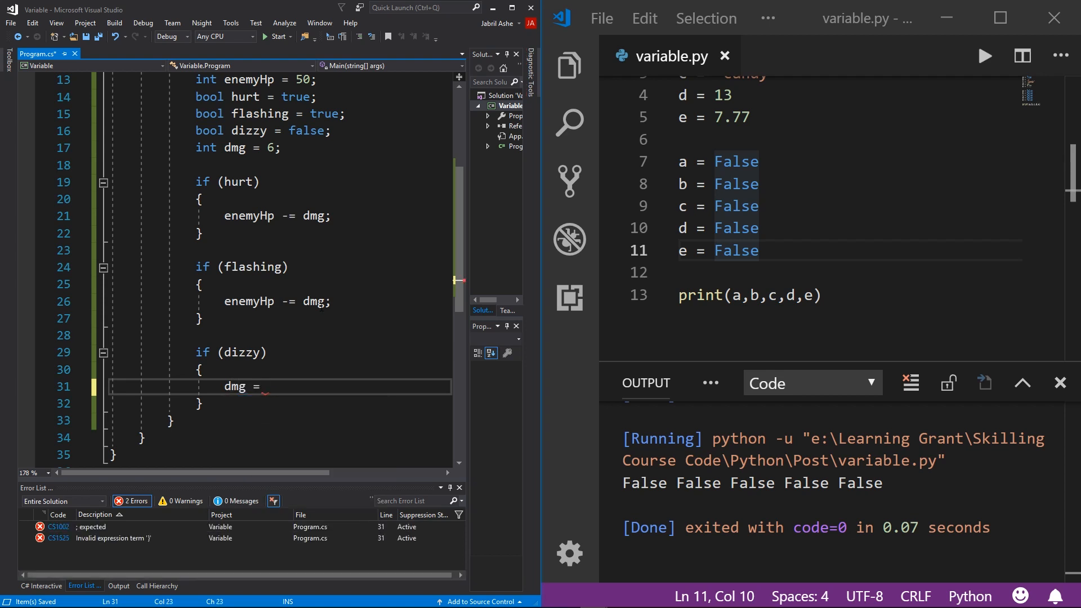
text(3;)
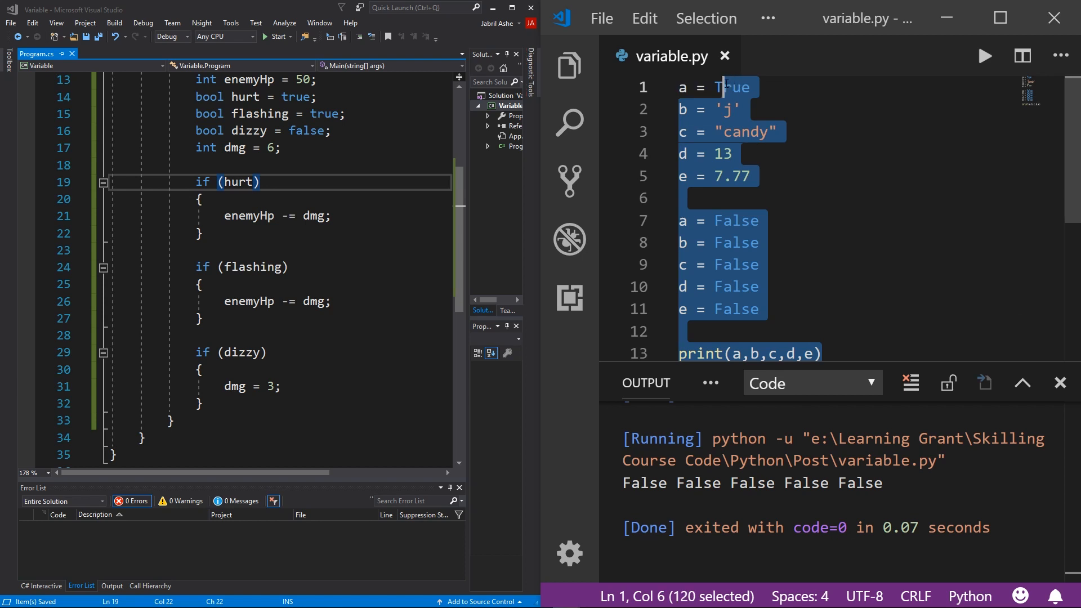
Clear the old Python code and declare enemyHp, hurt, flashing = False and dizzy = False.
key(Delete)
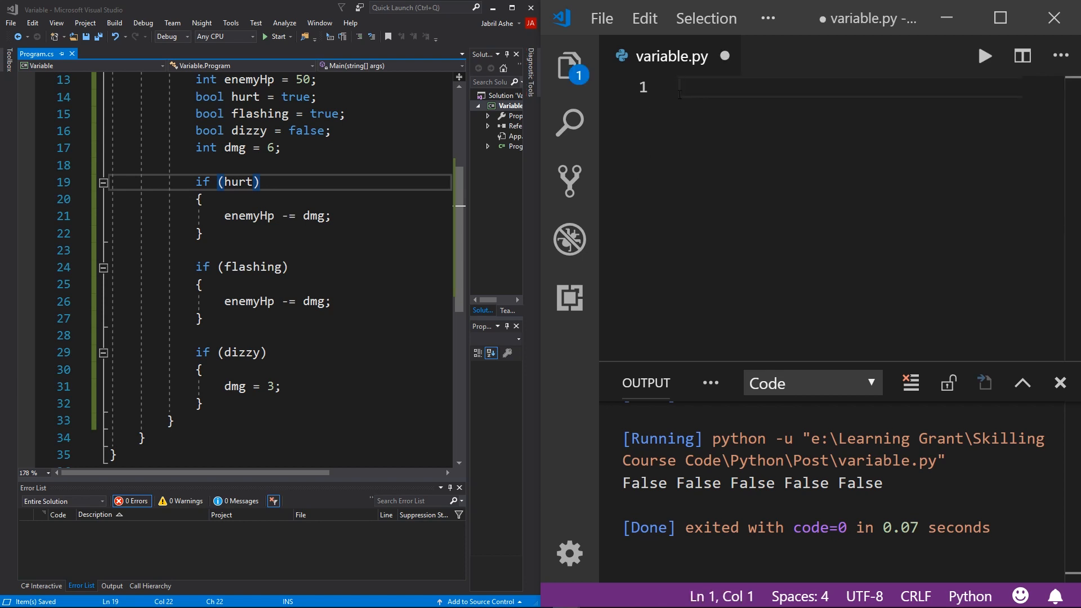
text(enemyHp = 50)
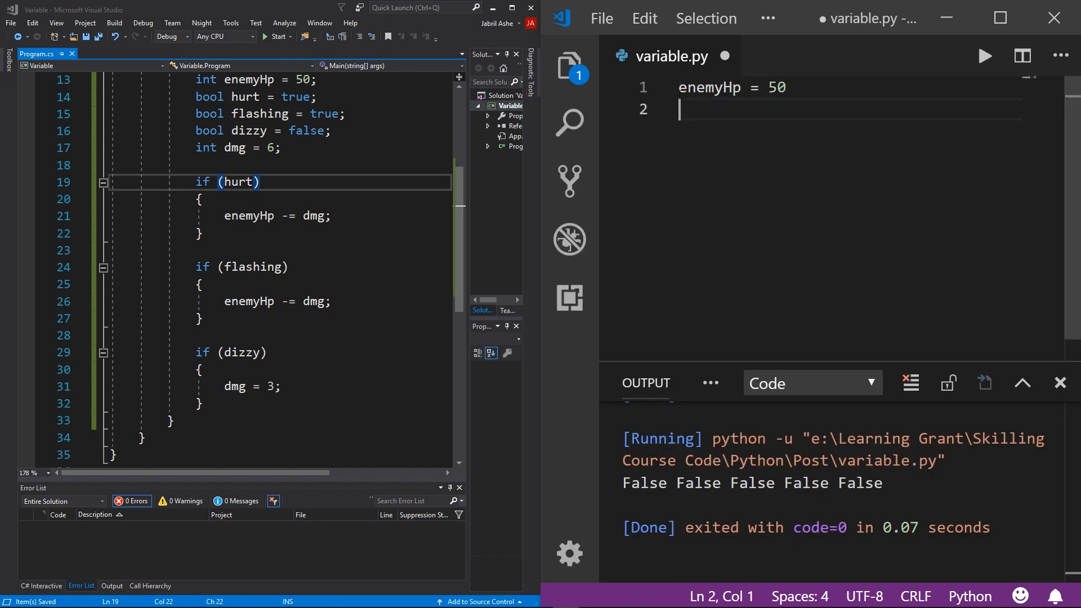
text(hurt = True)
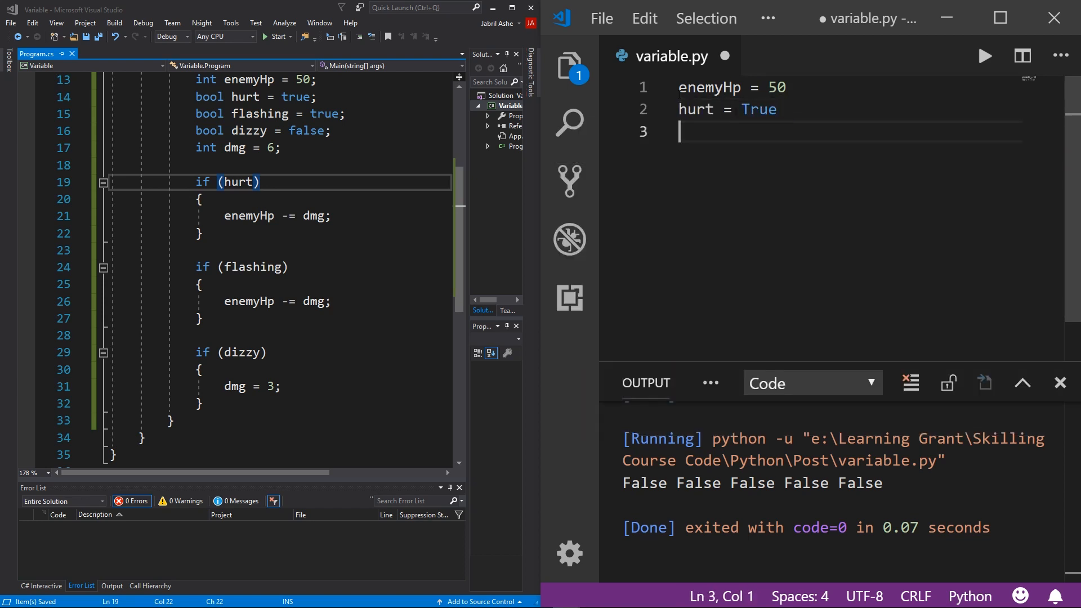
text(flahs)
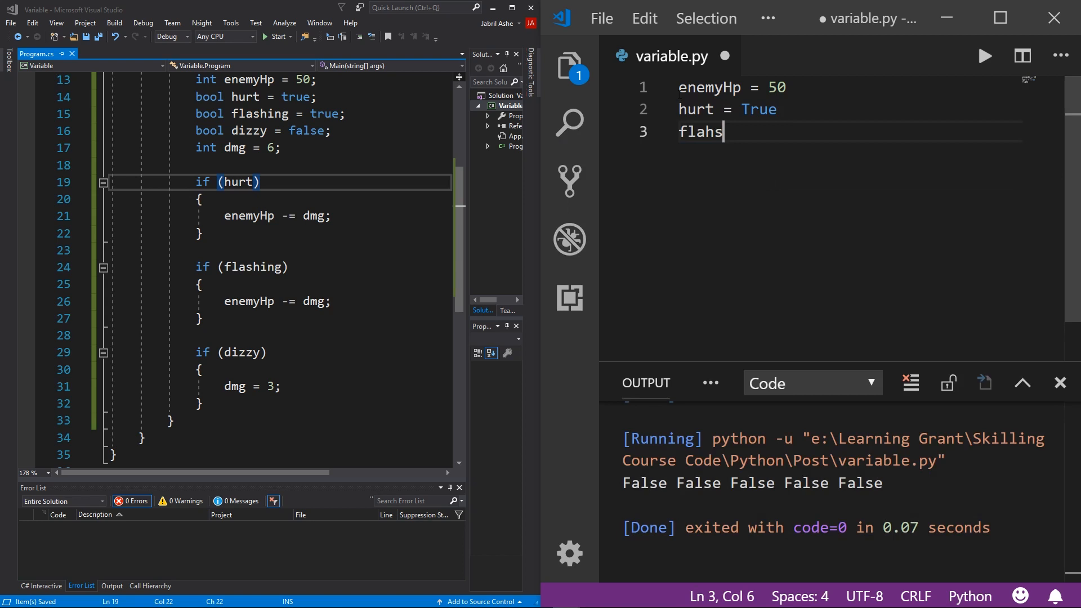
text(flashing = False)
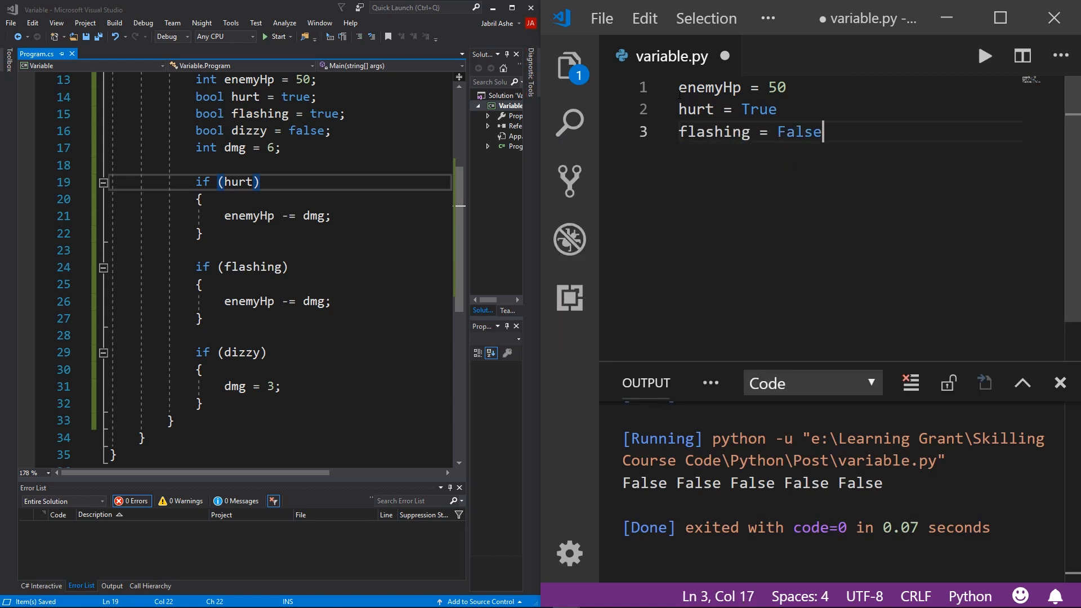
text(dizzy =)
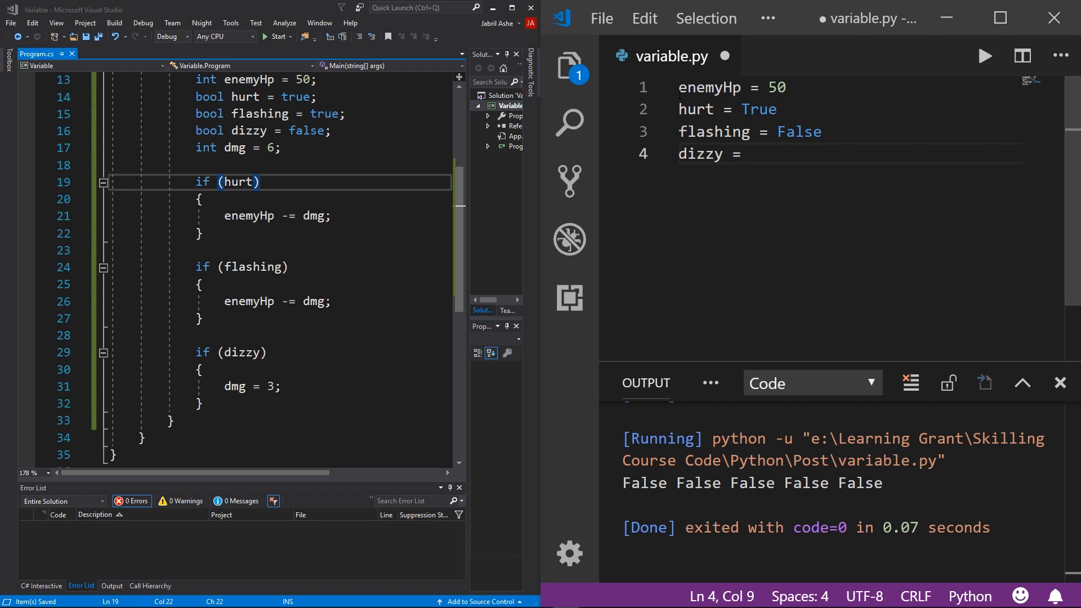
text(False)
text(if hurt:)
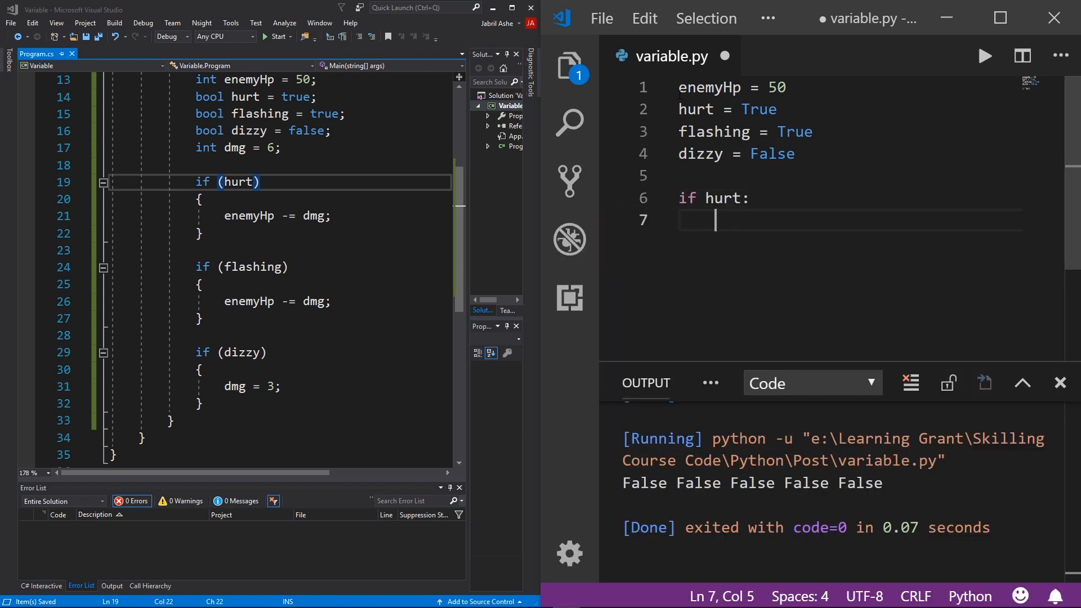
Add an if hurt: block with enemyHp -= dmg and declare dmg = 6.
text(enemyHp -=)
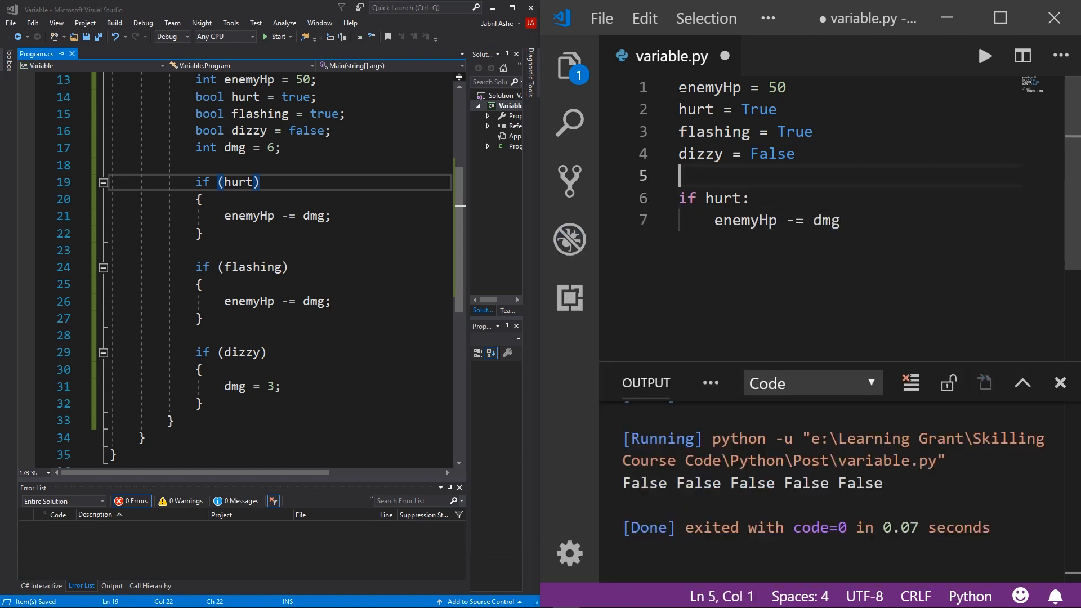
text(dmg)
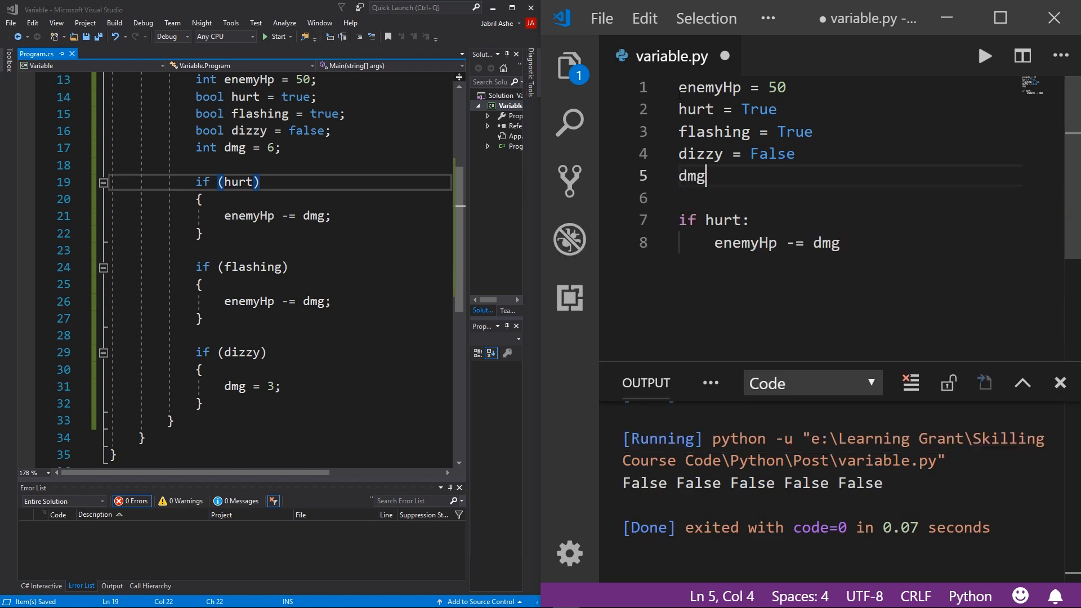
text(=)
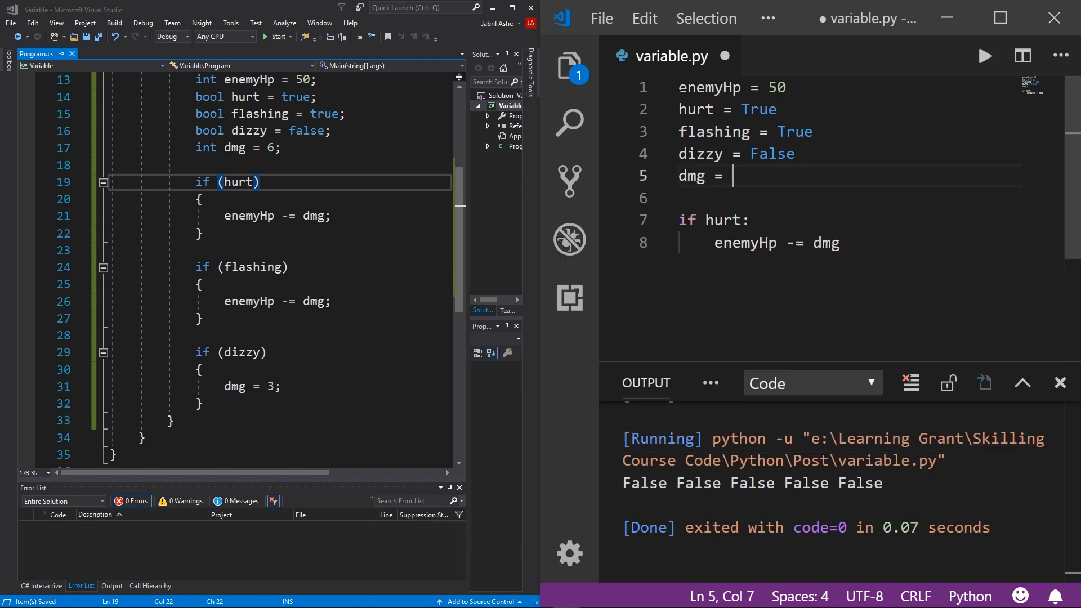
text(6)
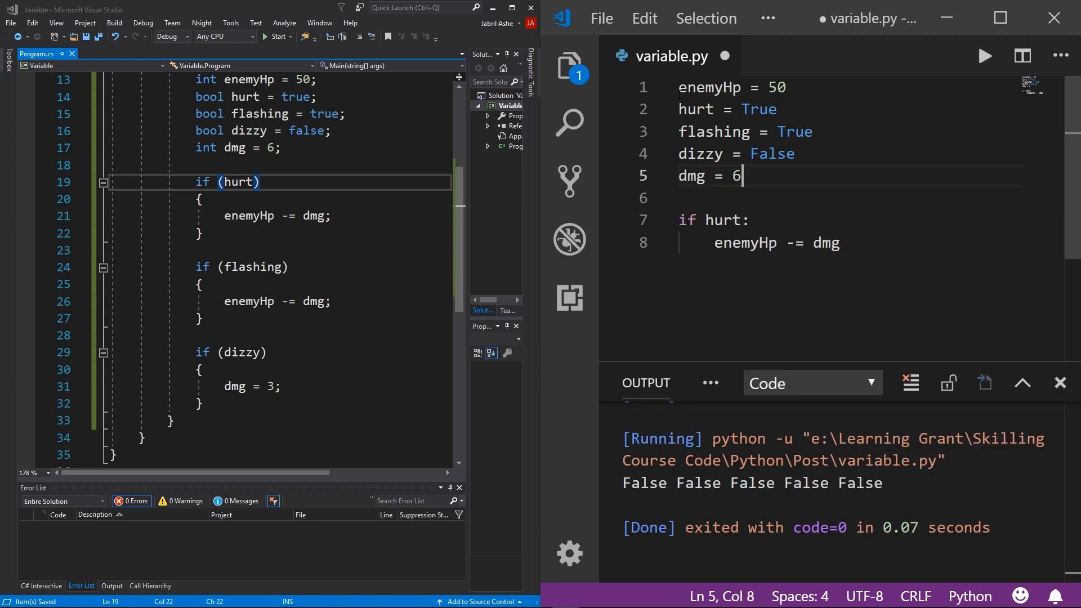
key(Enter)
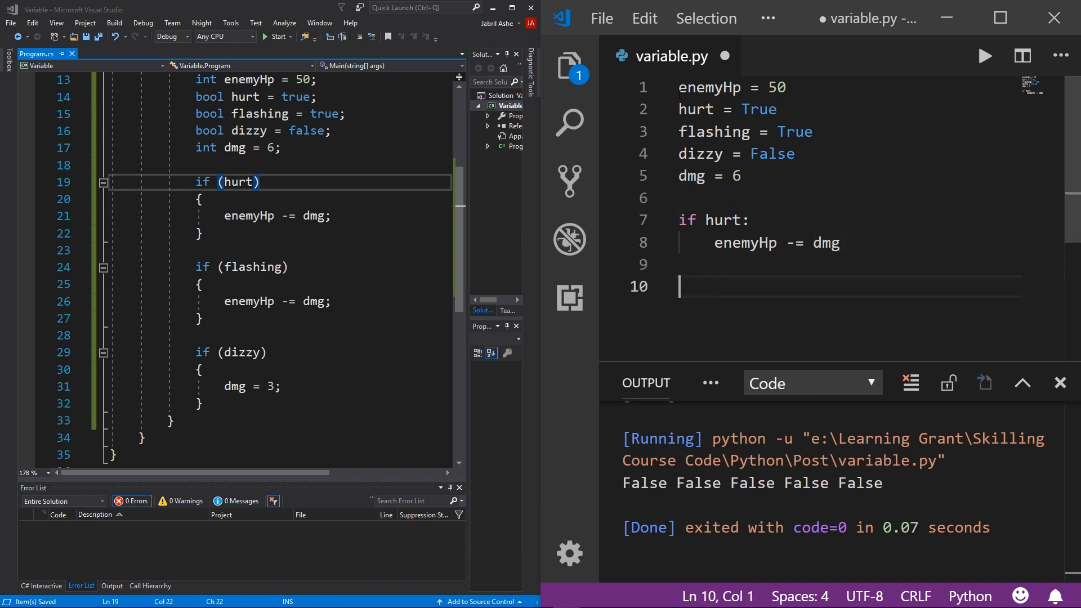
Add an if flashing: block that subtracts dmg from enemyHp.
text(if)
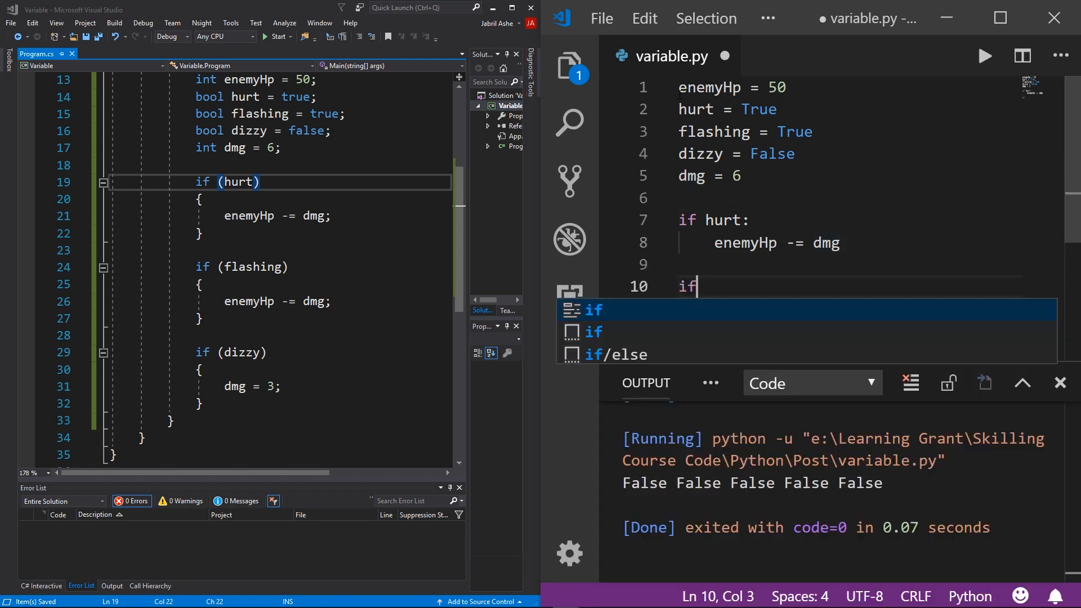
text(flashing:)
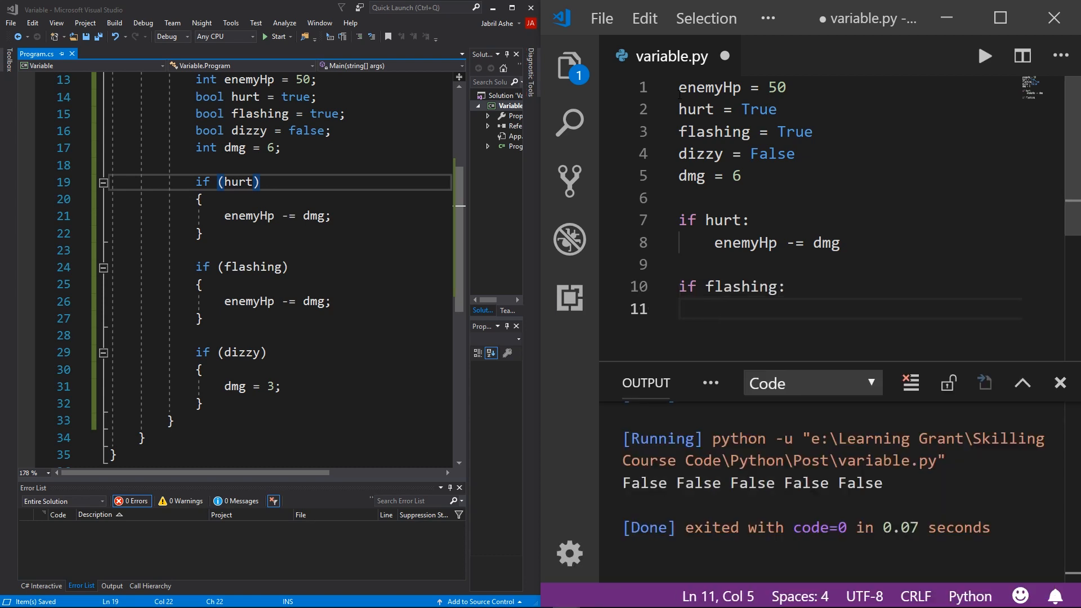
text(enemyHp -= dmg)
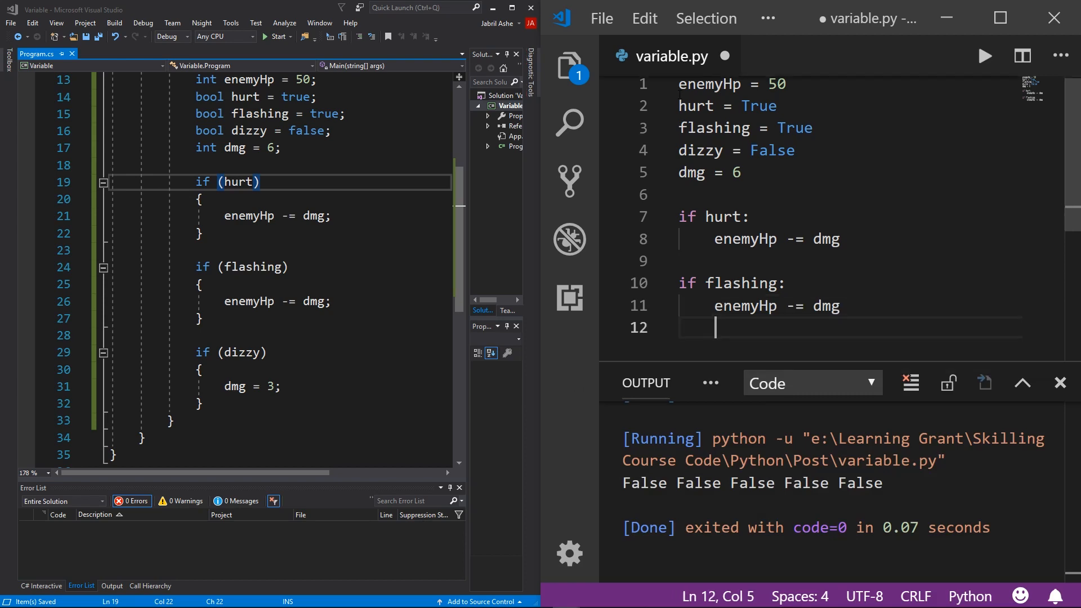
Add an if dizzy: block that sets dmg = 3.
text(if)
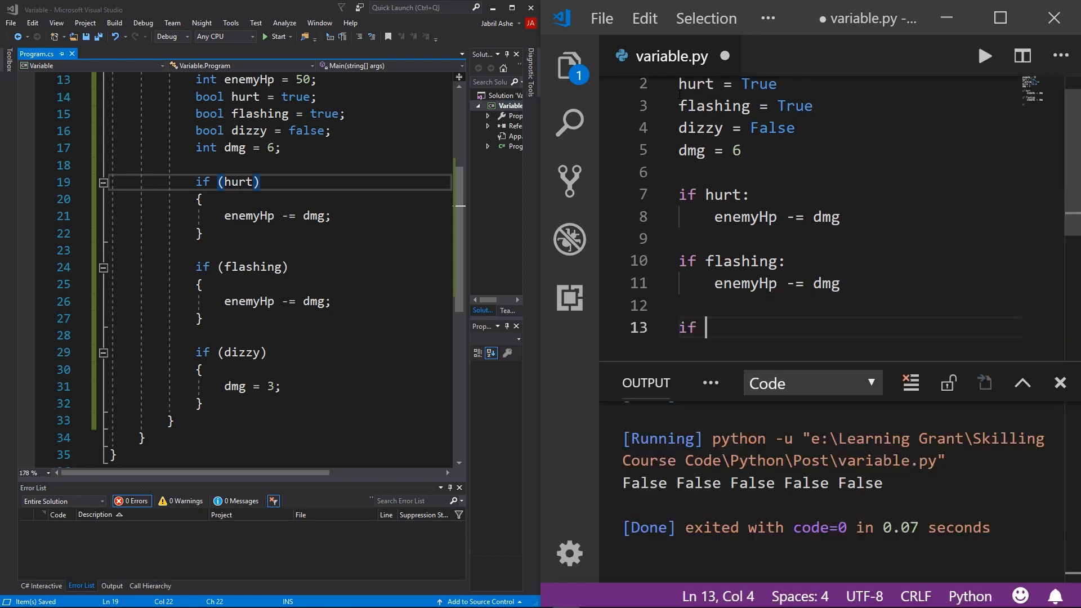
text(dic)
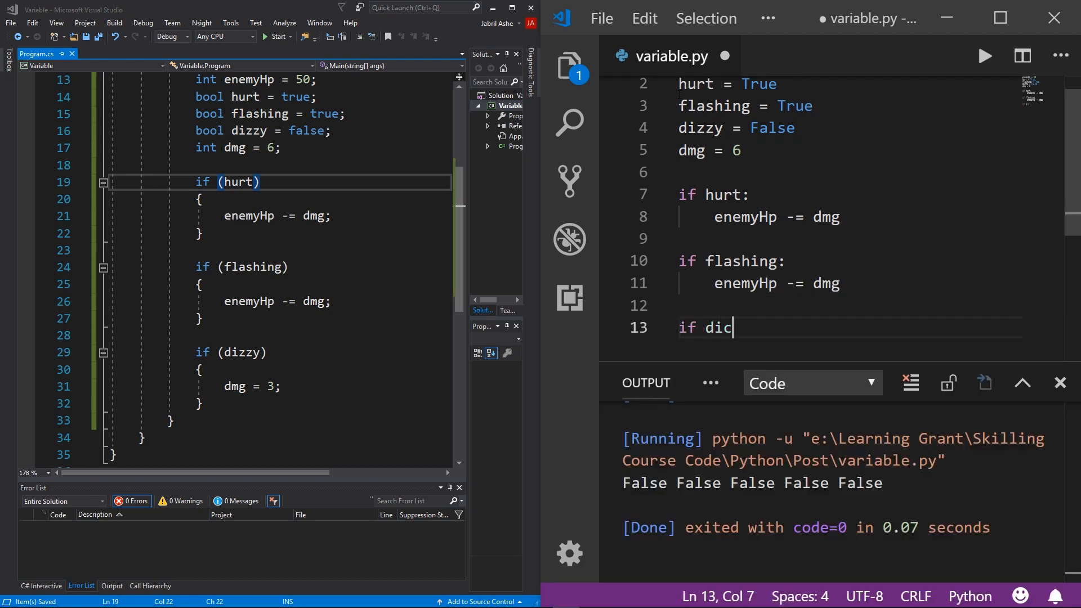
text(zy:)
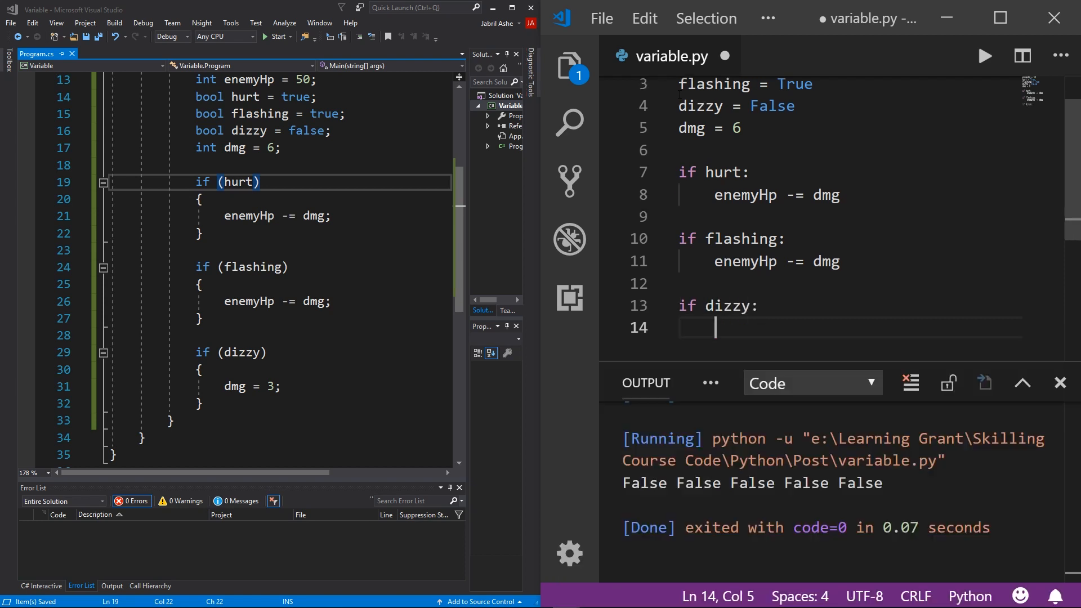
text(dmg =)
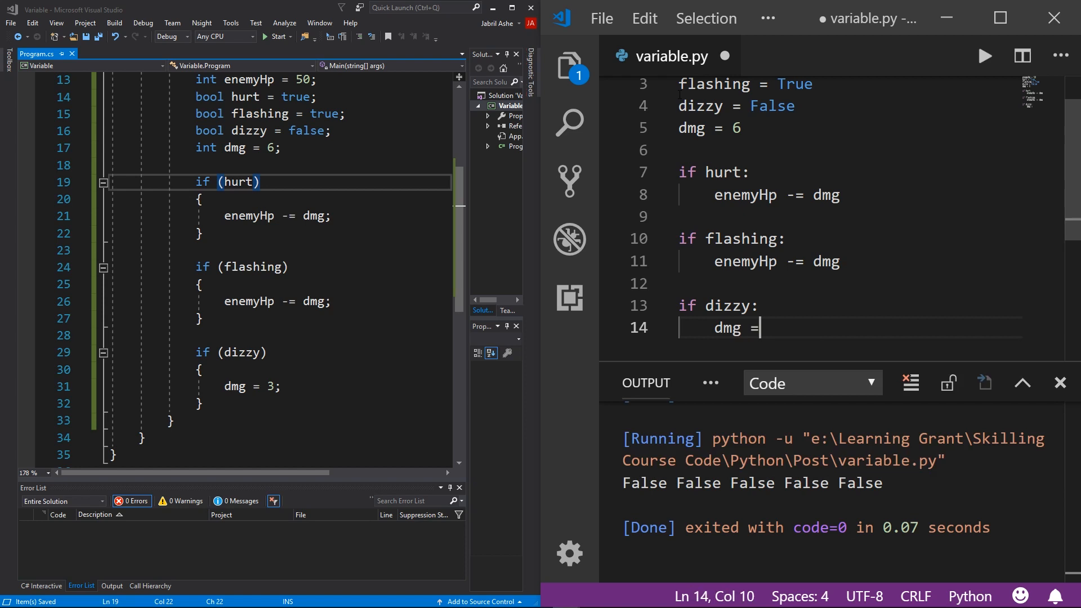
text(3)
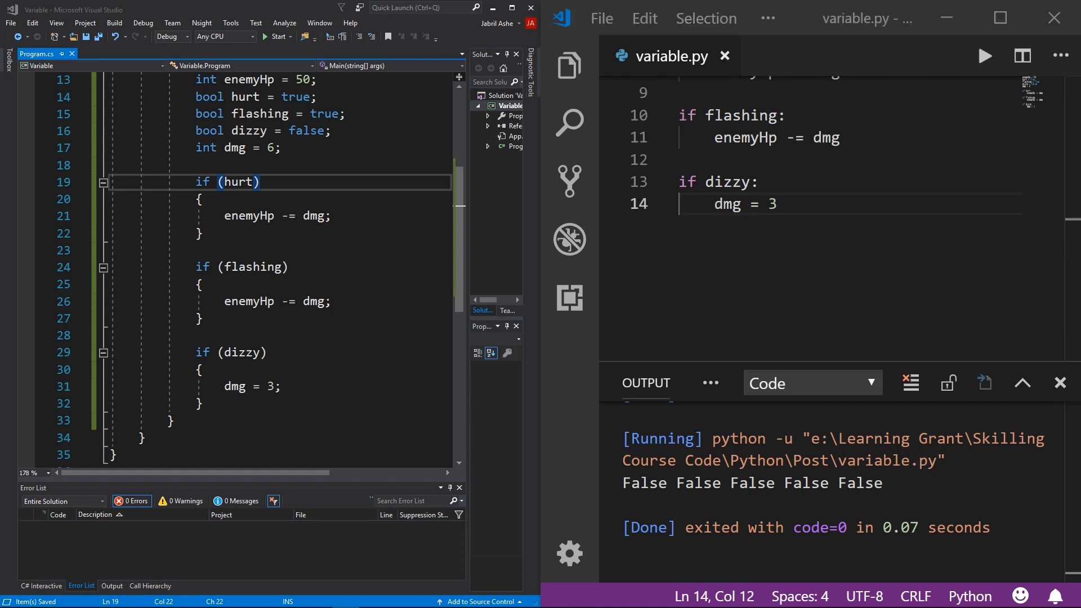
key(Enter)
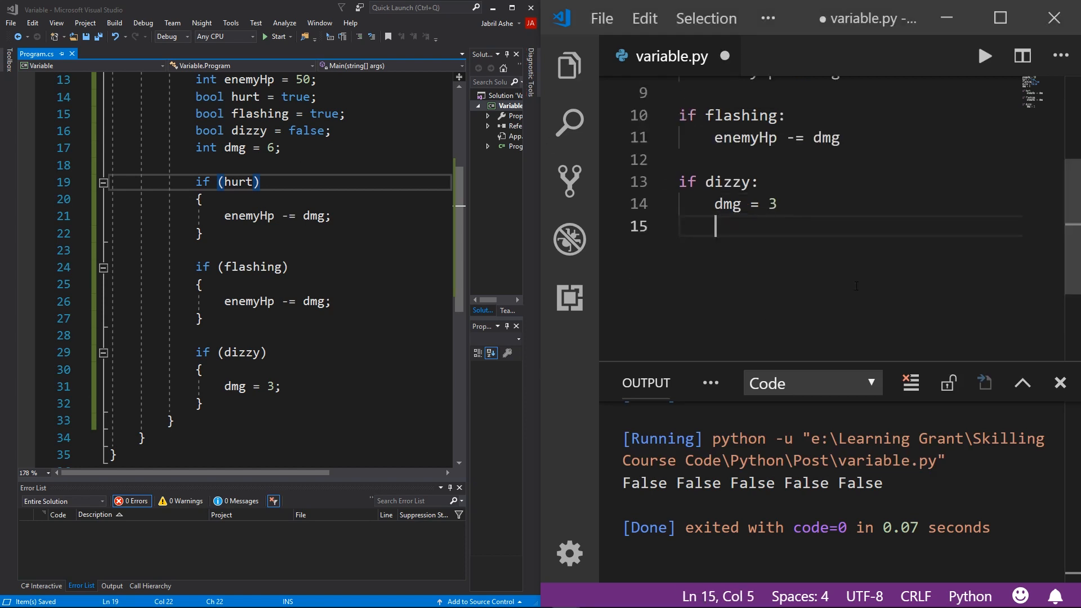
End the script with print(enemyHp) and run it, outputting 38.
text(print(en)
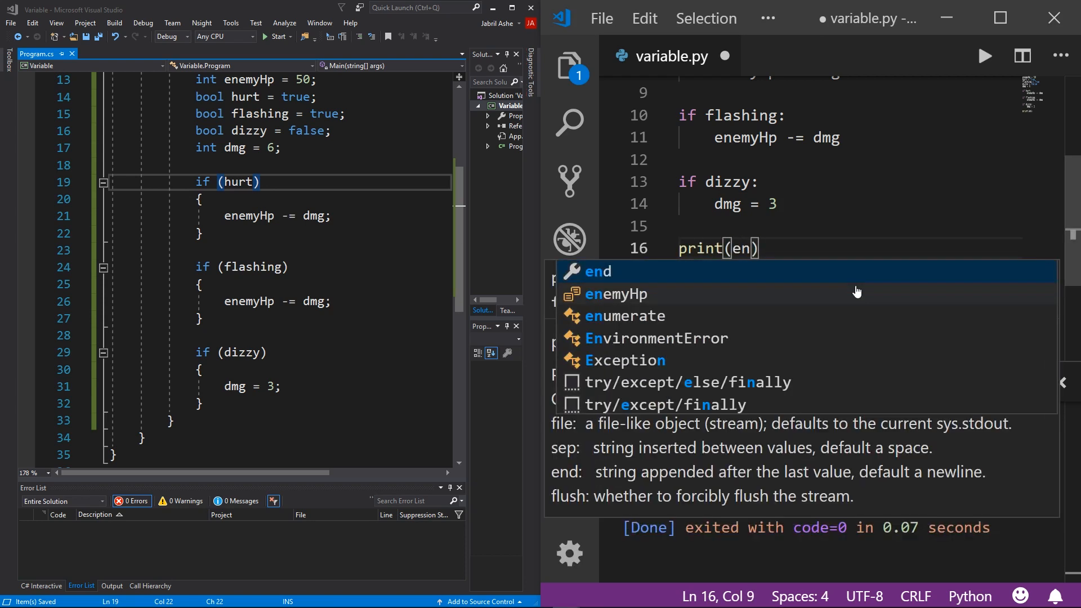
click(616, 294)
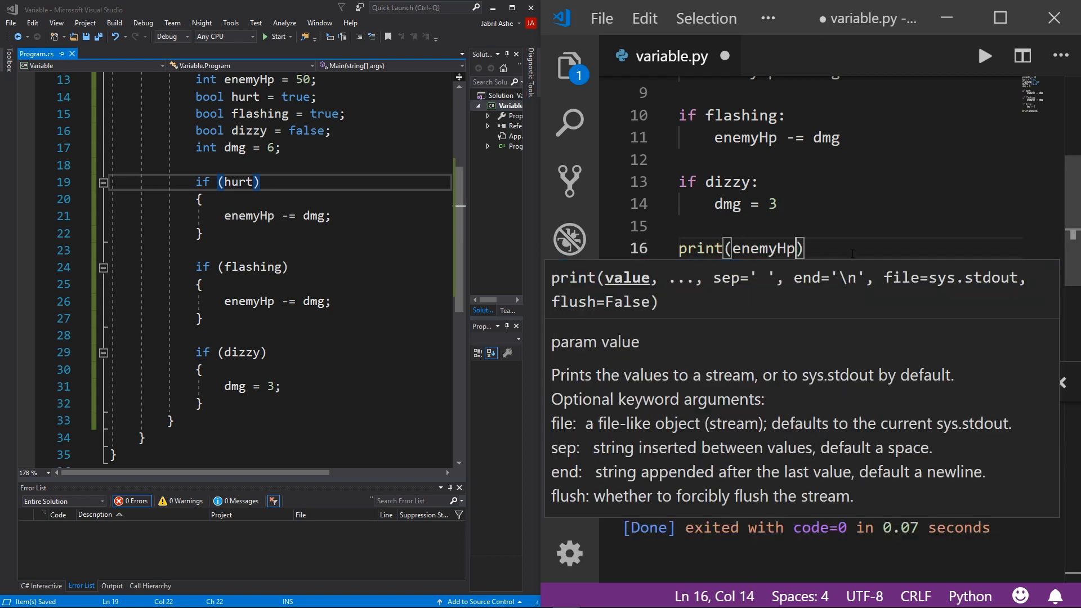
click(985, 56)
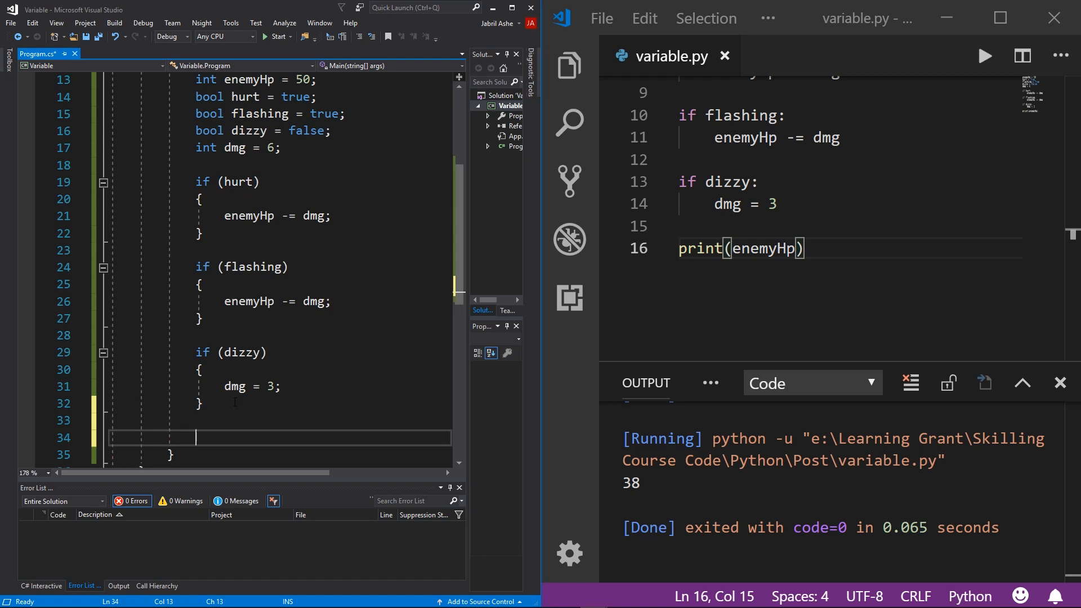
Add Console.WriteLine(enemyHp); after the dizzy block via IntelliSense.
text(Console)
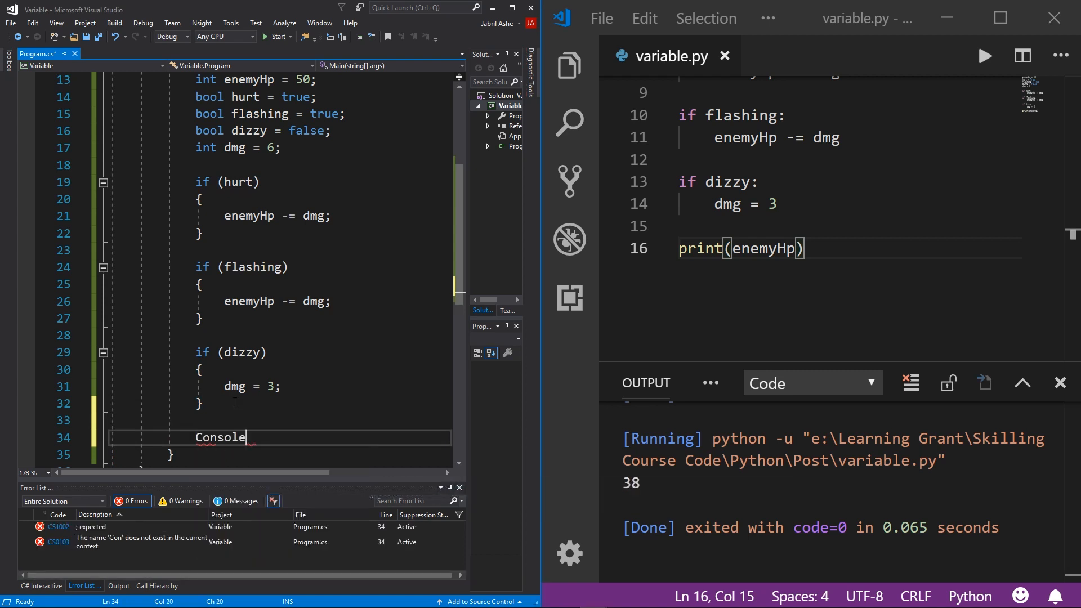
text(.WL)
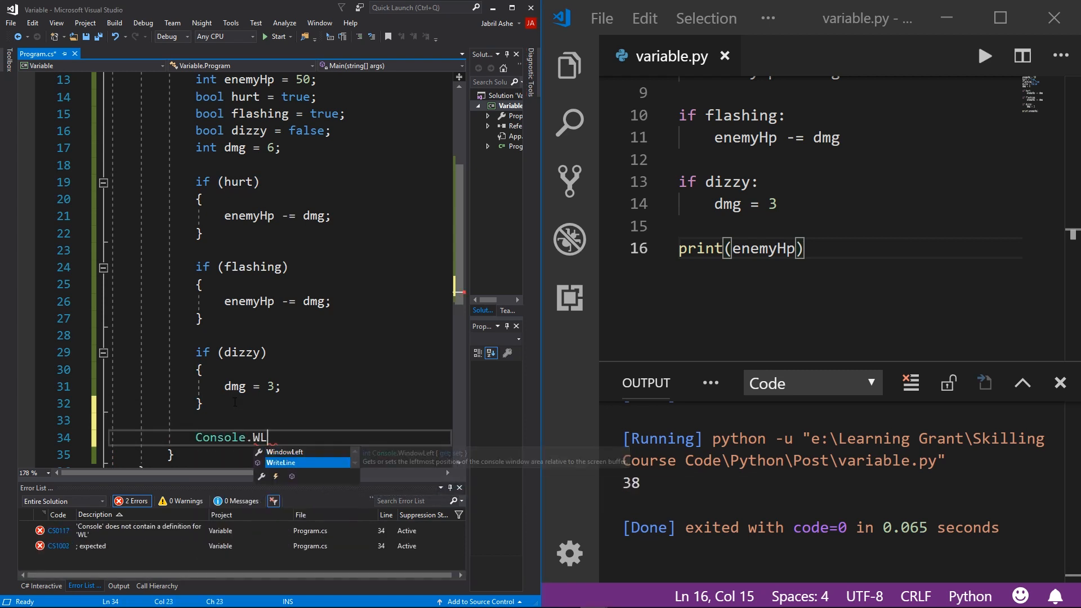
key(Tab)
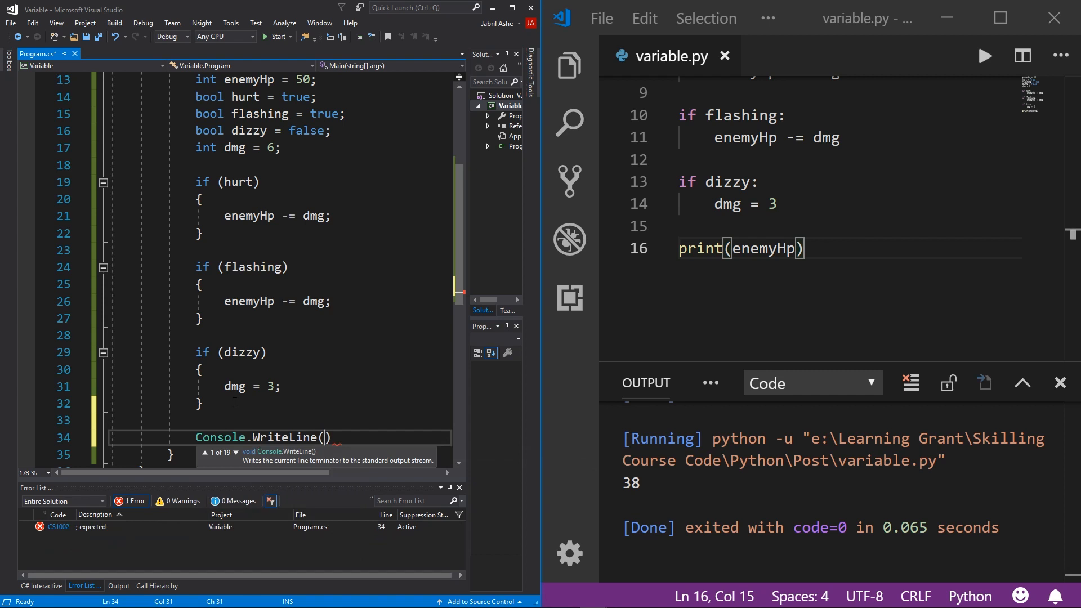
text(enemyHp)
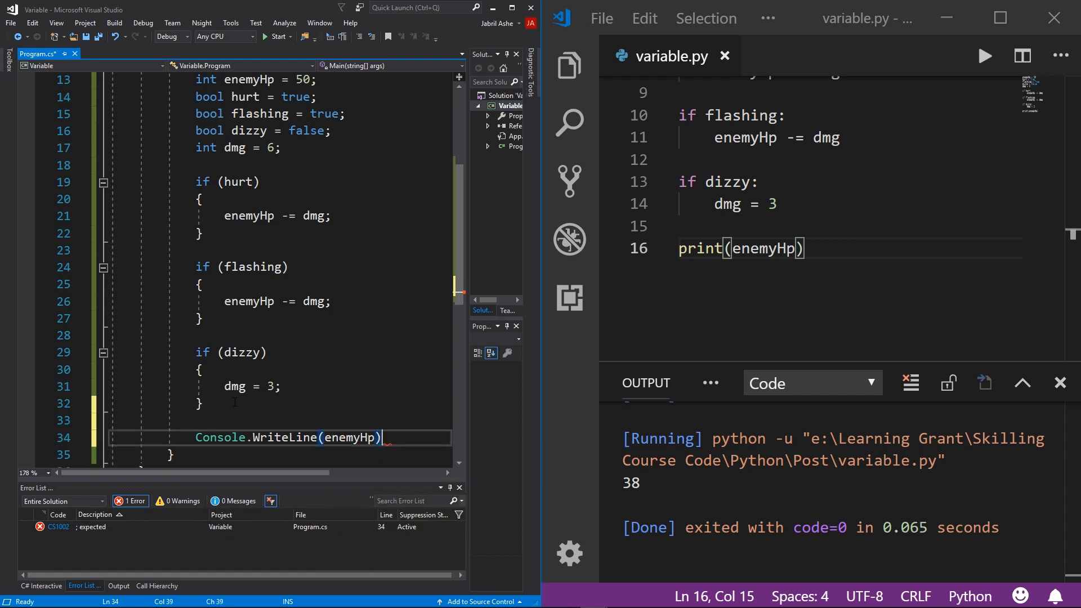
Add Console.ReadKey(); as the final line of Main.
text(Console.)
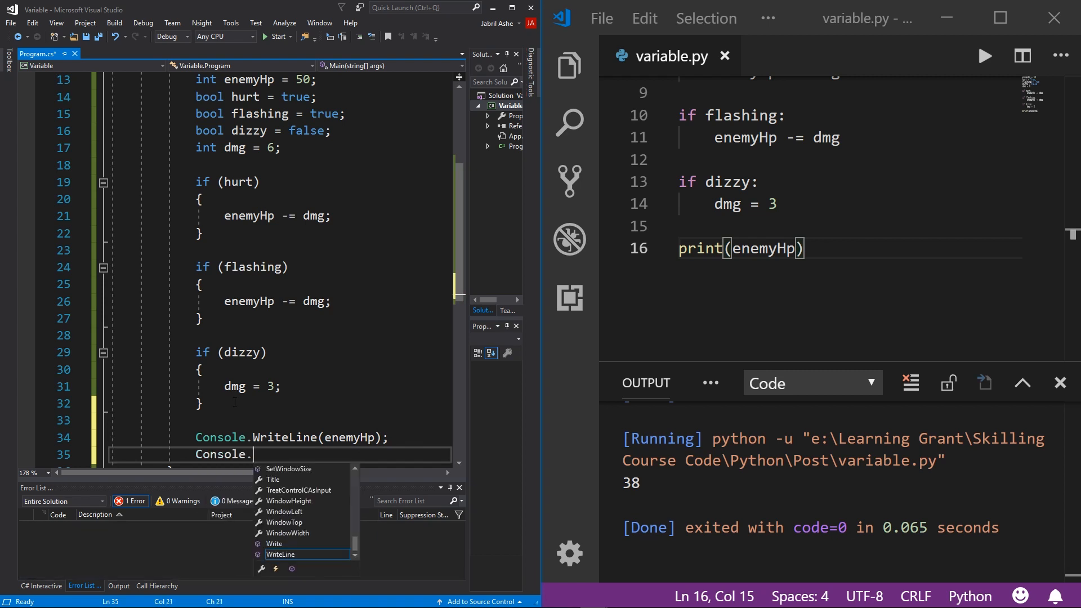
text(ReadKey)
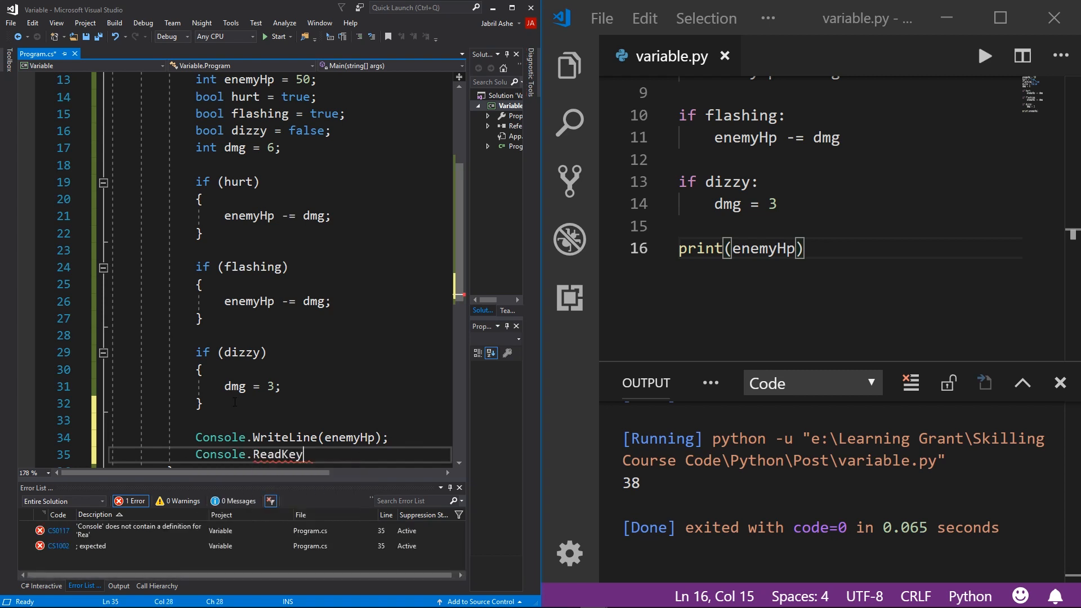
text(();)
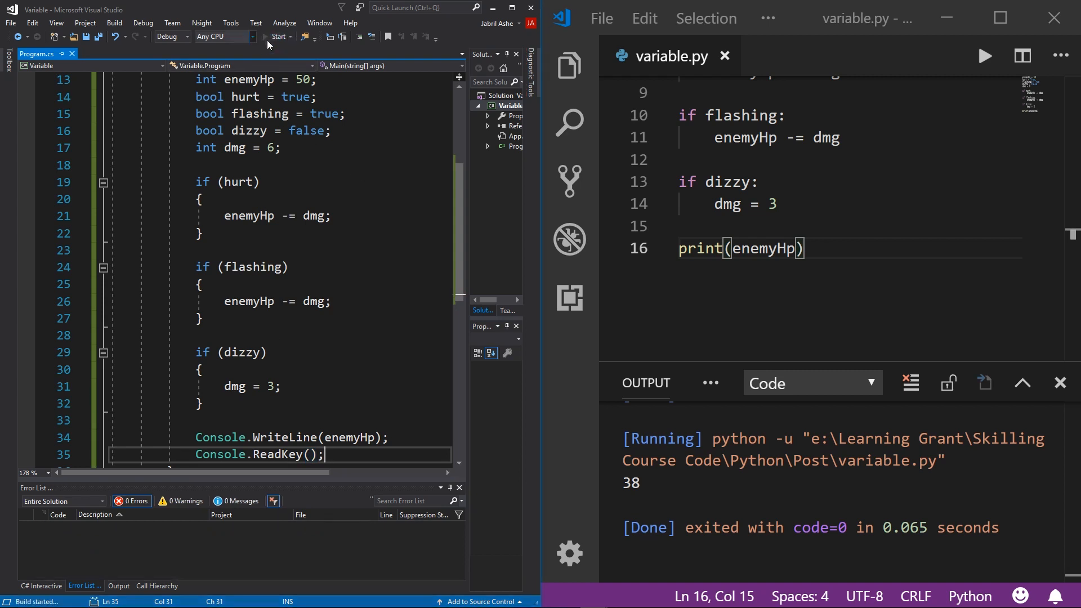
click(278, 36)
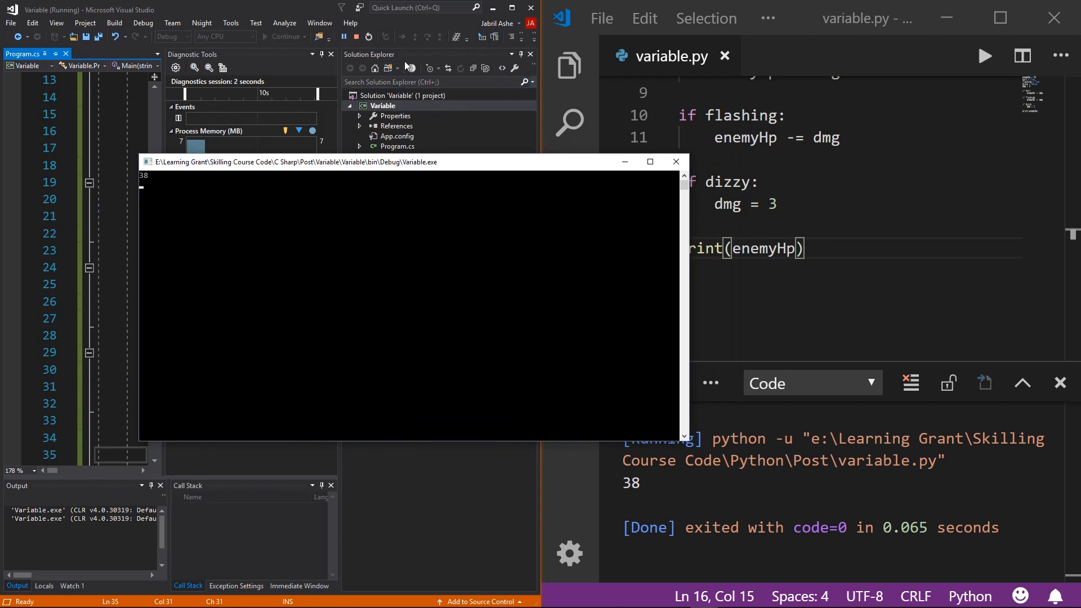
click(676, 162)
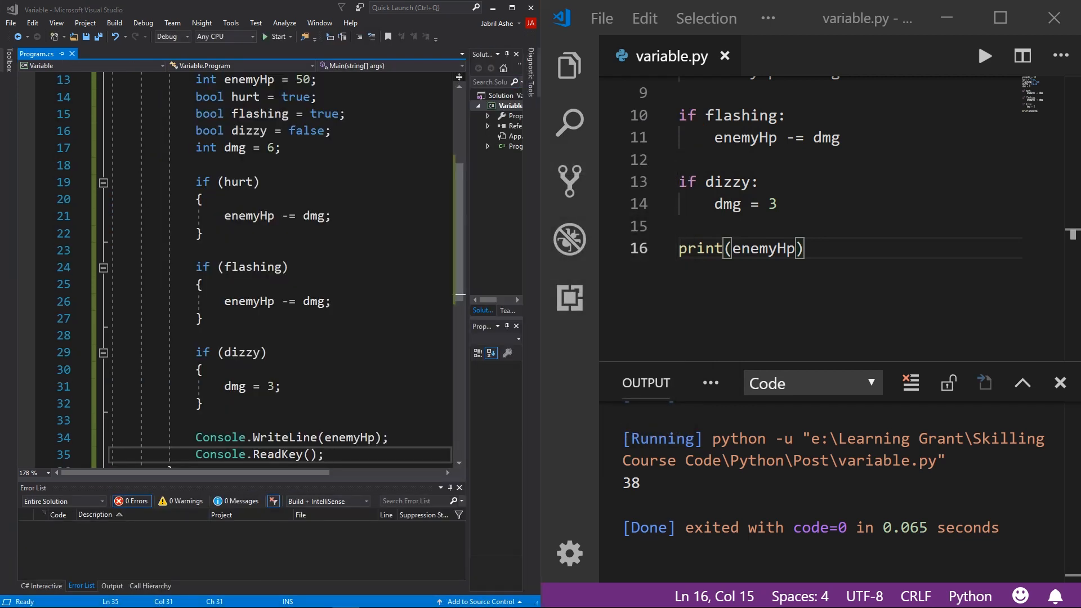